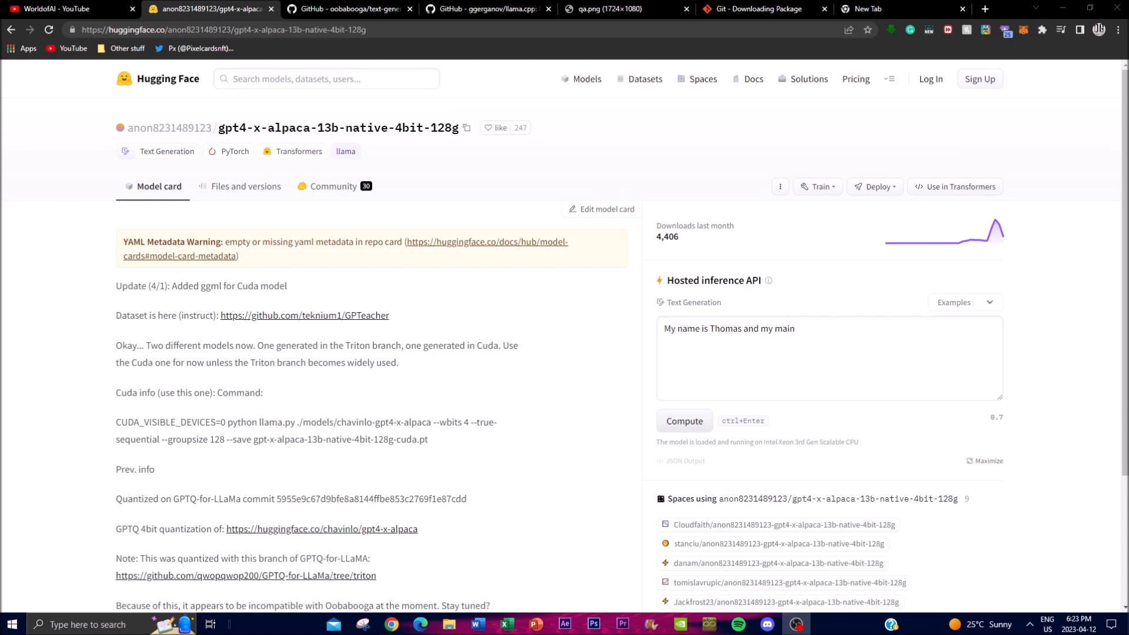
# Step: Switch to the WorldofAI YouTube channel's videos tab
pyautogui.click(65, 8)
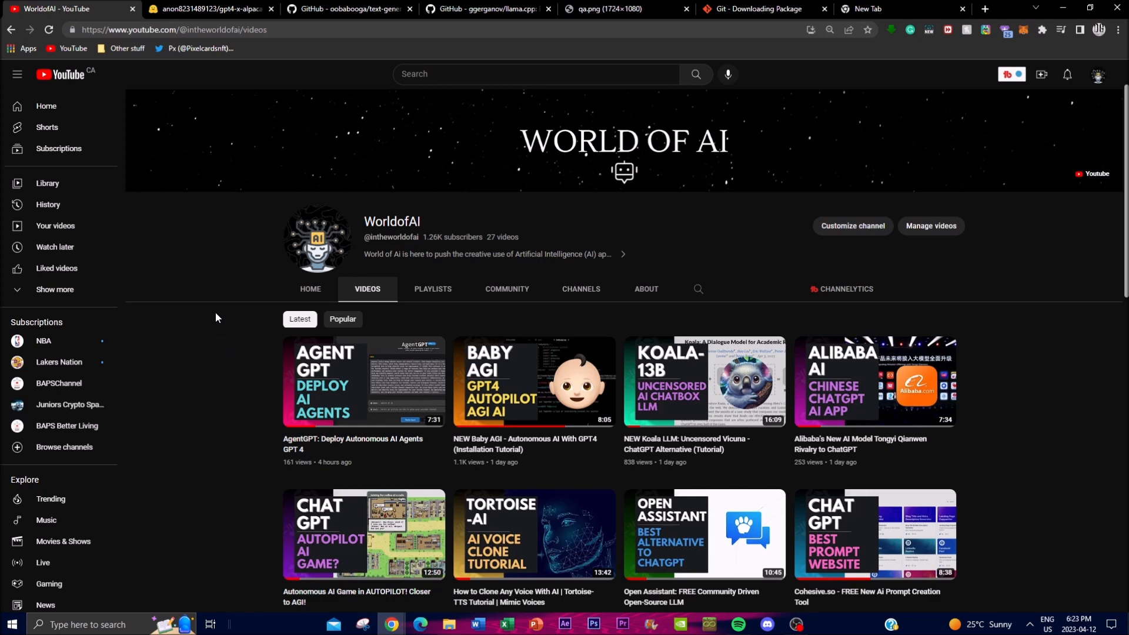
pyautogui.scroll(-3)
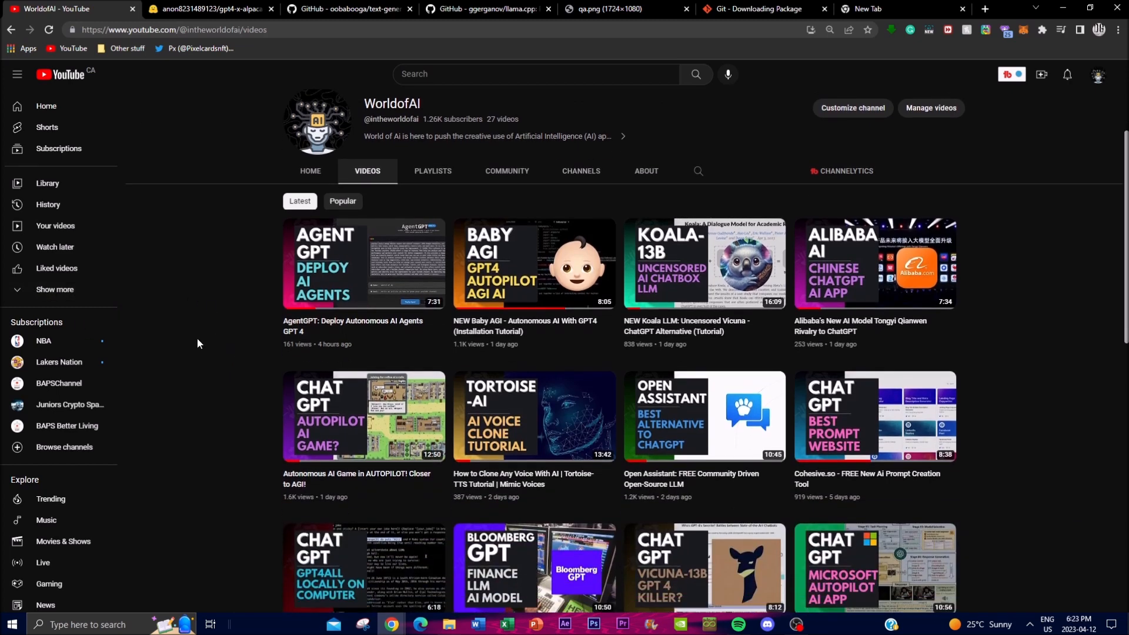
pyautogui.scroll(-3)
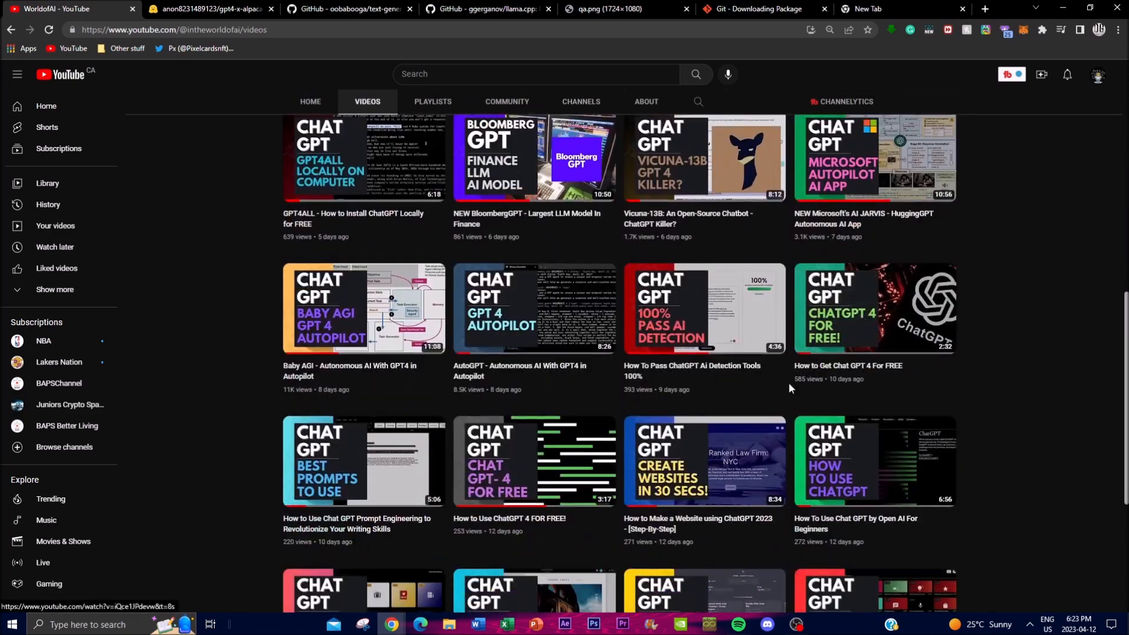
pyautogui.scroll(3)
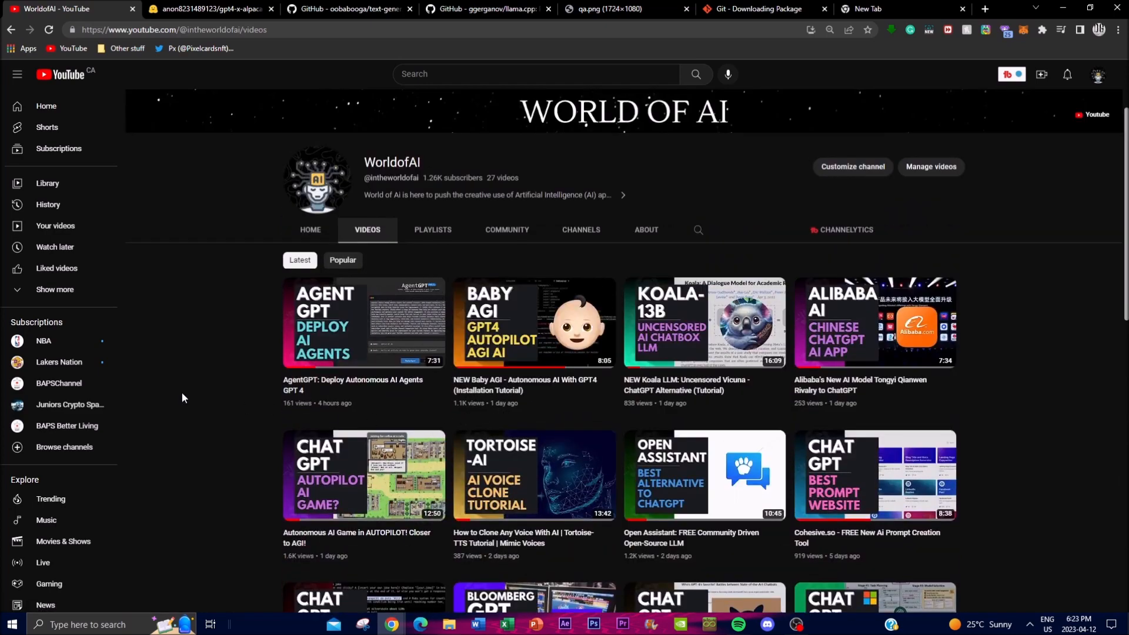
pyautogui.moveTo(171, 372)
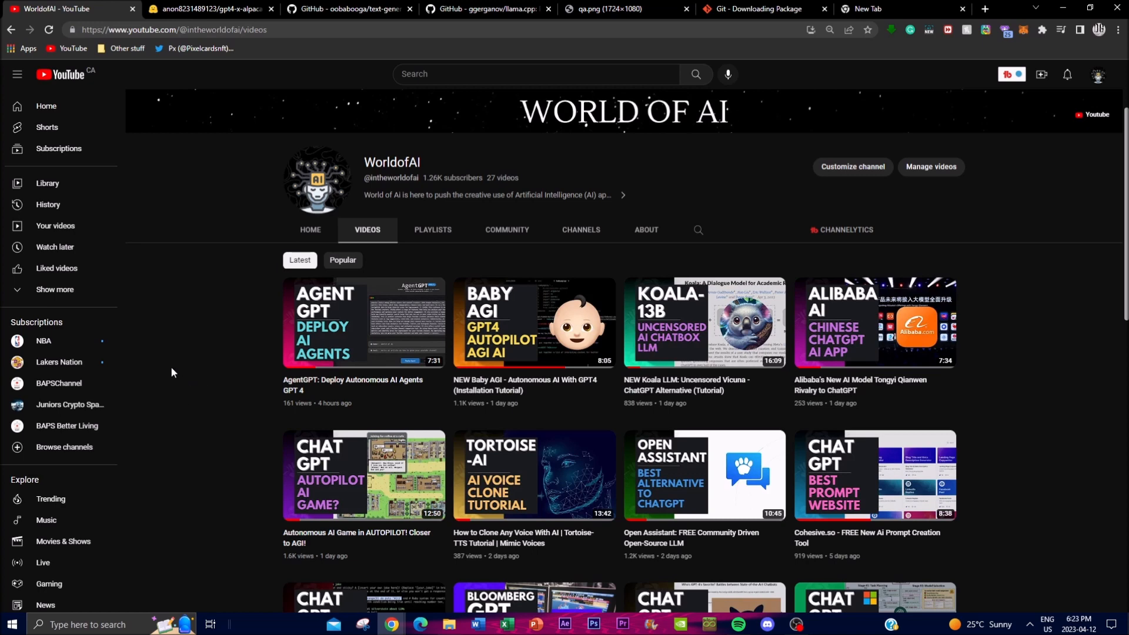
pyautogui.moveTo(257, 391)
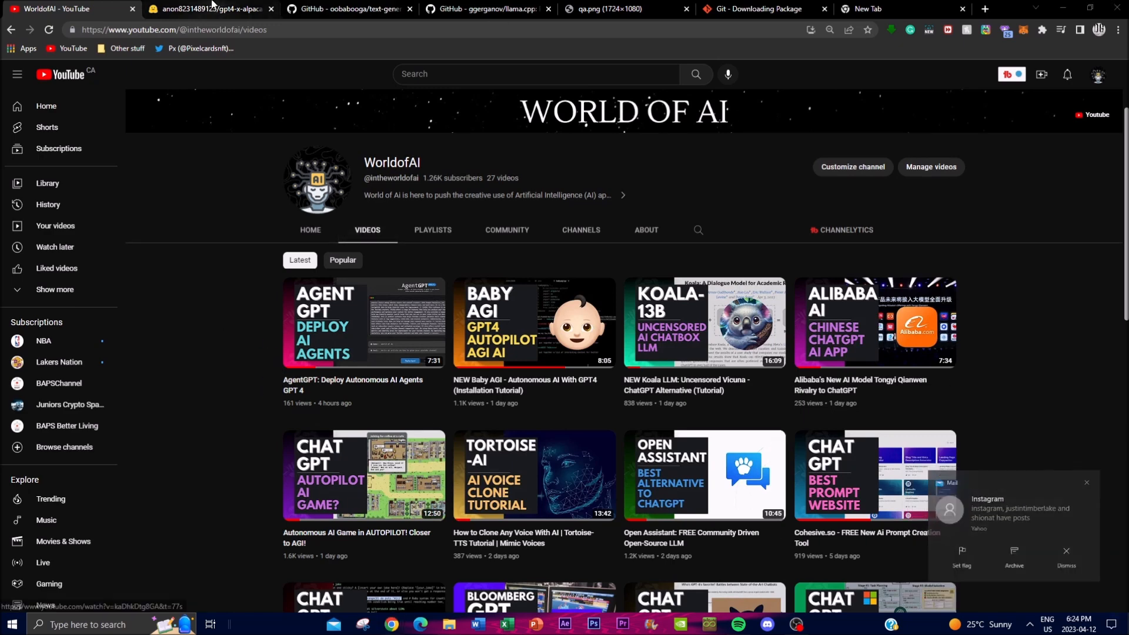
# Step: Go back to the gpt4-x-alpaca-13b-native-4bit-128g model card tab and read its notes
pyautogui.click(208, 9)
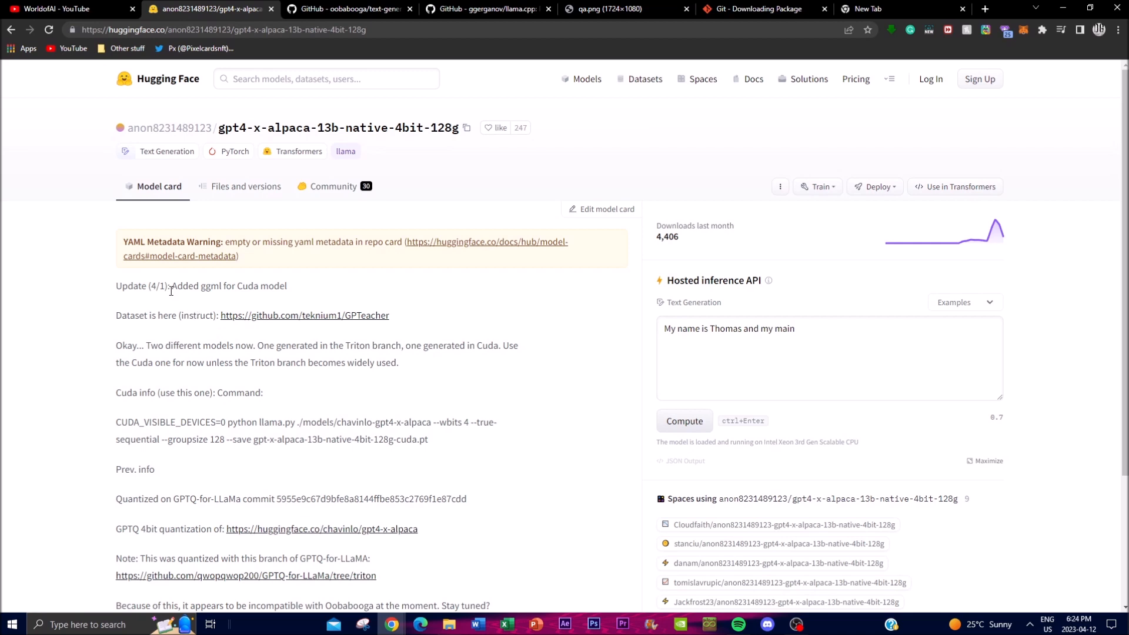
pyautogui.moveTo(145, 236)
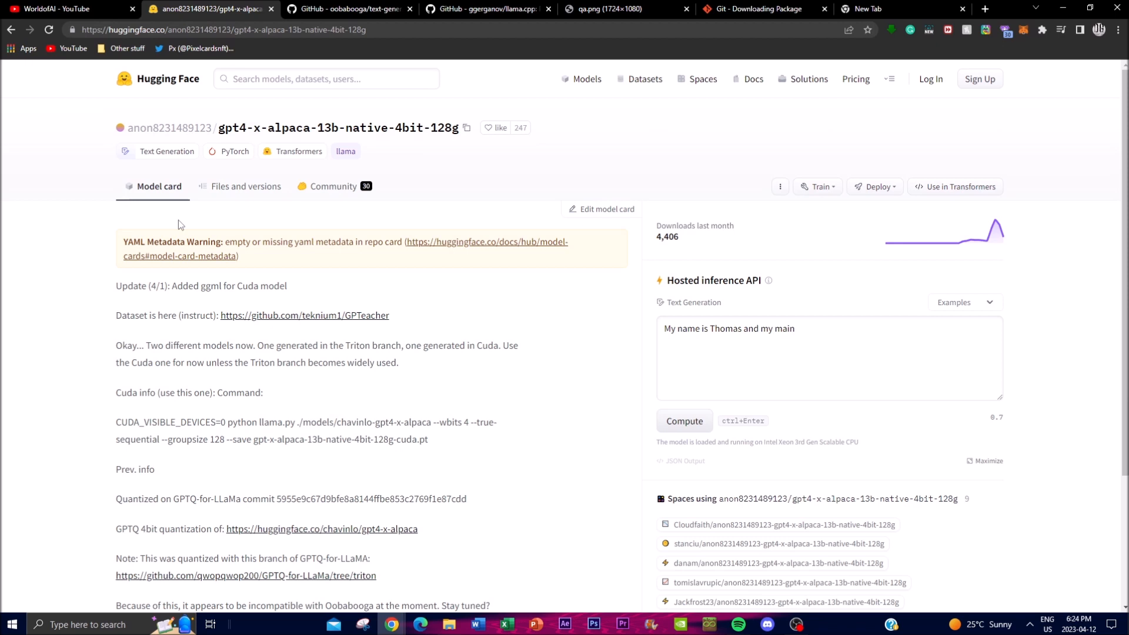
pyautogui.moveTo(242, 138)
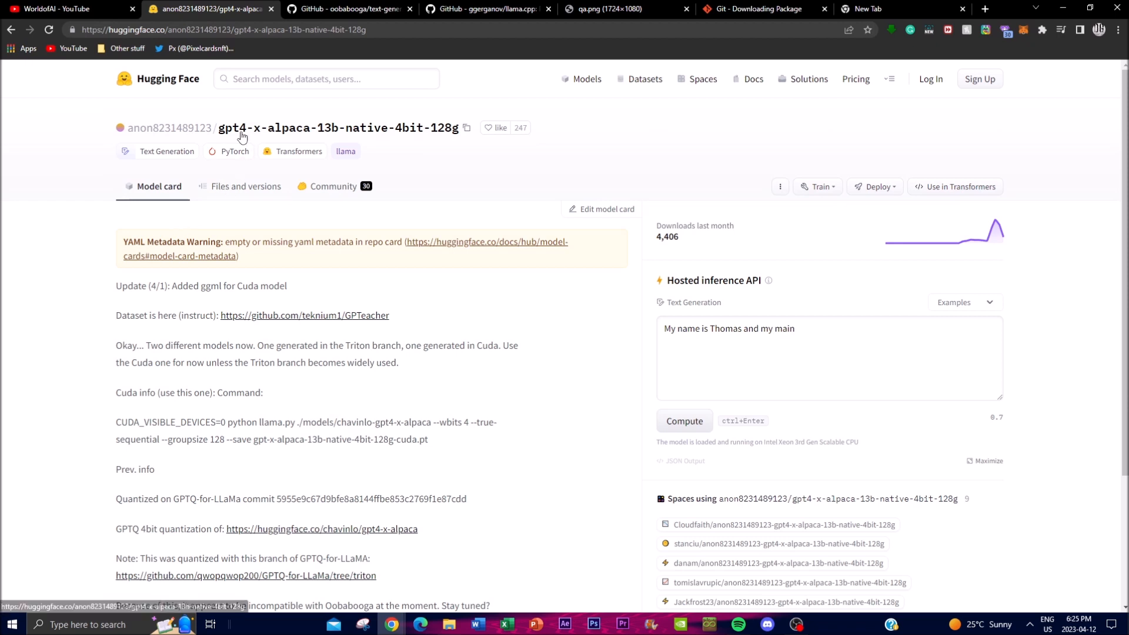
pyautogui.moveTo(334, 343)
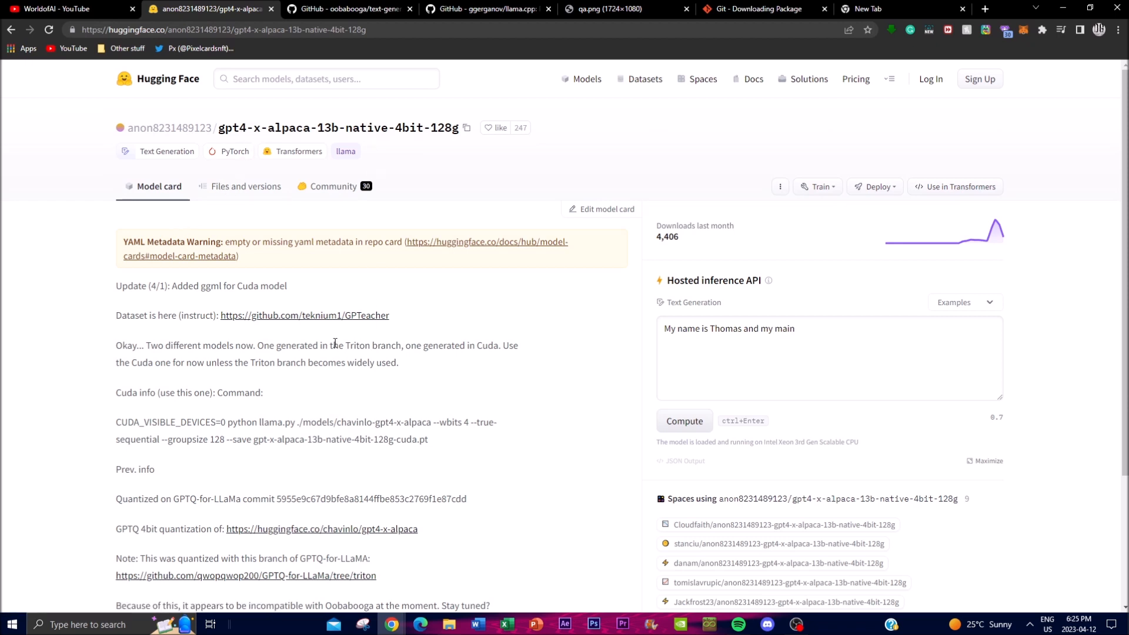
pyautogui.moveTo(323, 330)
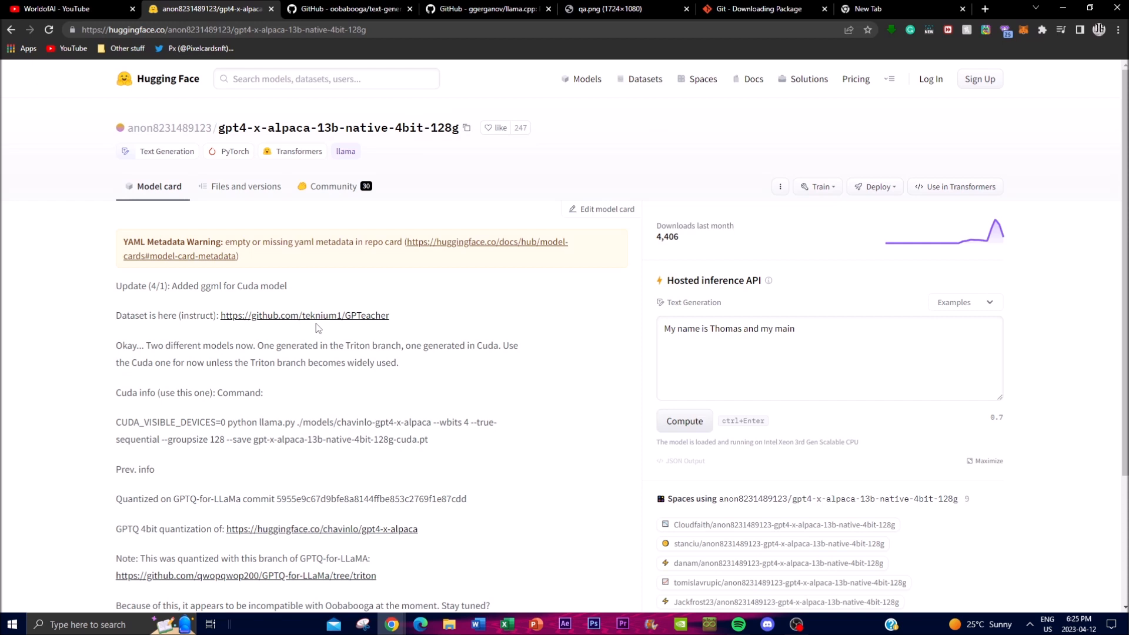
pyautogui.moveTo(318, 323)
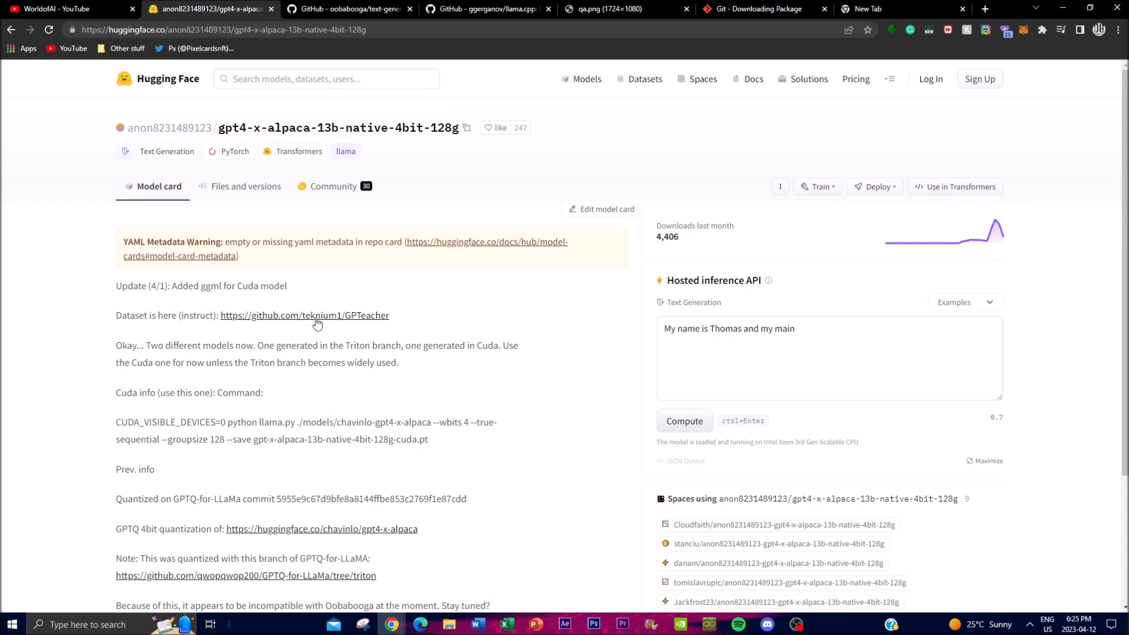
pyautogui.moveTo(205, 365)
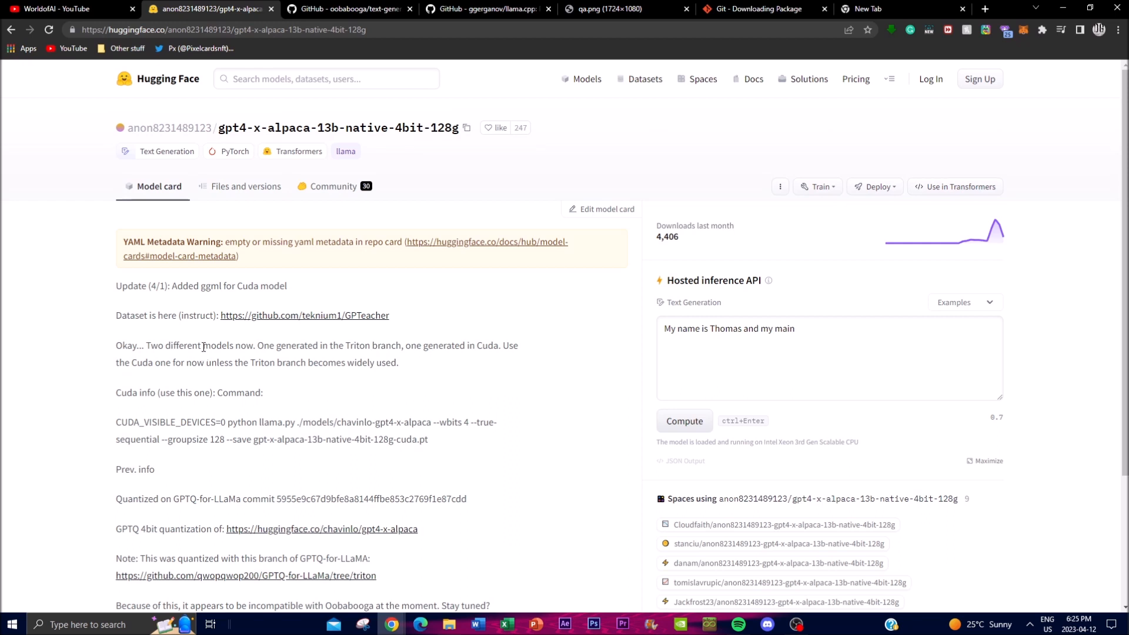
# Step: Read the text-generation-webui README down to its System requirements section
pyautogui.click(349, 9)
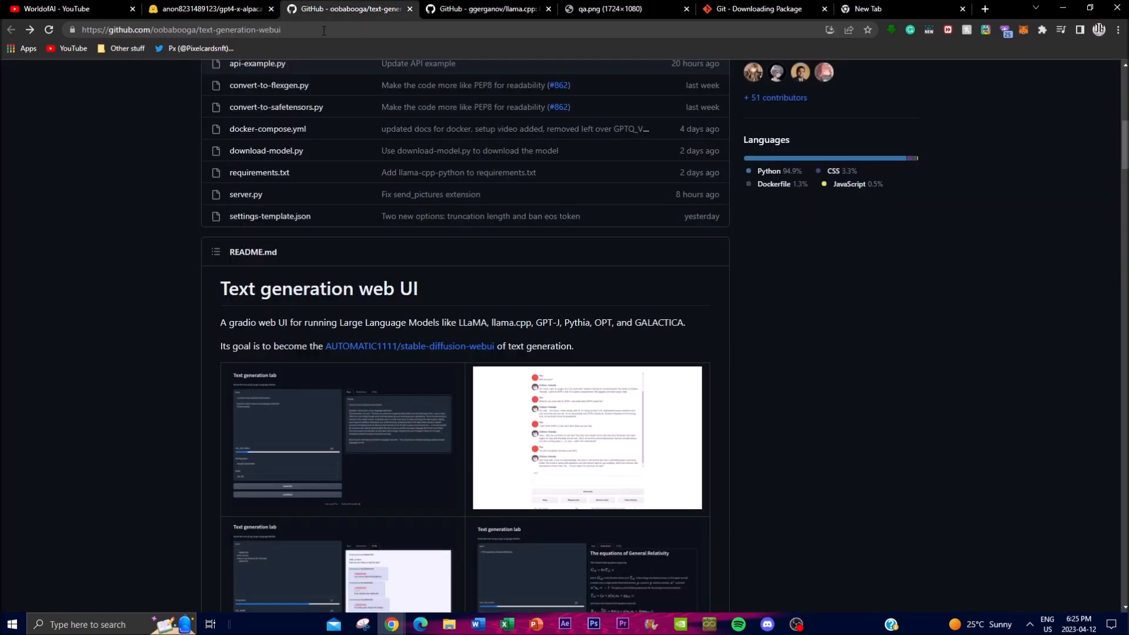
pyautogui.scroll(3)
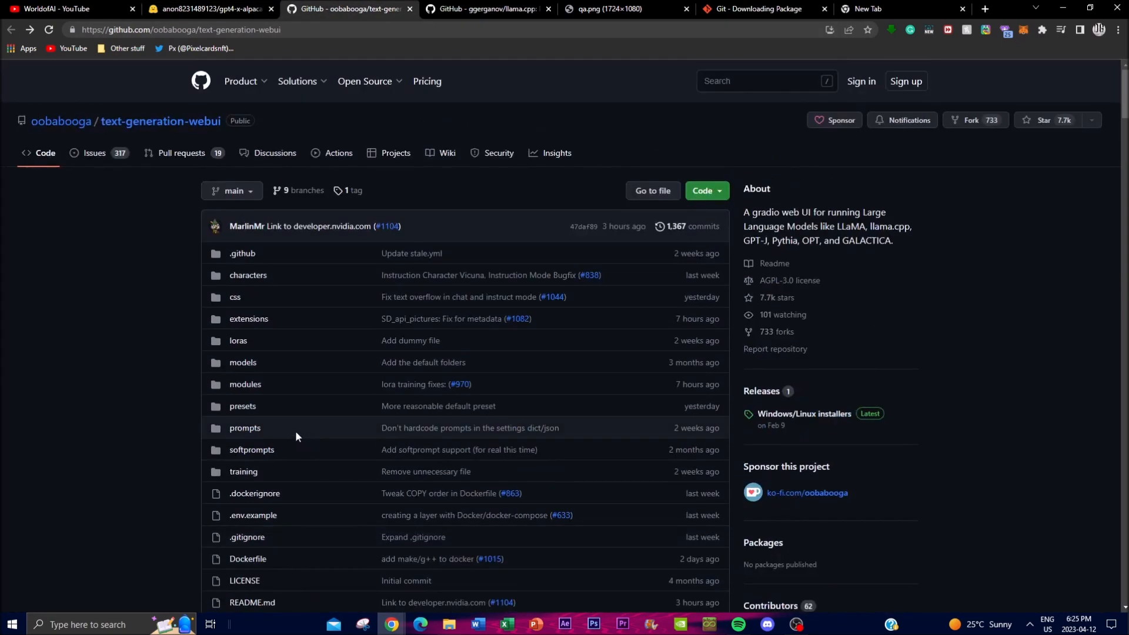
pyautogui.scroll(-3)
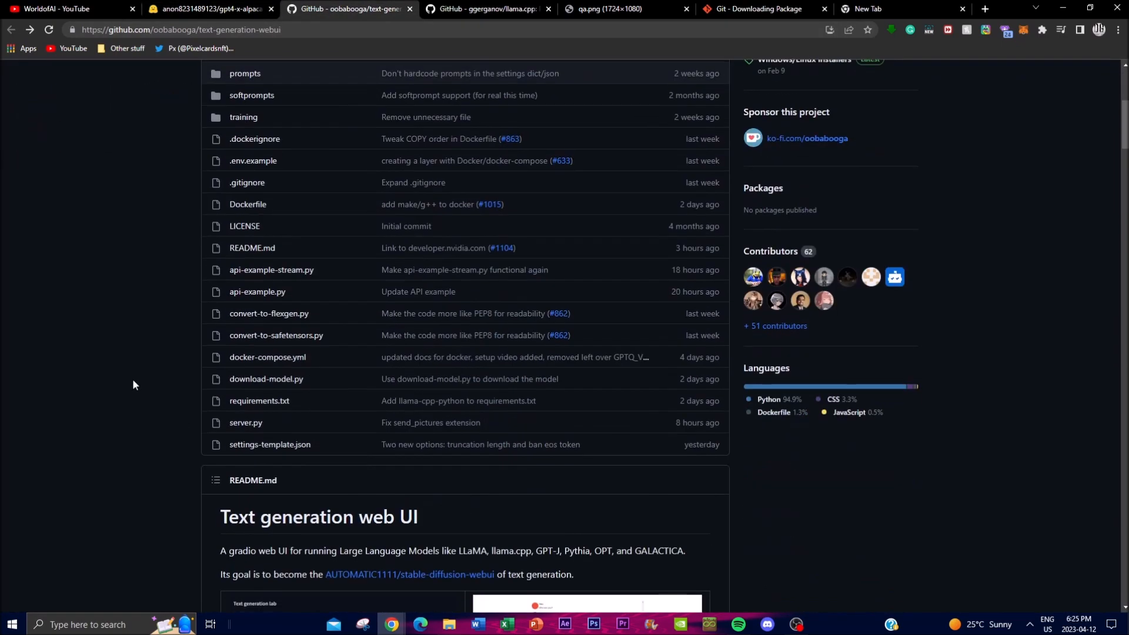
pyautogui.scroll(-3)
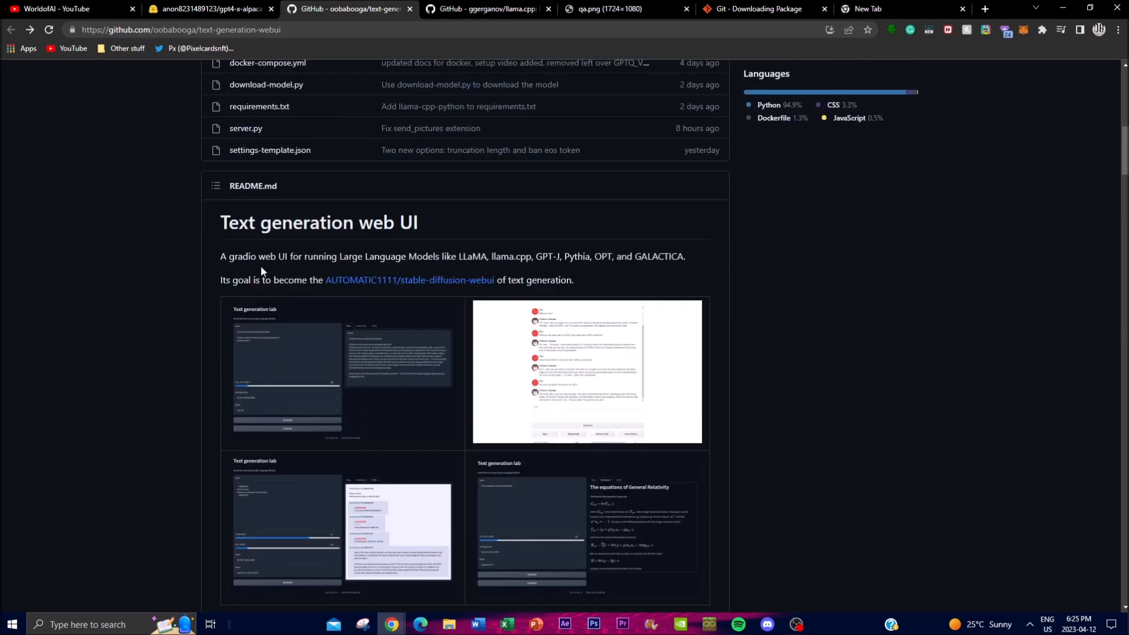
pyautogui.moveTo(170, 308)
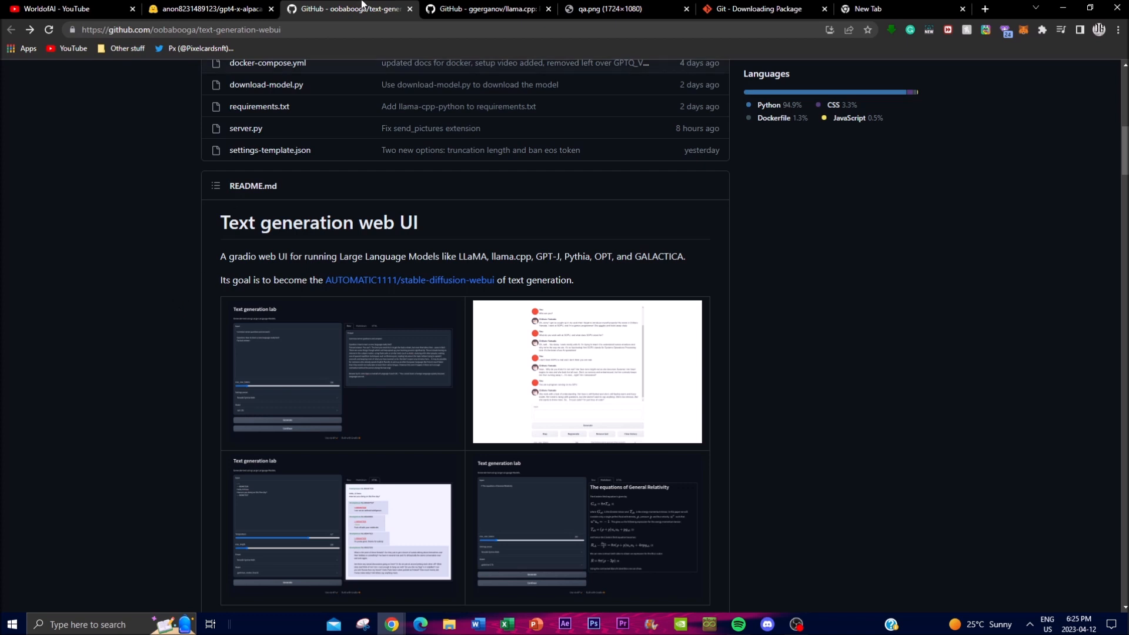
# Step: Glance through the llama.cpp README, then return to text-generation-webui
pyautogui.click(487, 8)
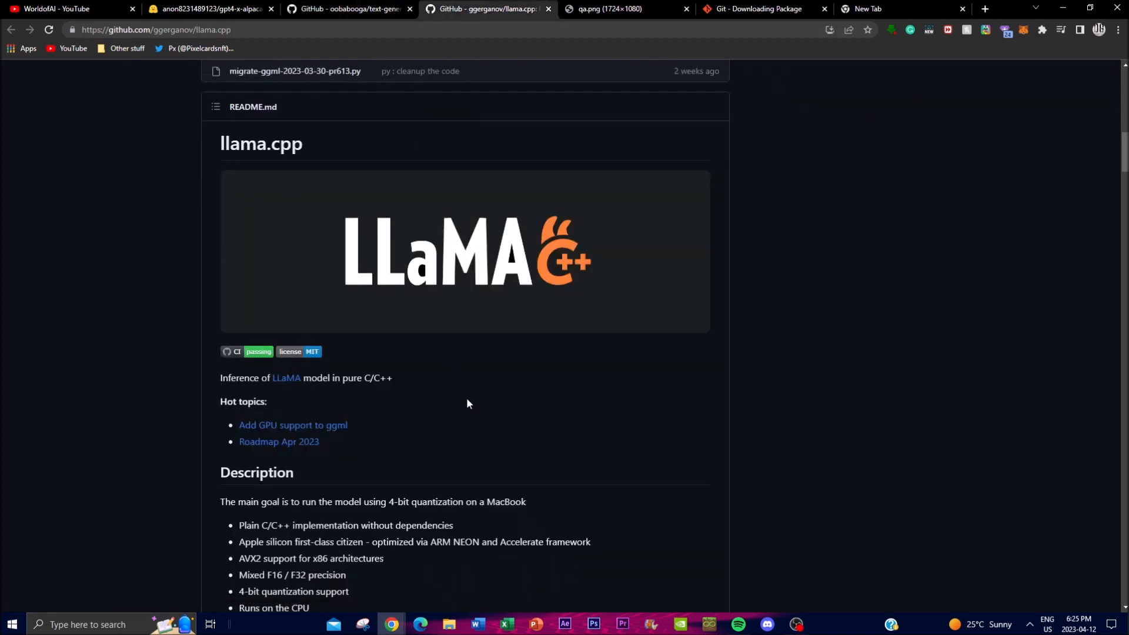
pyautogui.scroll(-3)
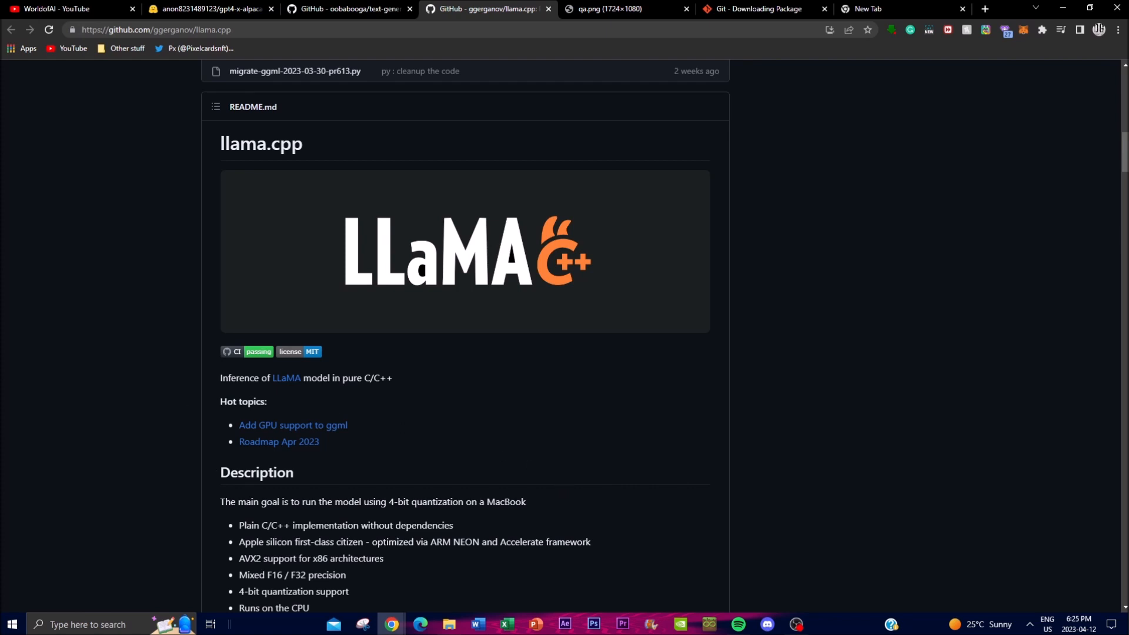
pyautogui.click(349, 9)
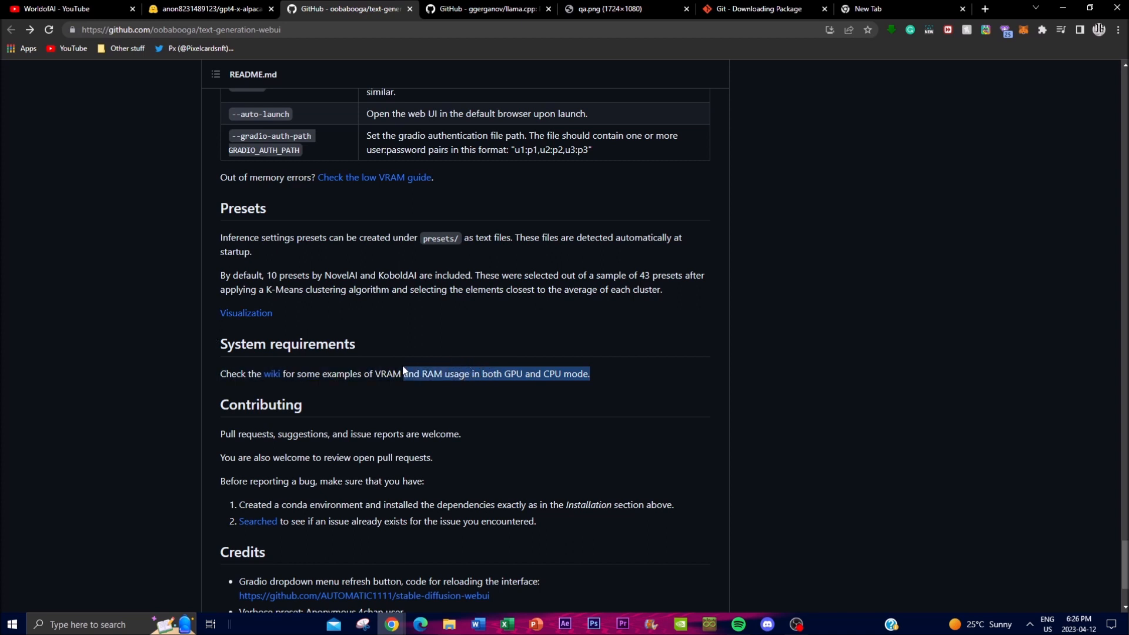
pyautogui.click(404, 372)
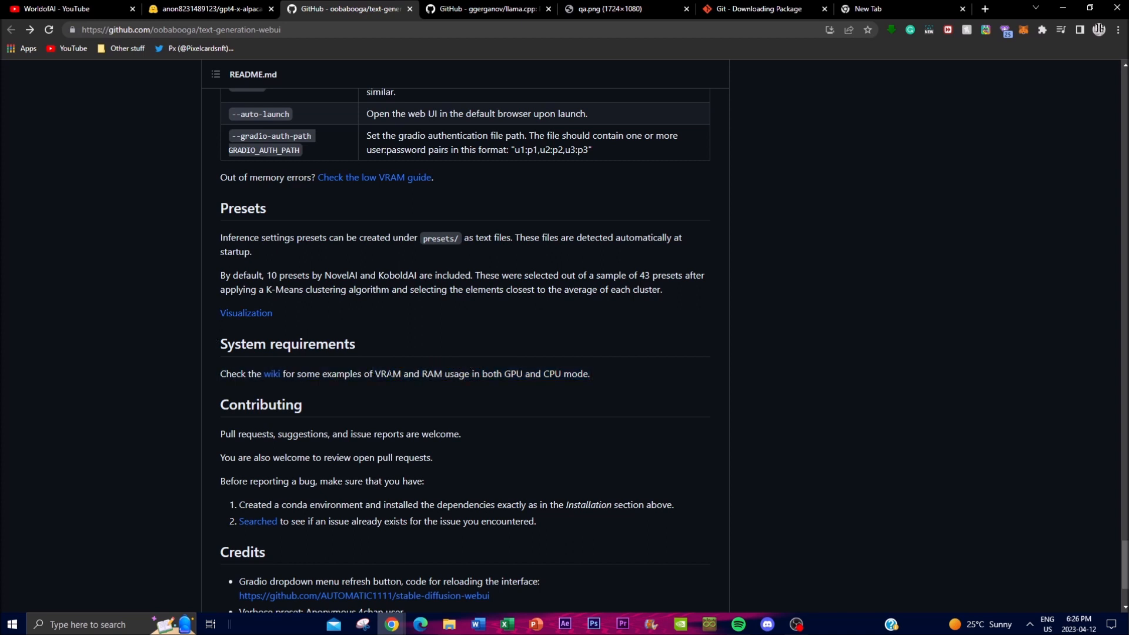
pyautogui.moveTo(414, 359)
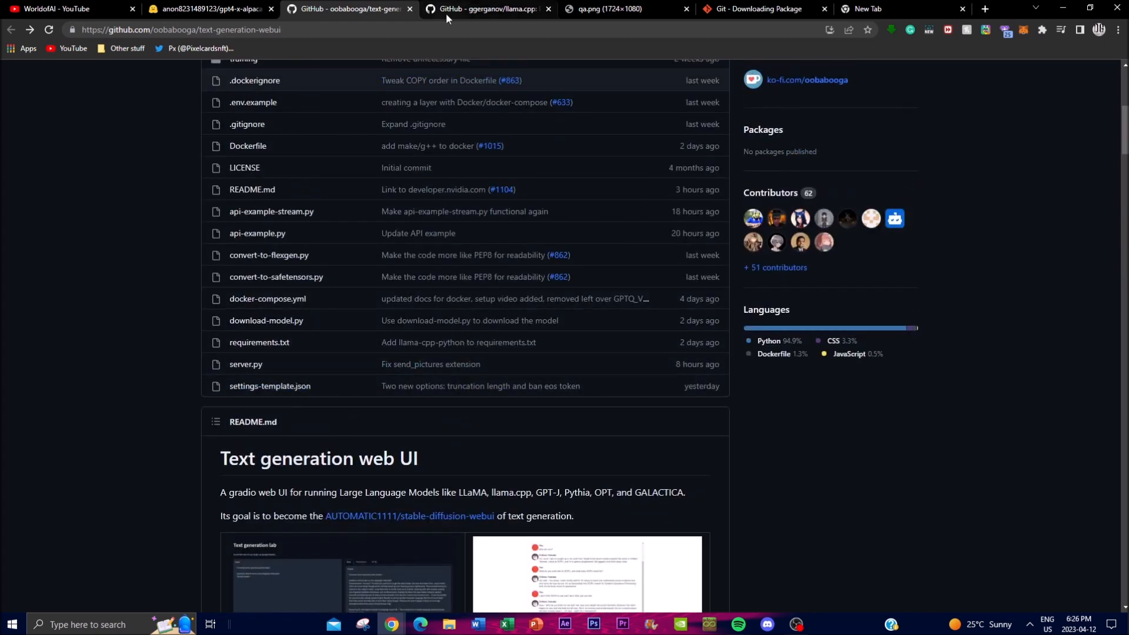
pyautogui.moveTo(482, 9)
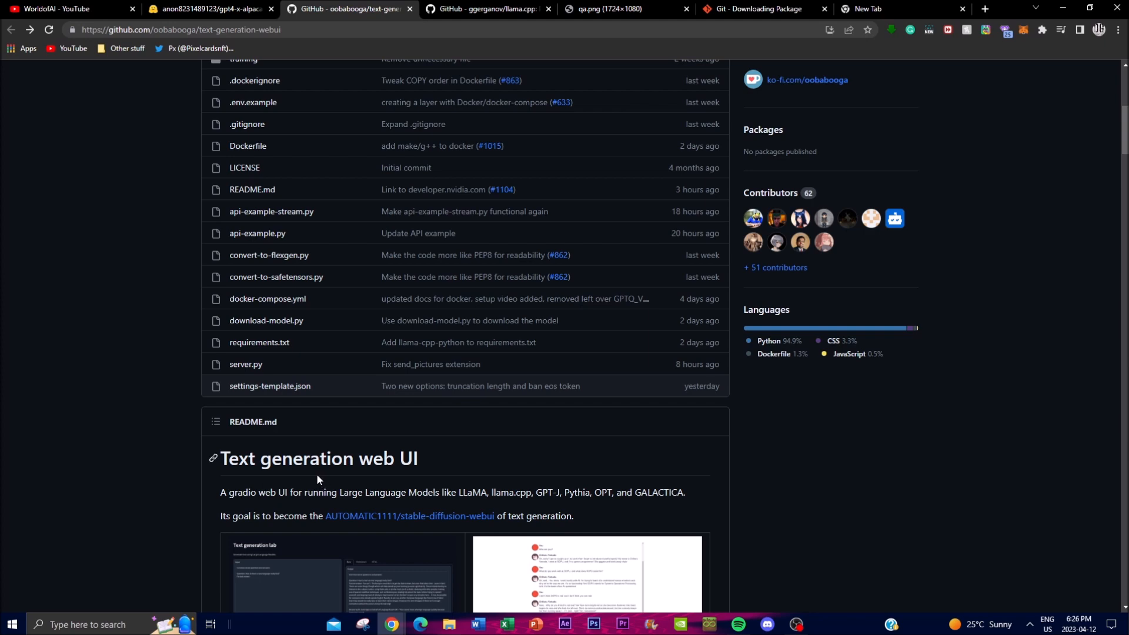
# Step: Compare the text-generation-webui and llama.cpp READMEs, ending on llama.cpp's supported platforms list
pyautogui.click(482, 9)
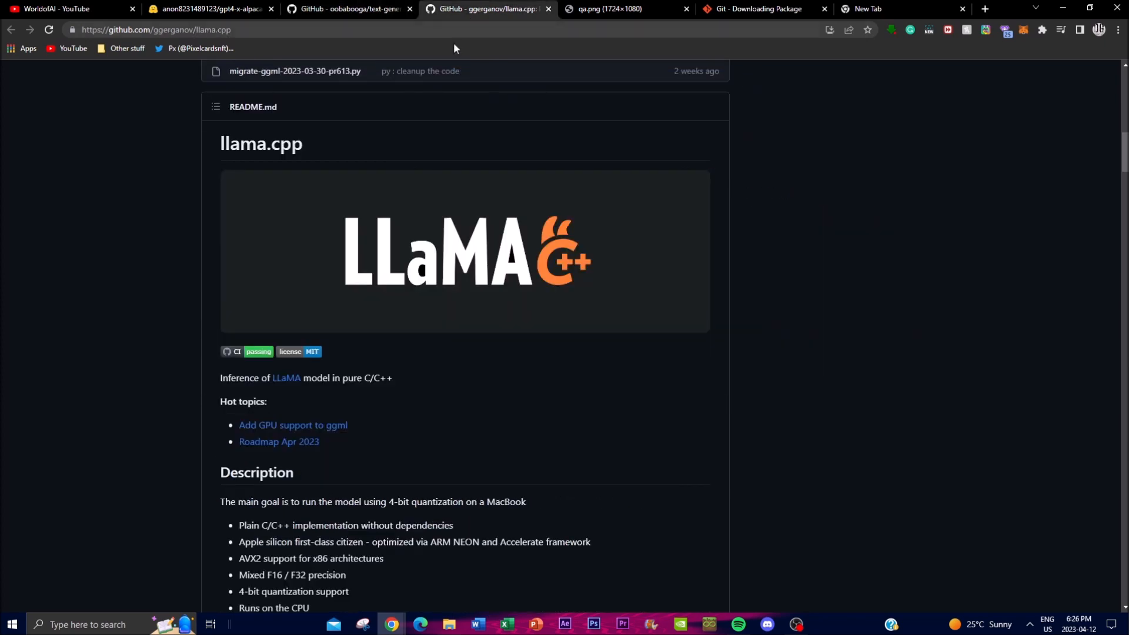
pyautogui.click(346, 8)
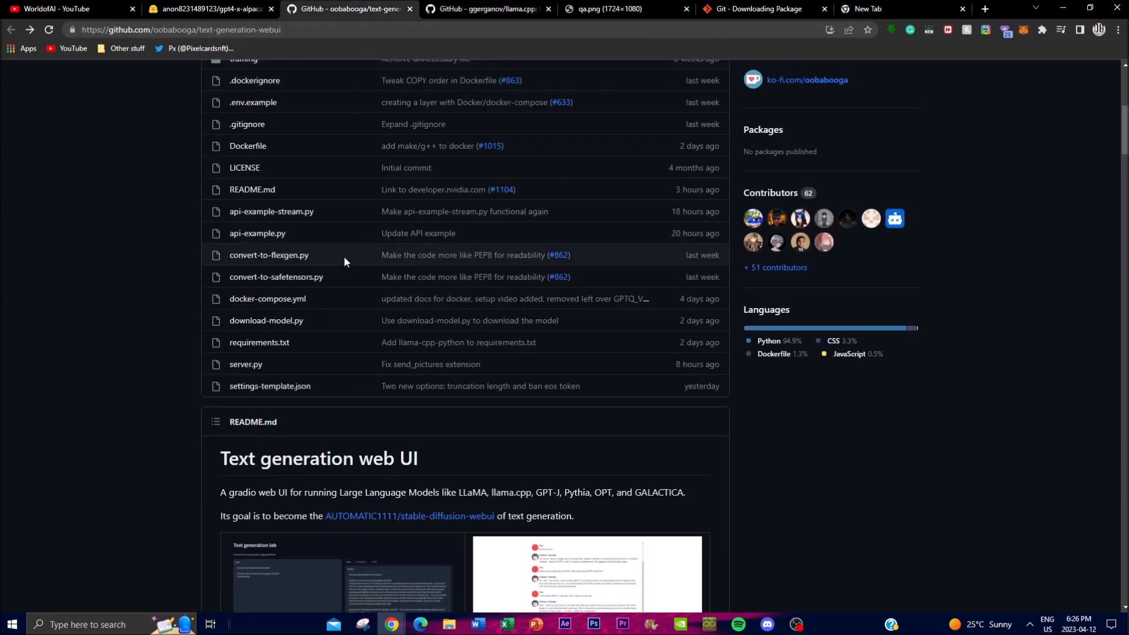
pyautogui.scroll(-3)
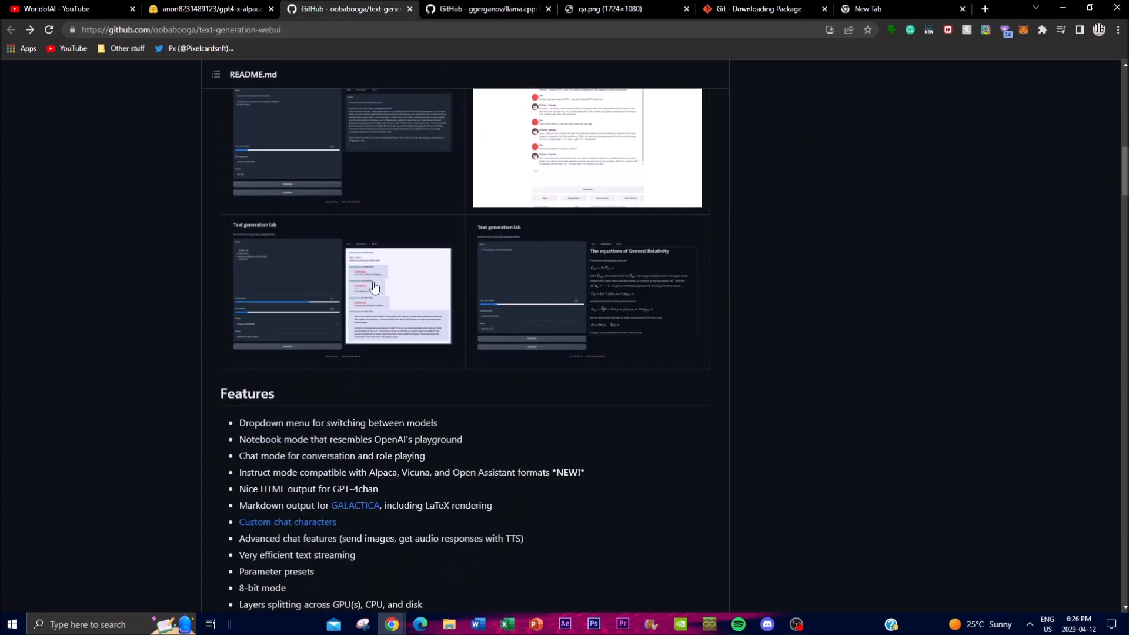
pyautogui.scroll(3)
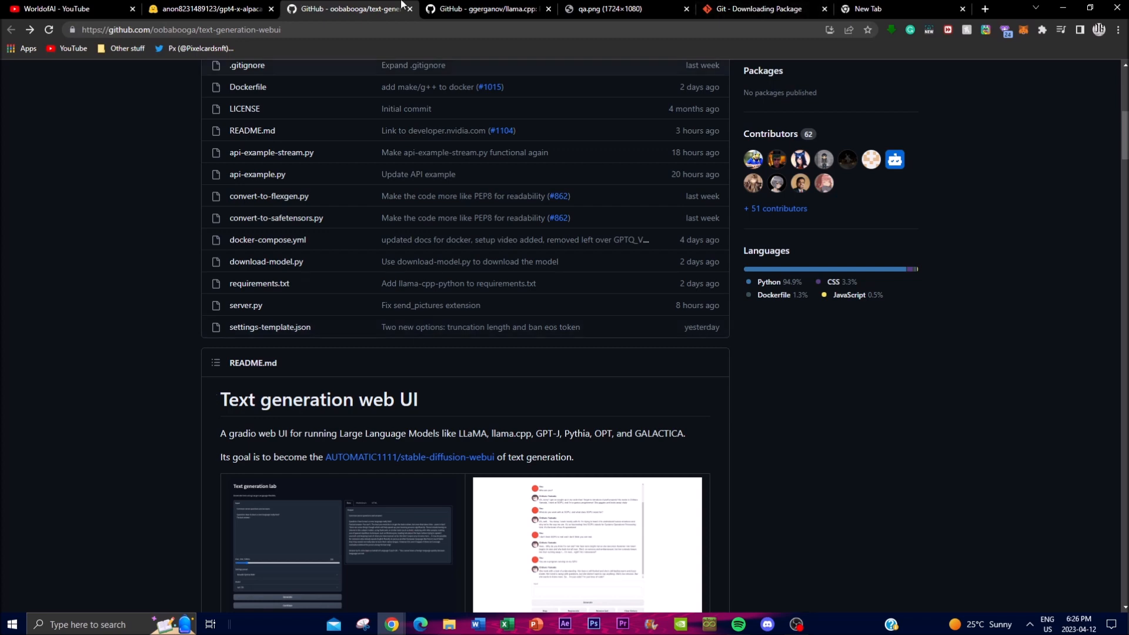
pyautogui.click(486, 9)
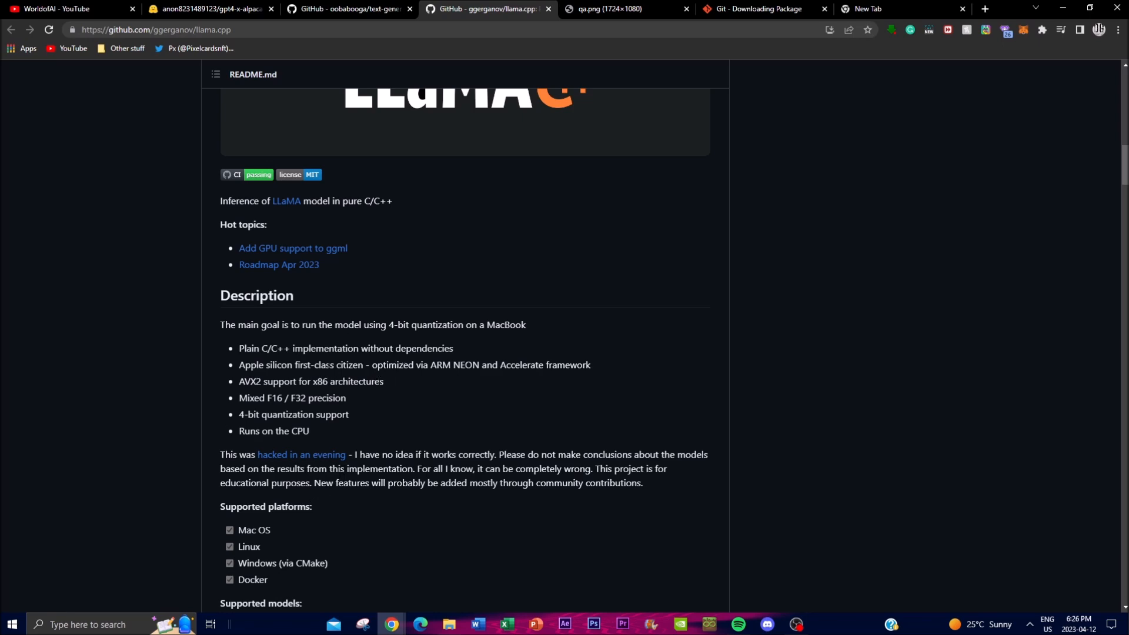
# Step: Read the llama.cpp README down to its Android section, then return to text-generation-webui
pyautogui.scroll(-3)
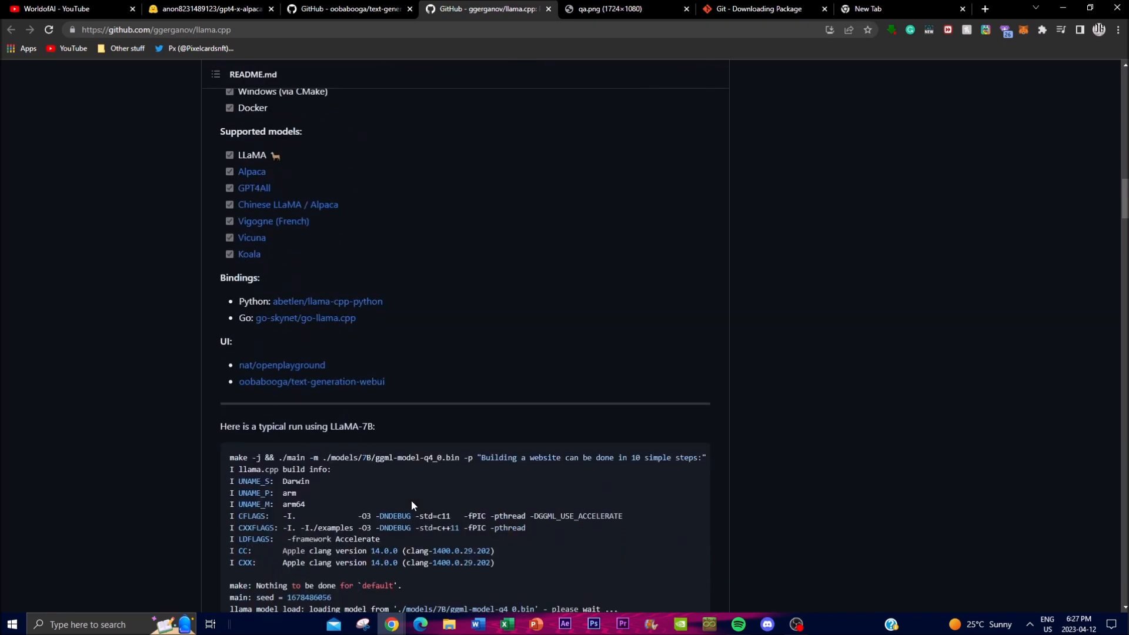
pyautogui.scroll(-3)
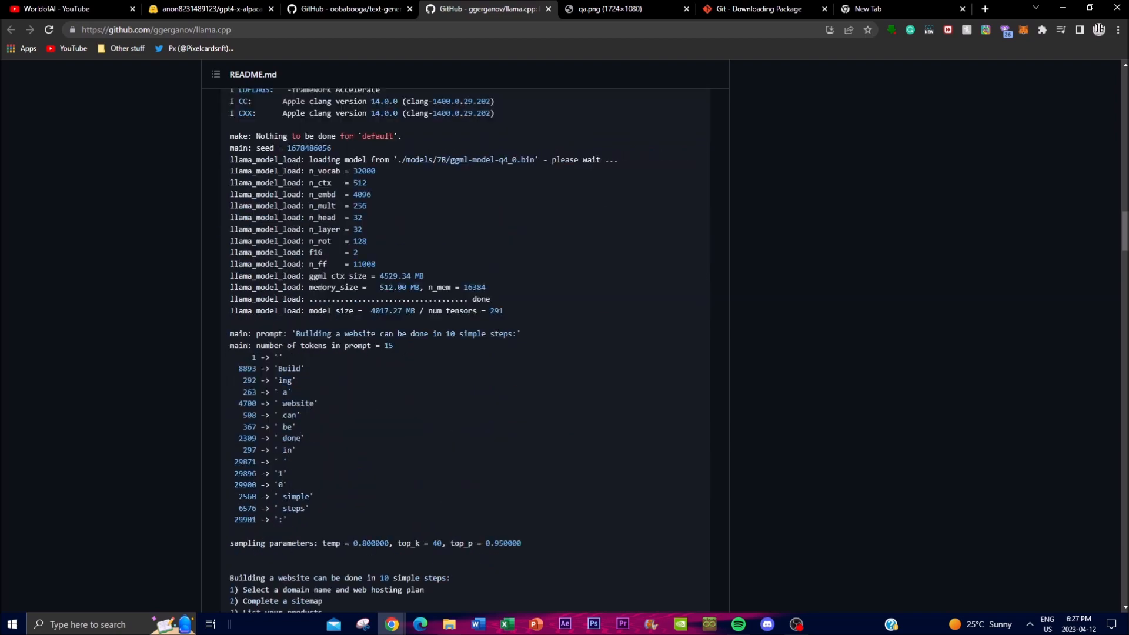
pyautogui.scroll(-3)
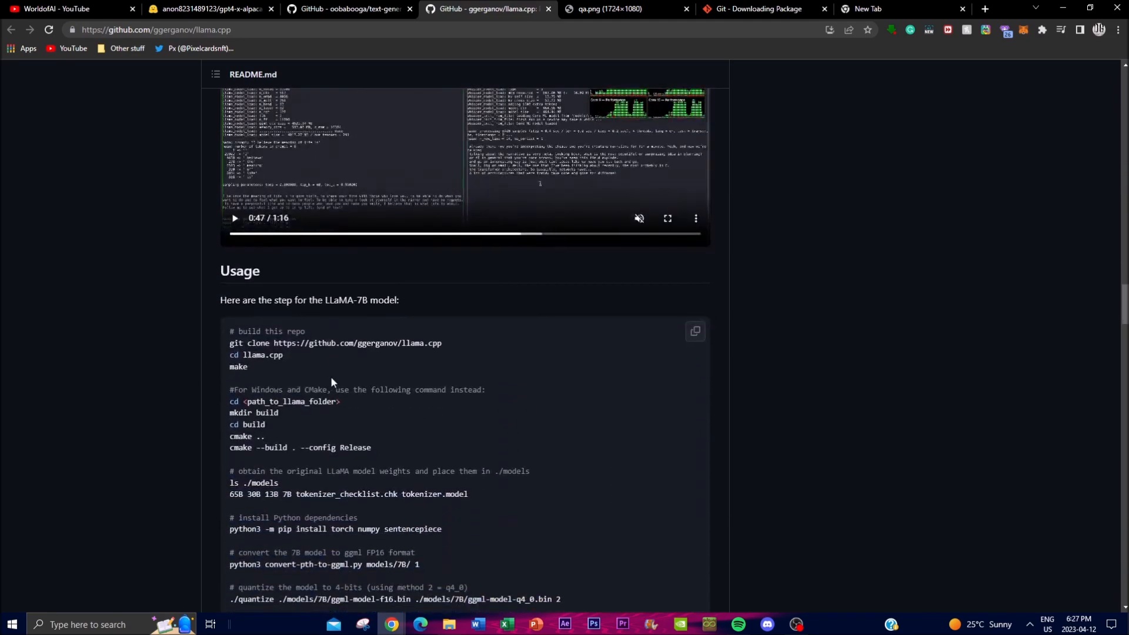
pyautogui.scroll(-3)
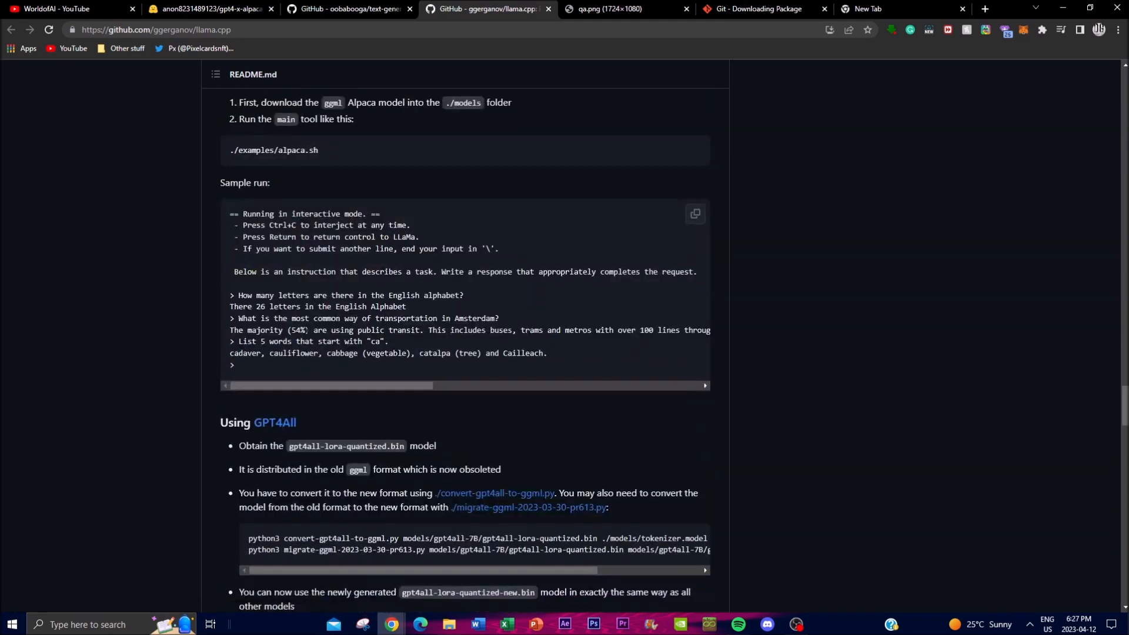
pyautogui.scroll(-3)
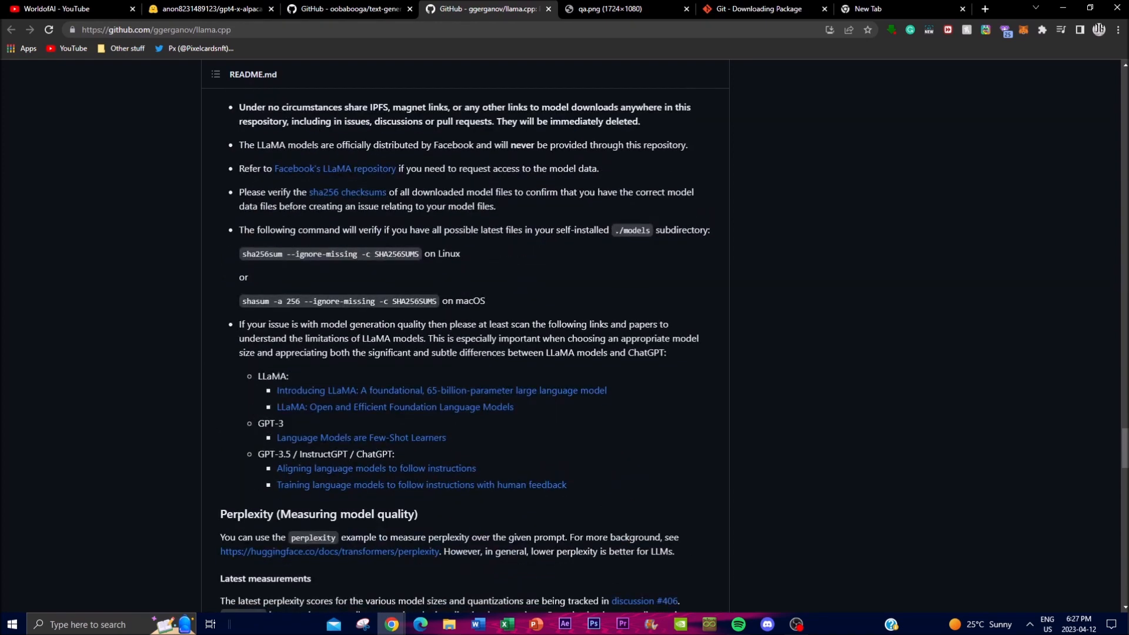
pyautogui.scroll(-3)
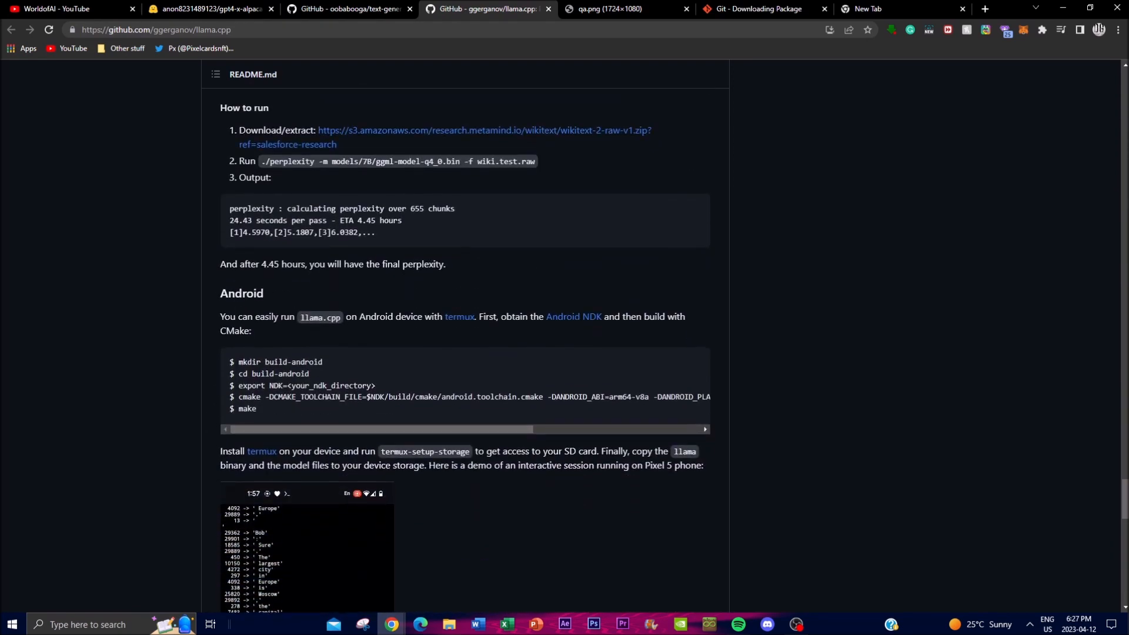
pyautogui.moveTo(455, 230)
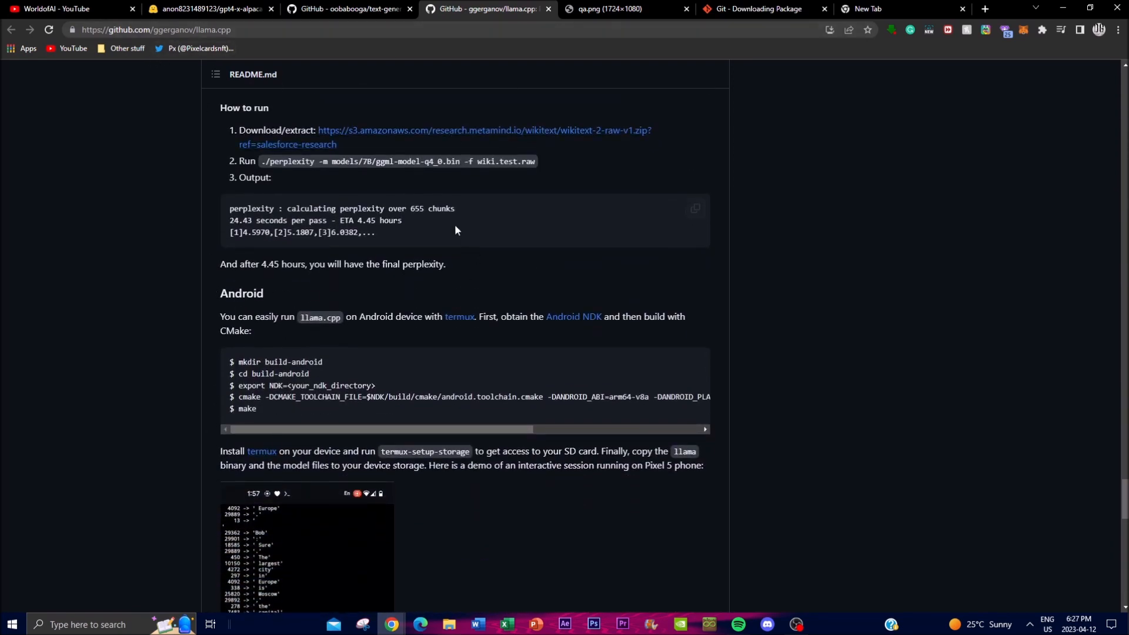
pyautogui.moveTo(318, 617)
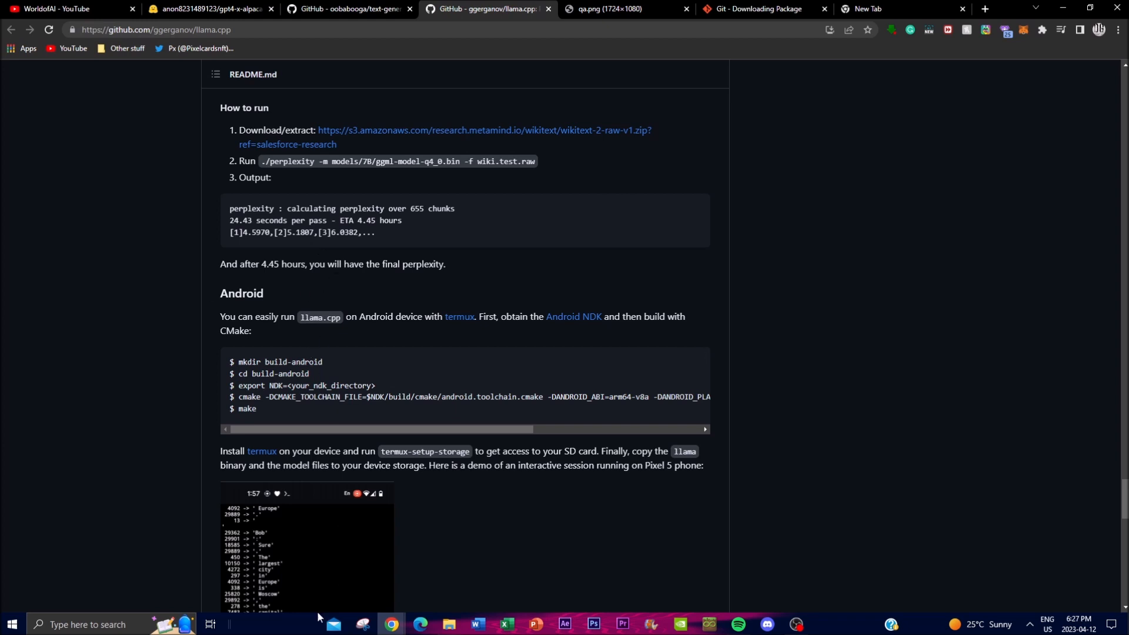
pyautogui.moveTo(315, 101)
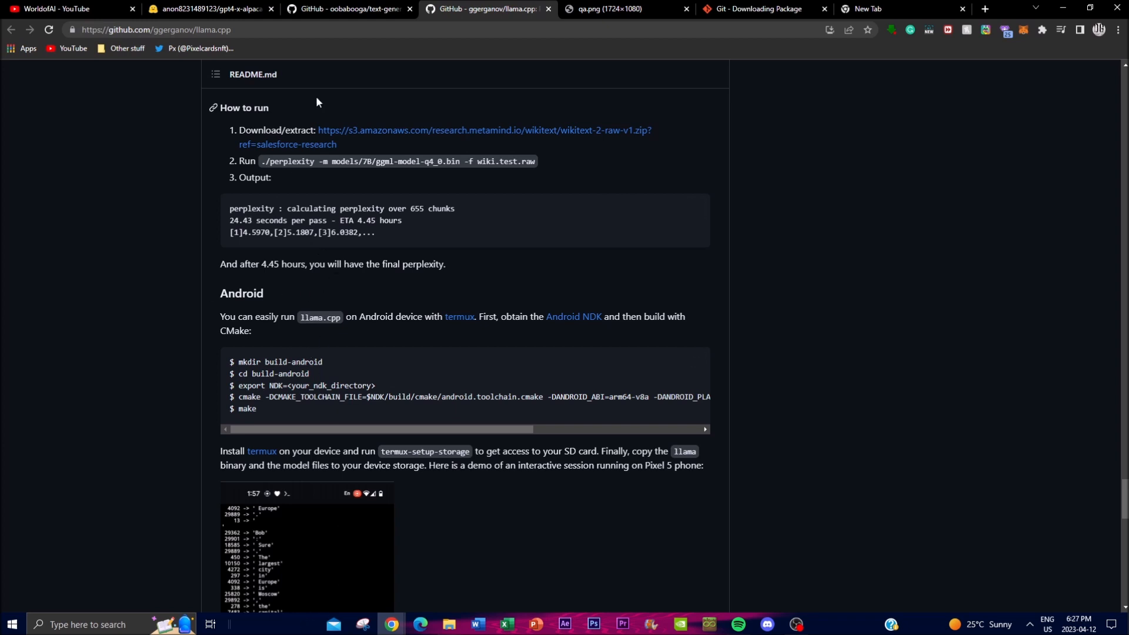
pyautogui.click(346, 9)
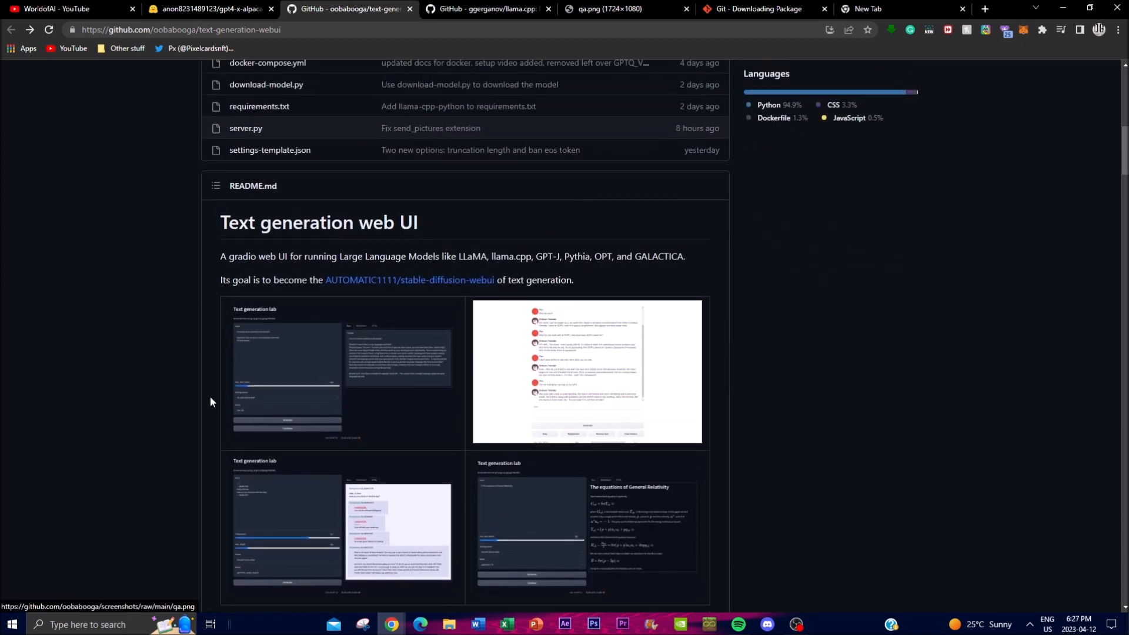
# Step: Scroll past Features to the Installation one-click installers section
pyautogui.scroll(-3)
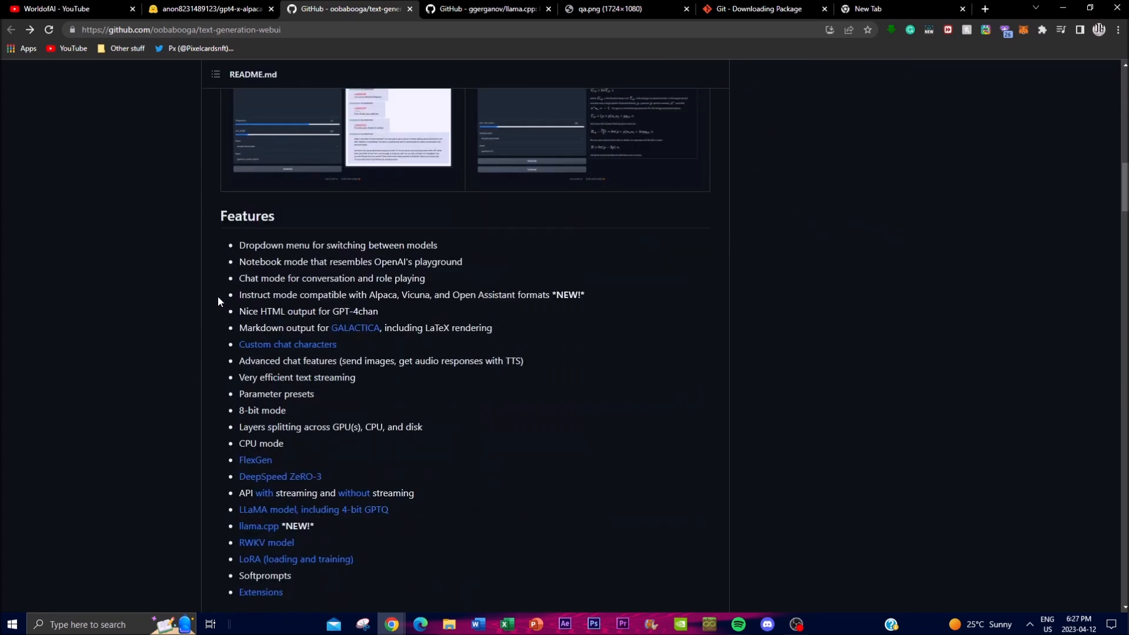
pyautogui.scroll(-3)
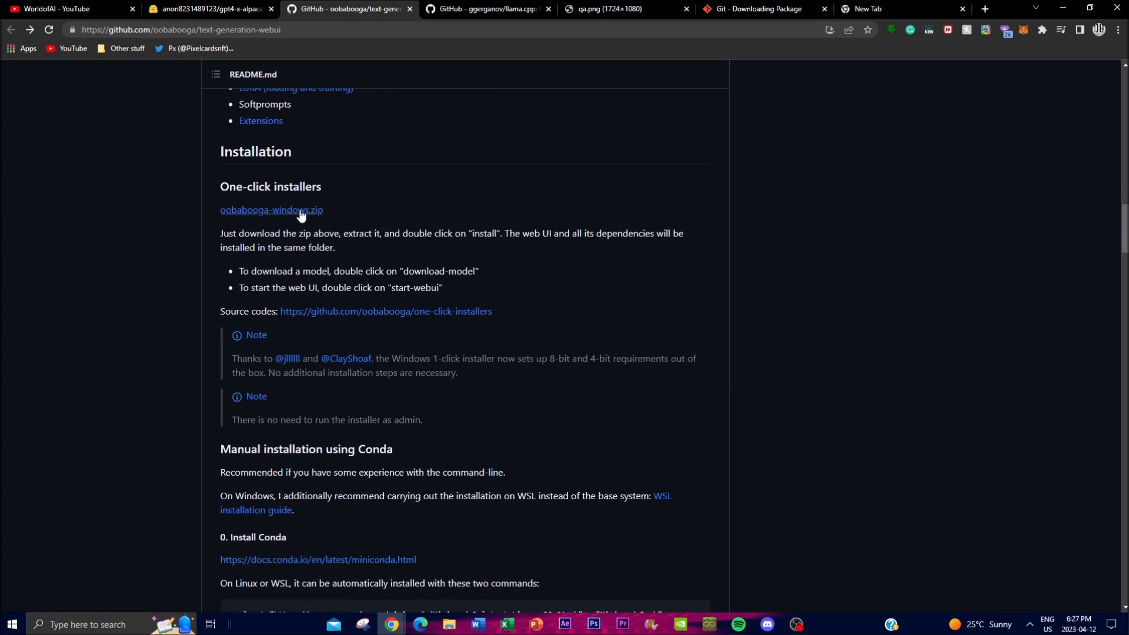
pyautogui.moveTo(270, 183)
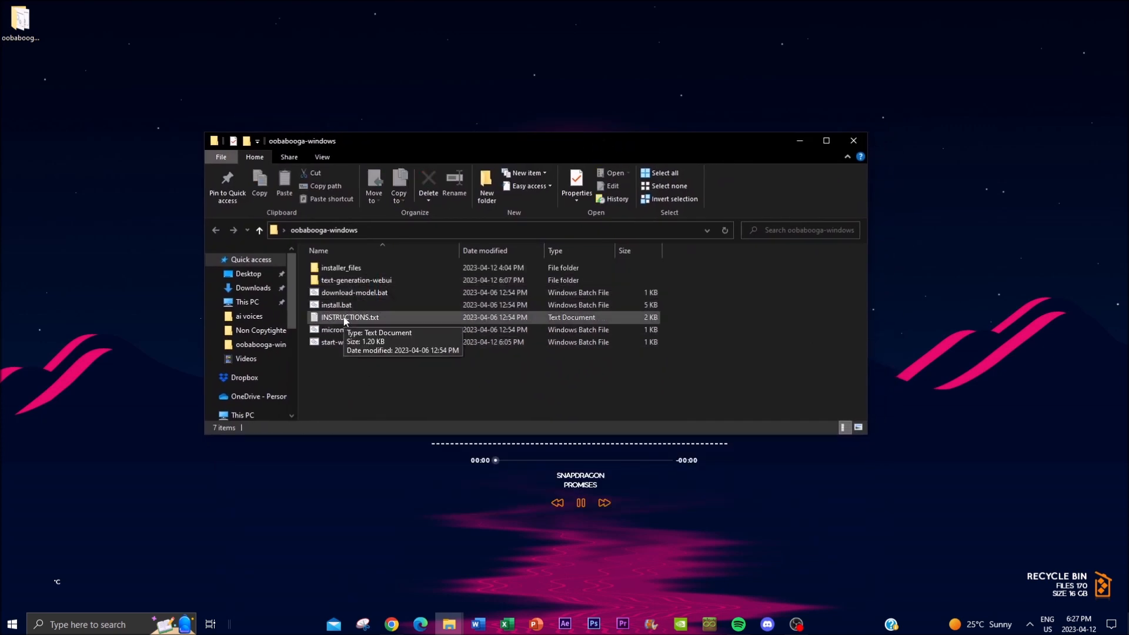
# Step: Open INSTRUCTIONS.txt from oobabooga-windows in Notepad to see the three setup steps
pyautogui.doubleClick(349, 317)
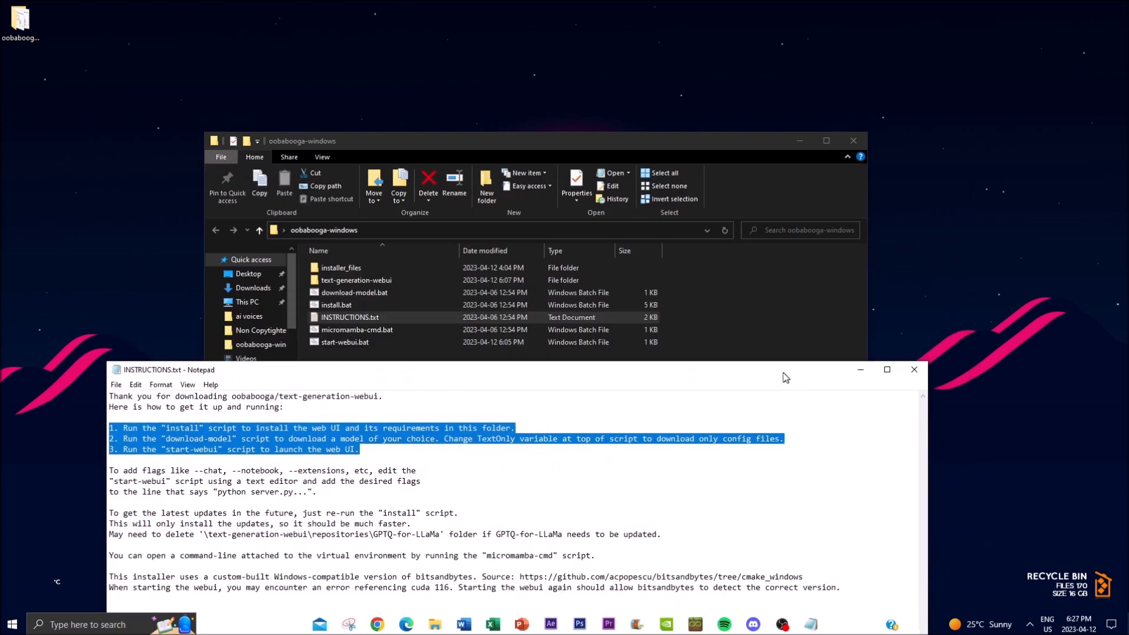
pyautogui.rightClick(335, 305)
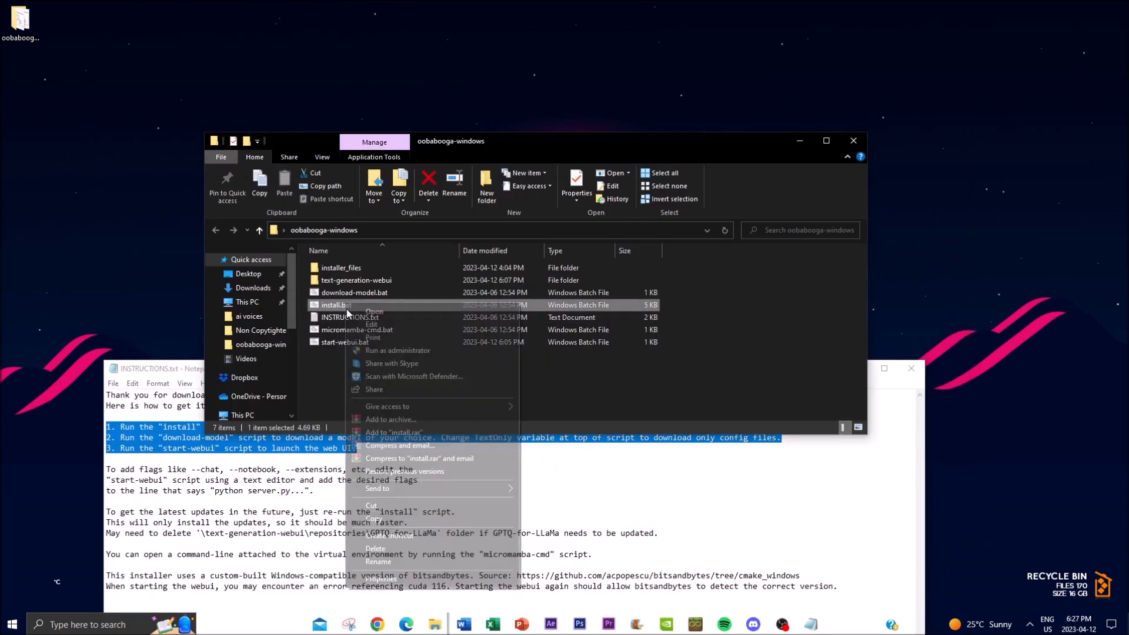
pyautogui.click(374, 311)
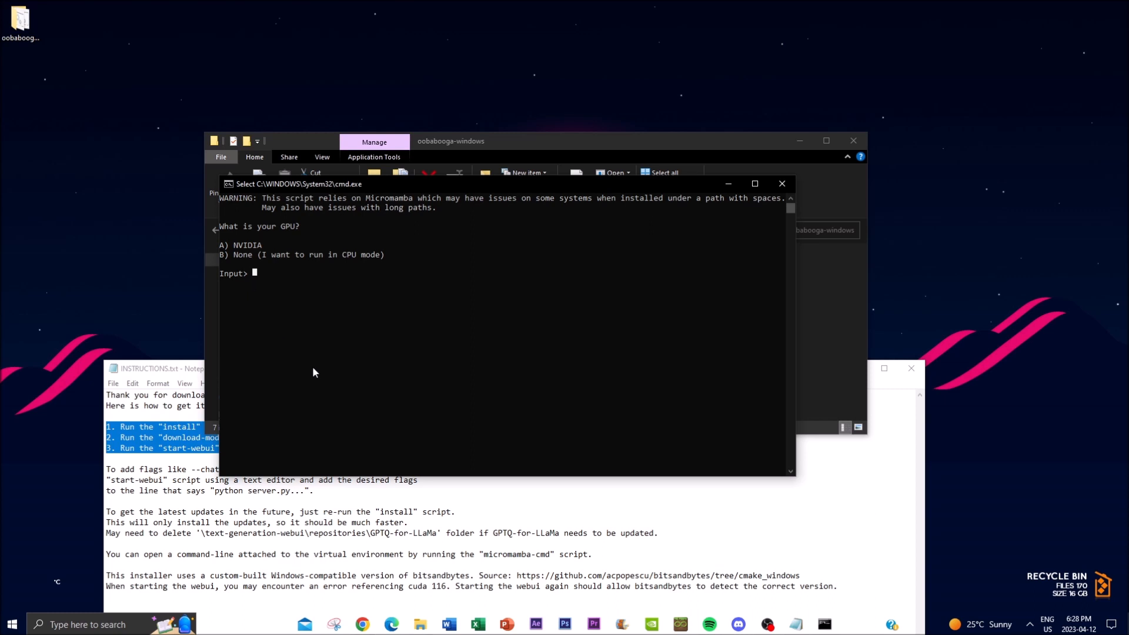
pyautogui.write('a')
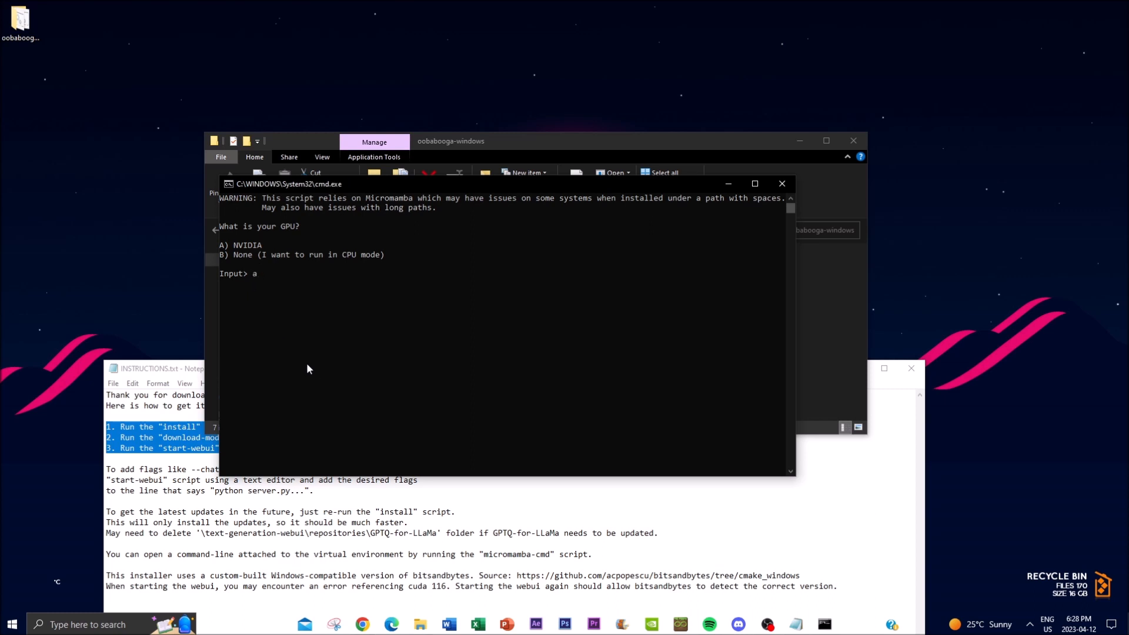
pyautogui.write(')')
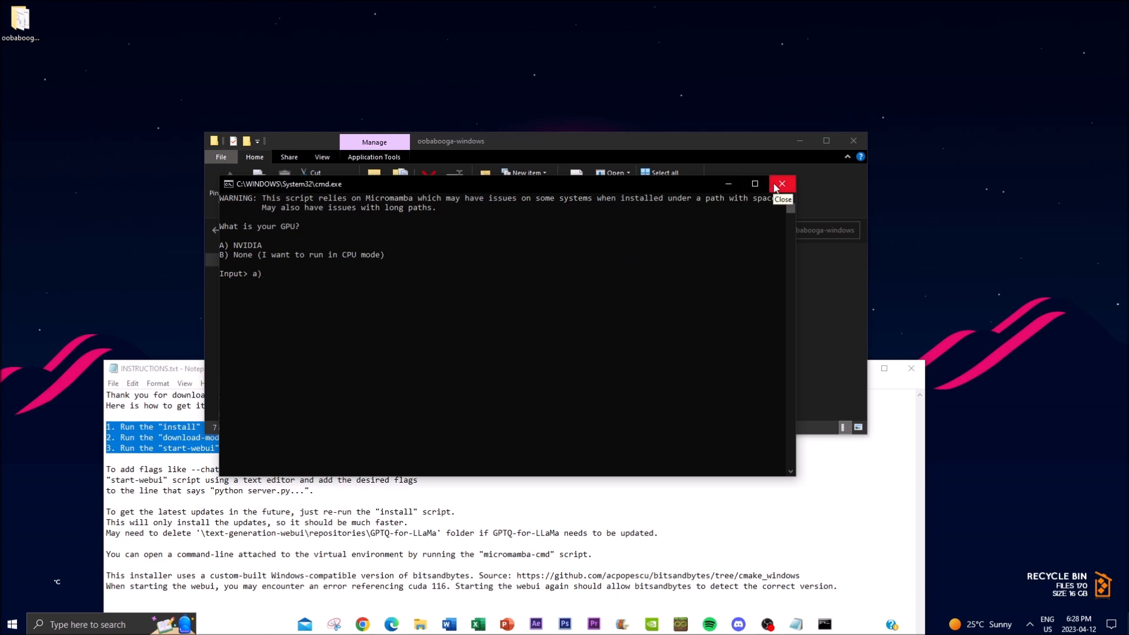
pyautogui.moveTo(765, 249)
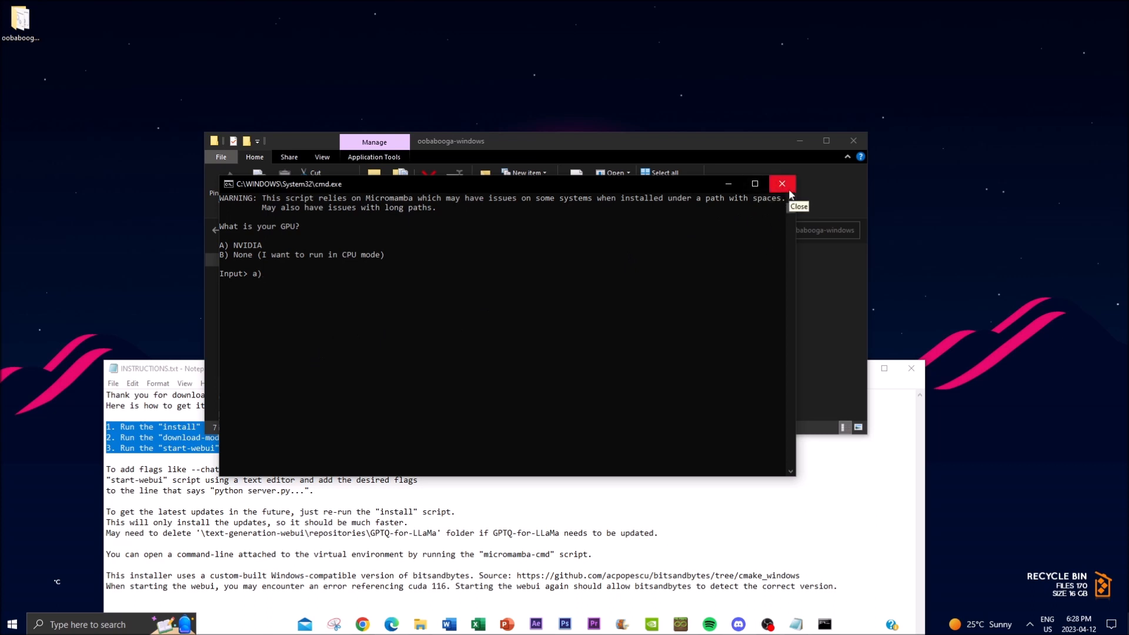
pyautogui.click(782, 184)
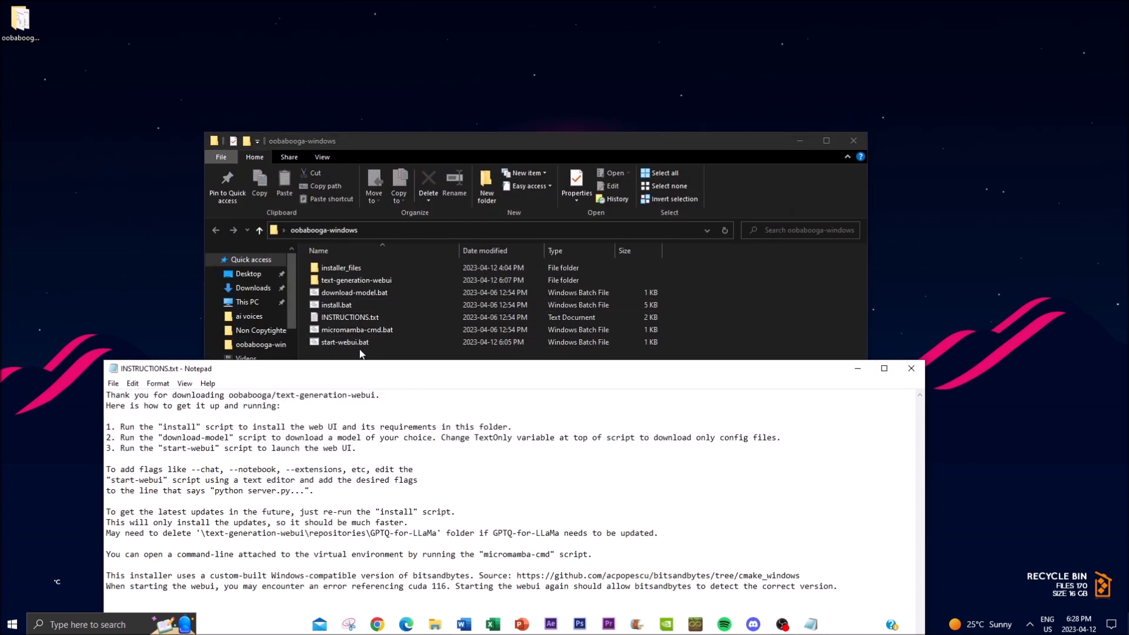
pyautogui.click(353, 292)
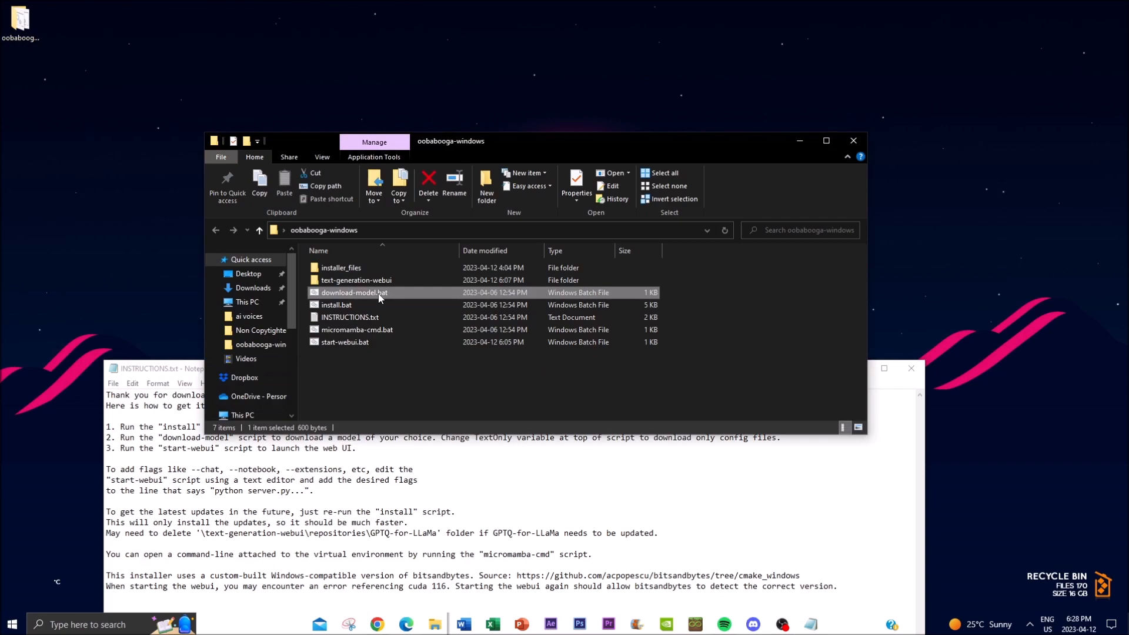
pyautogui.rightClick(354, 292)
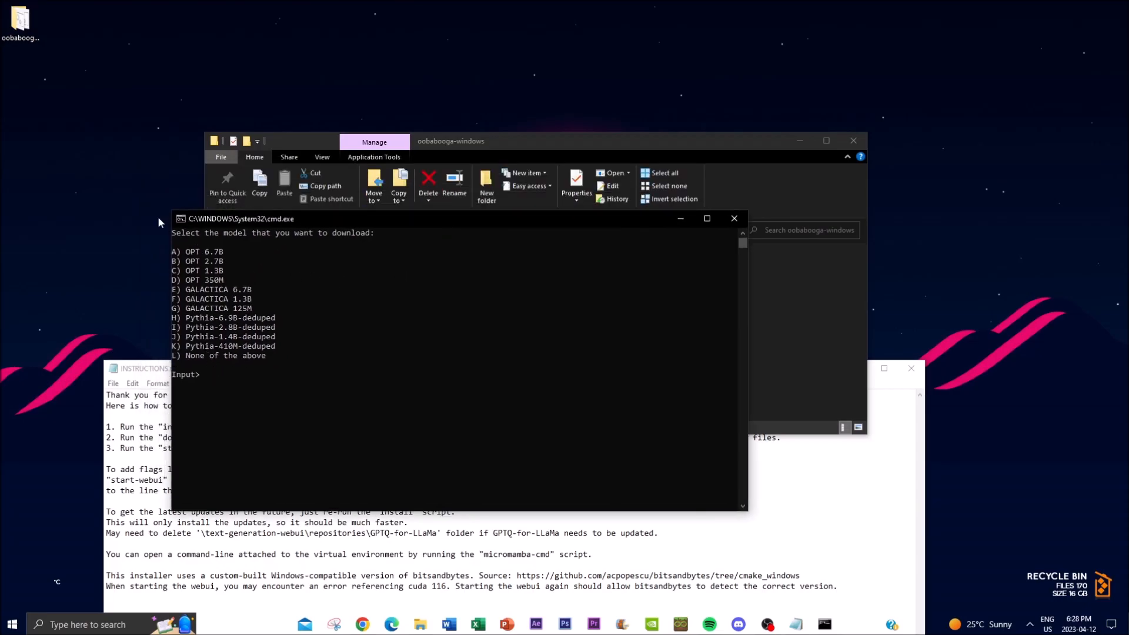
pyautogui.moveTo(258, 263)
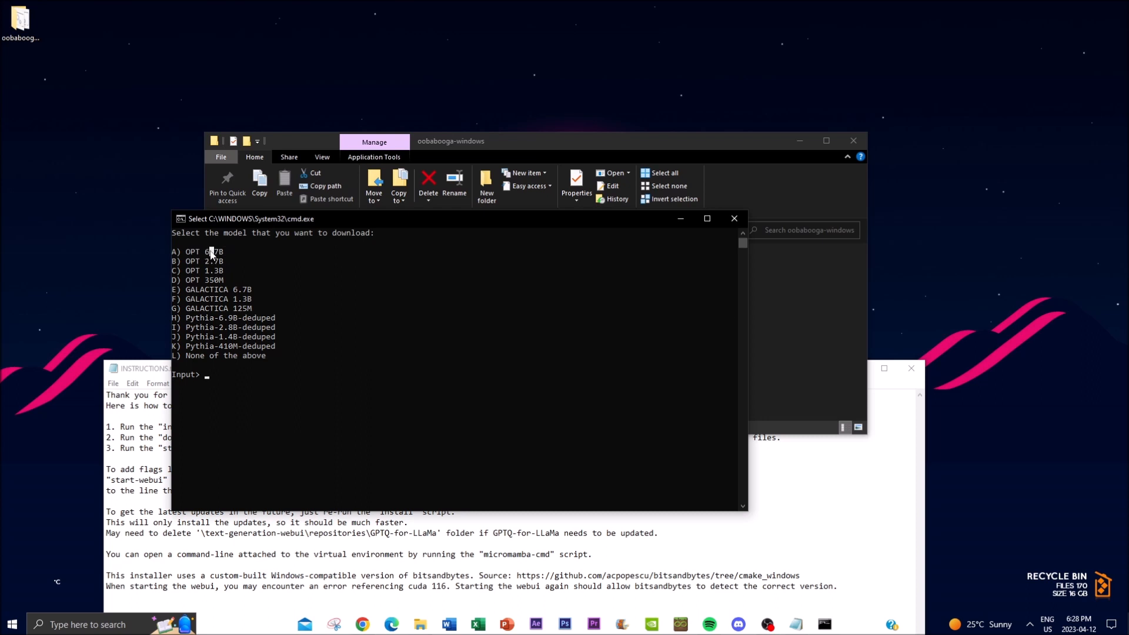
pyautogui.moveTo(219, 369)
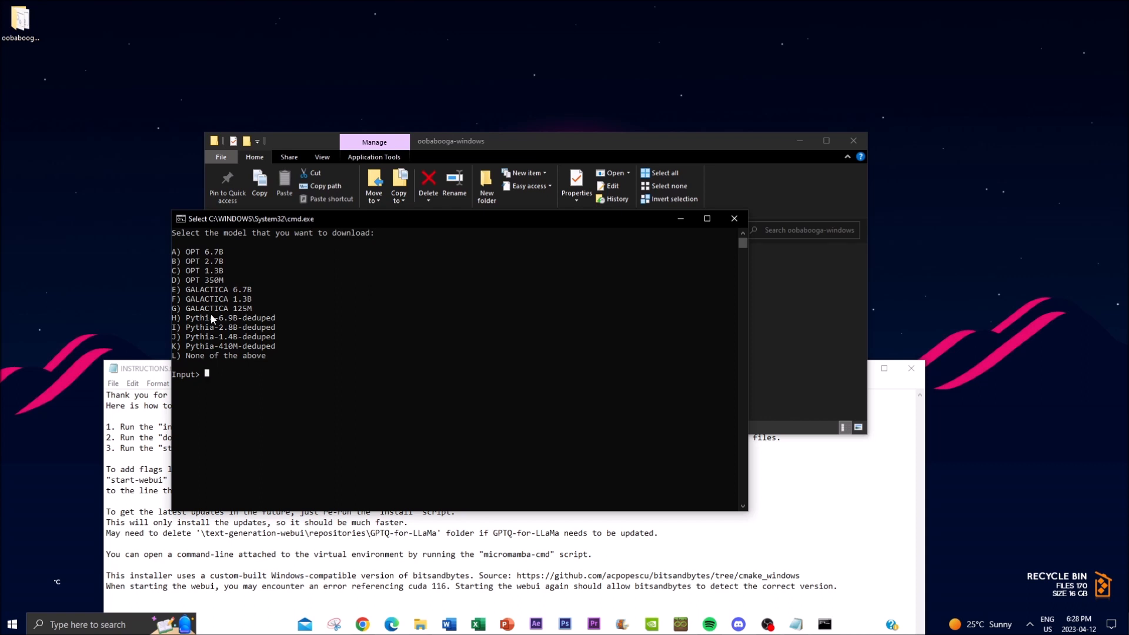
pyautogui.write('a)')
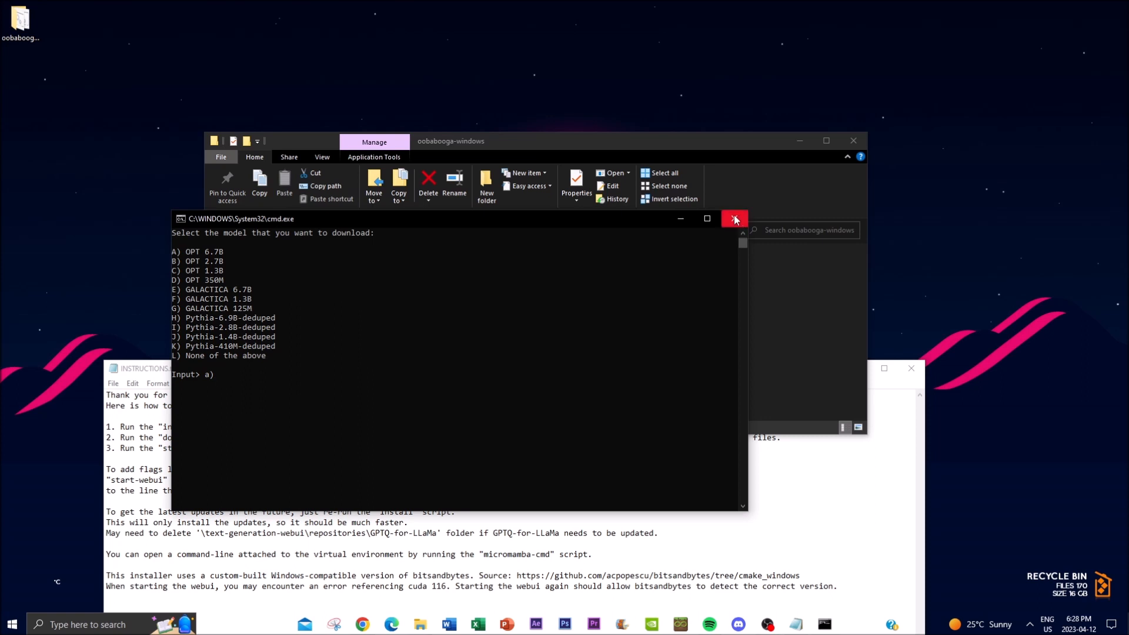
pyautogui.click(734, 219)
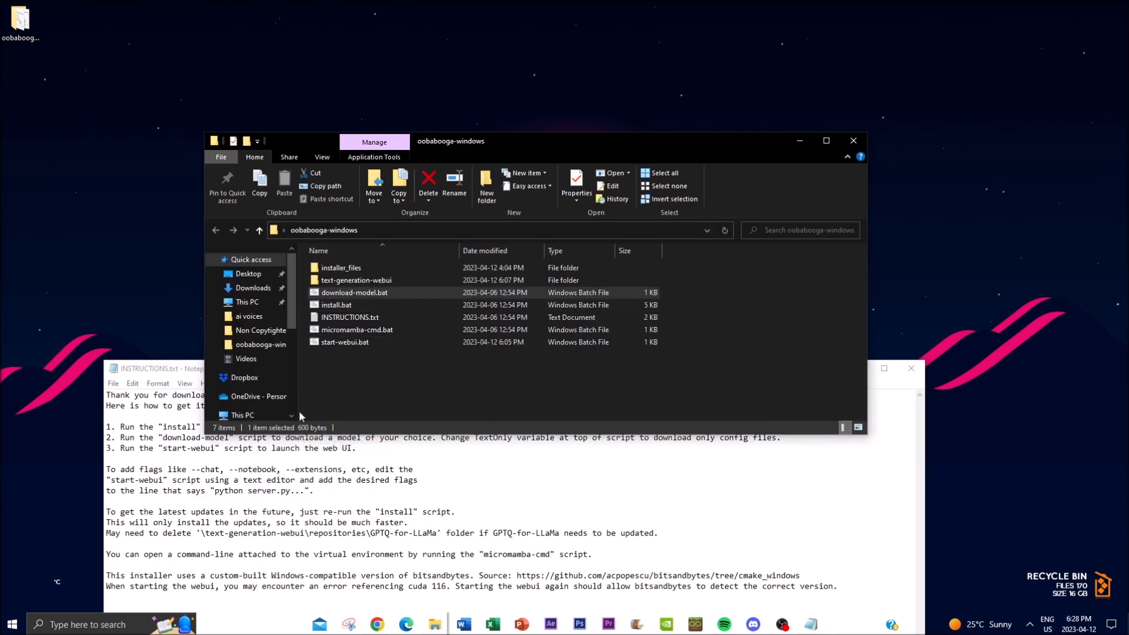
pyautogui.moveTo(312, 406)
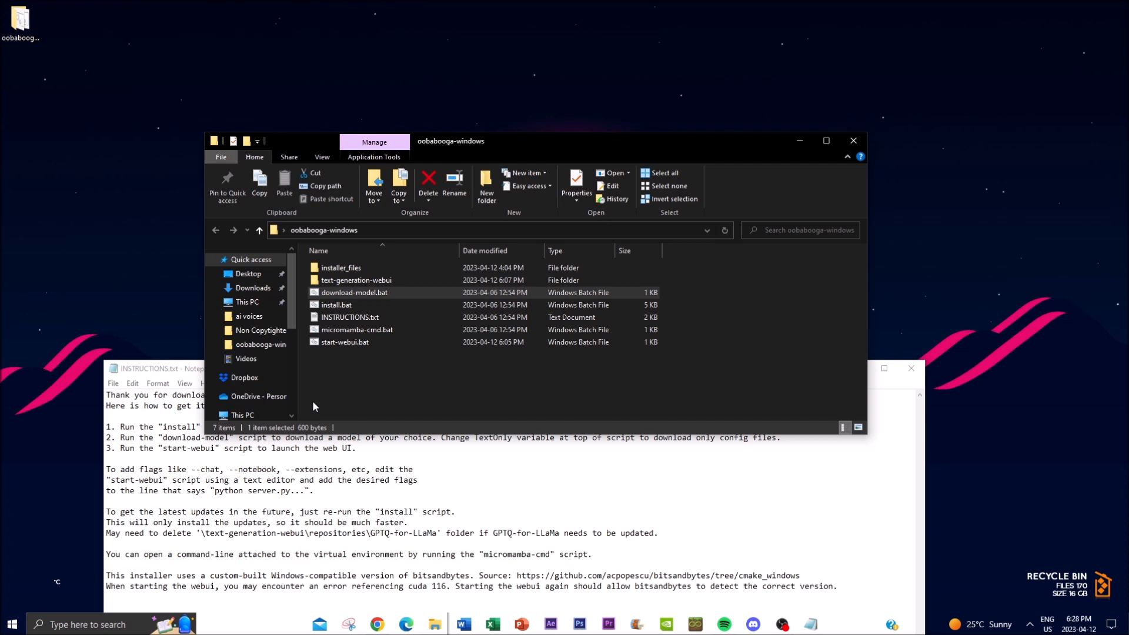
pyautogui.moveTo(360, 382)
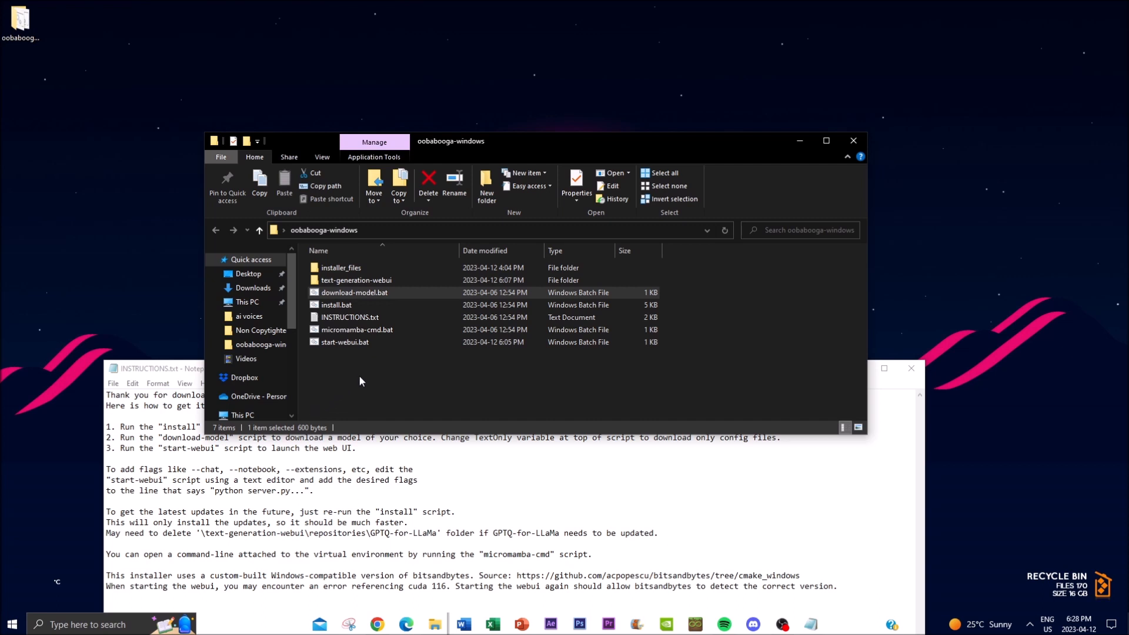
# Step: Open start-webui.bat for editing in Notepad from its context menu
pyautogui.click(344, 342)
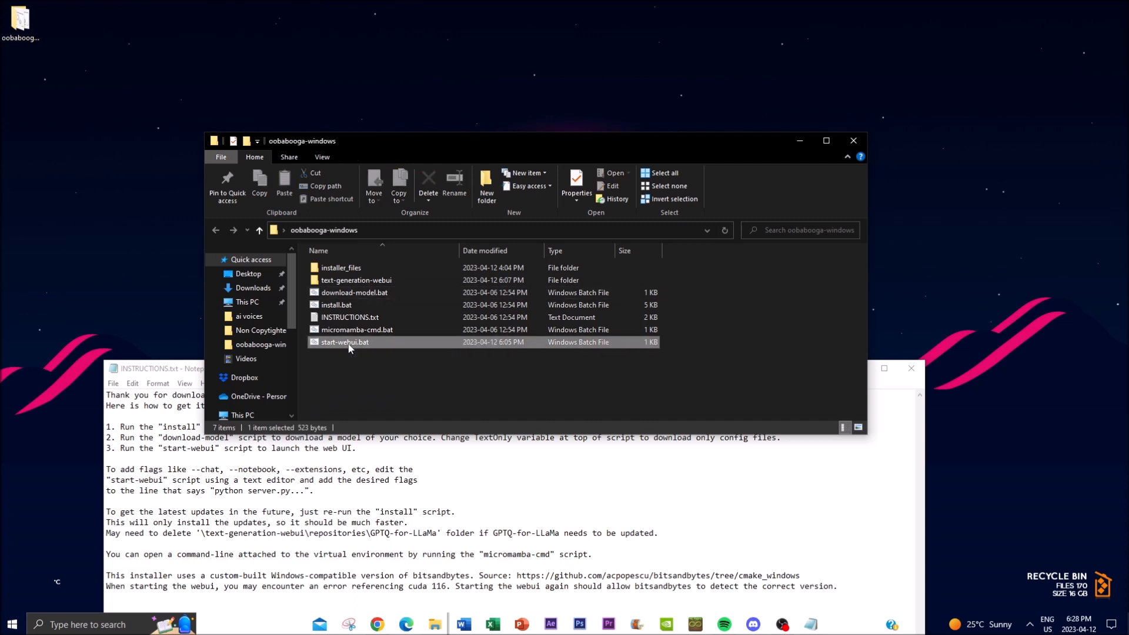
pyautogui.rightClick(344, 342)
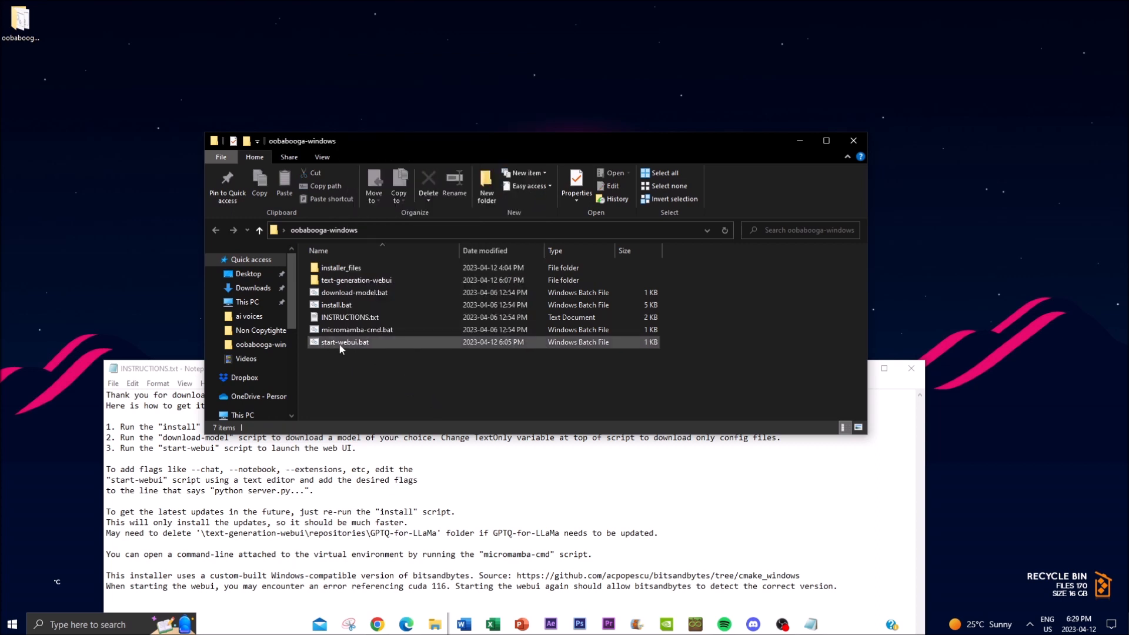
pyautogui.rightClick(345, 342)
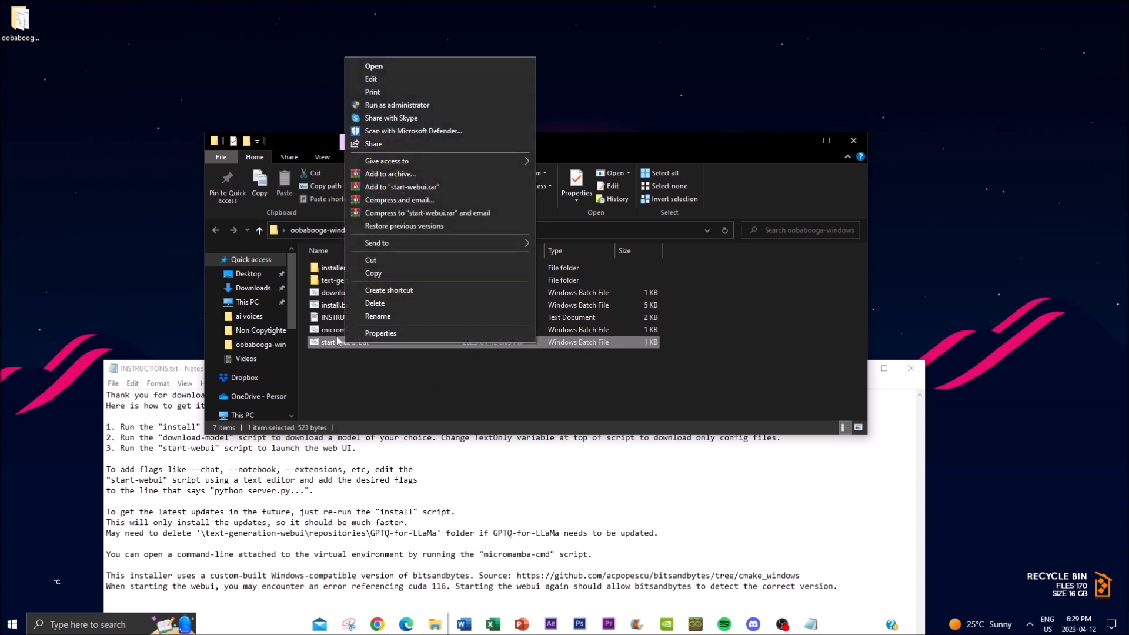
pyautogui.moveTo(373, 92)
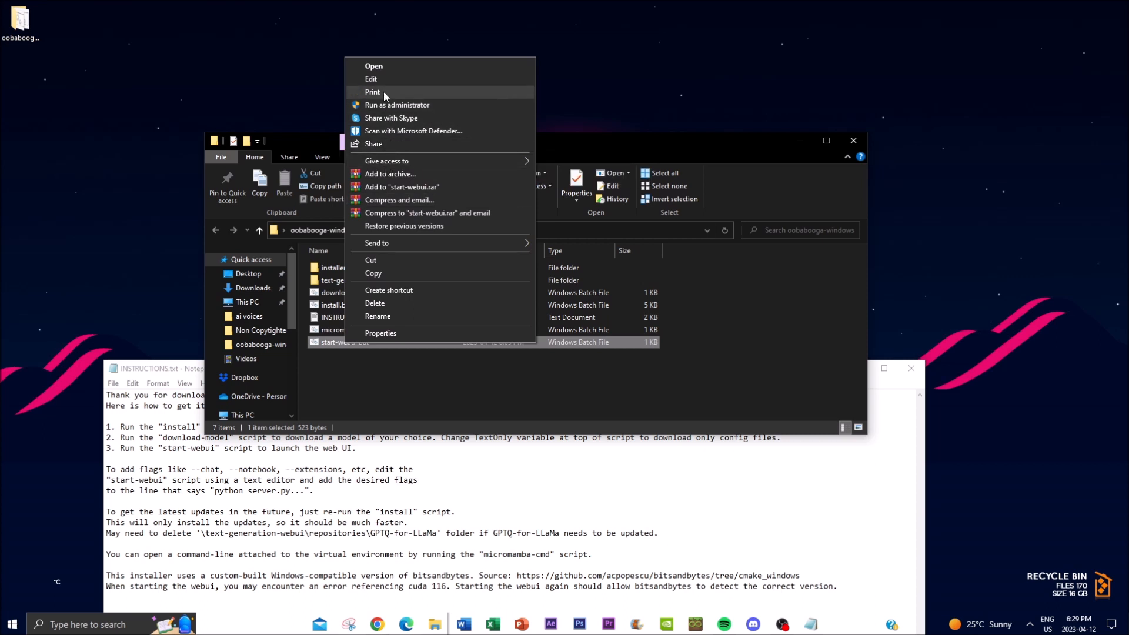
pyautogui.click(372, 78)
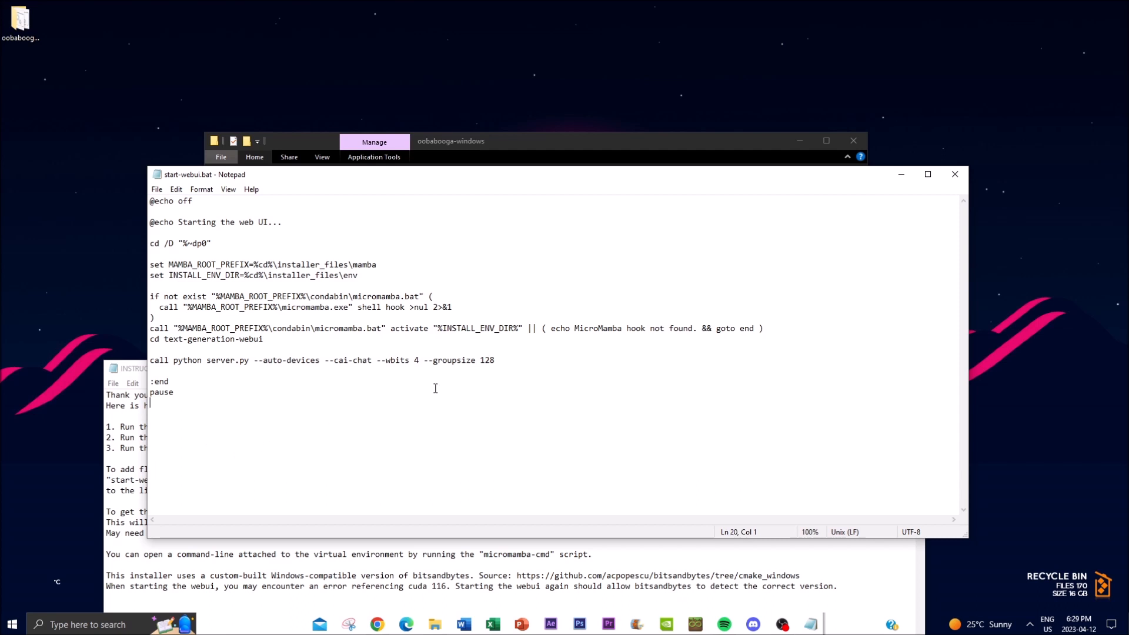
# Step: Delete and retype '--wbits 4 --groupsize 128' at the end of the server.py line
pyautogui.moveTo(376, 360); pyautogui.dragTo(497, 360)
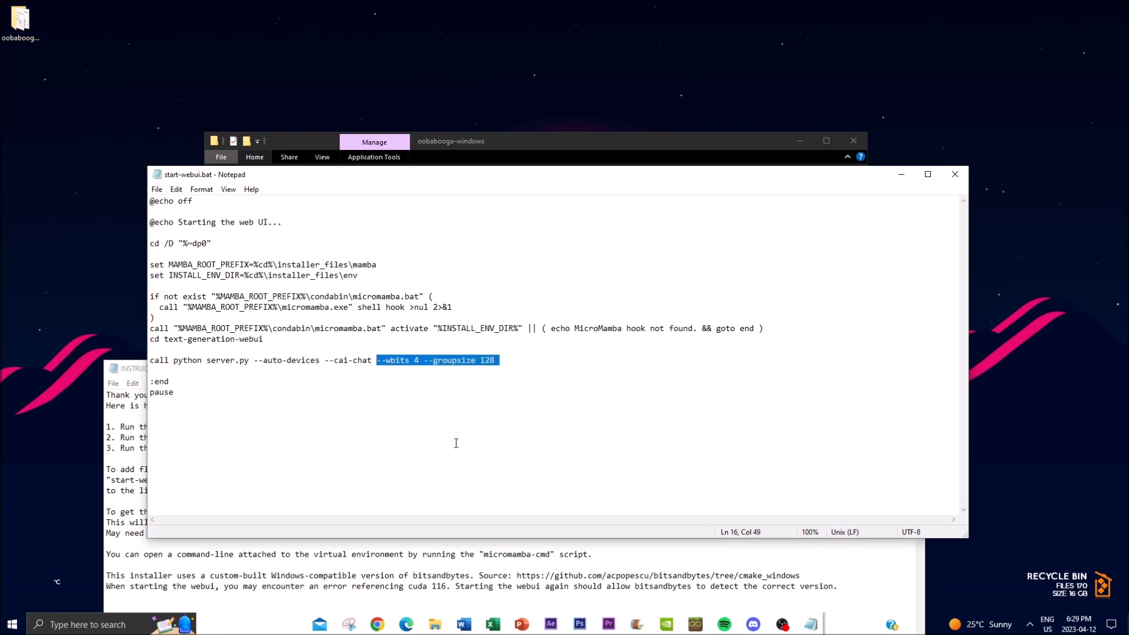
pyautogui.press('Delete')
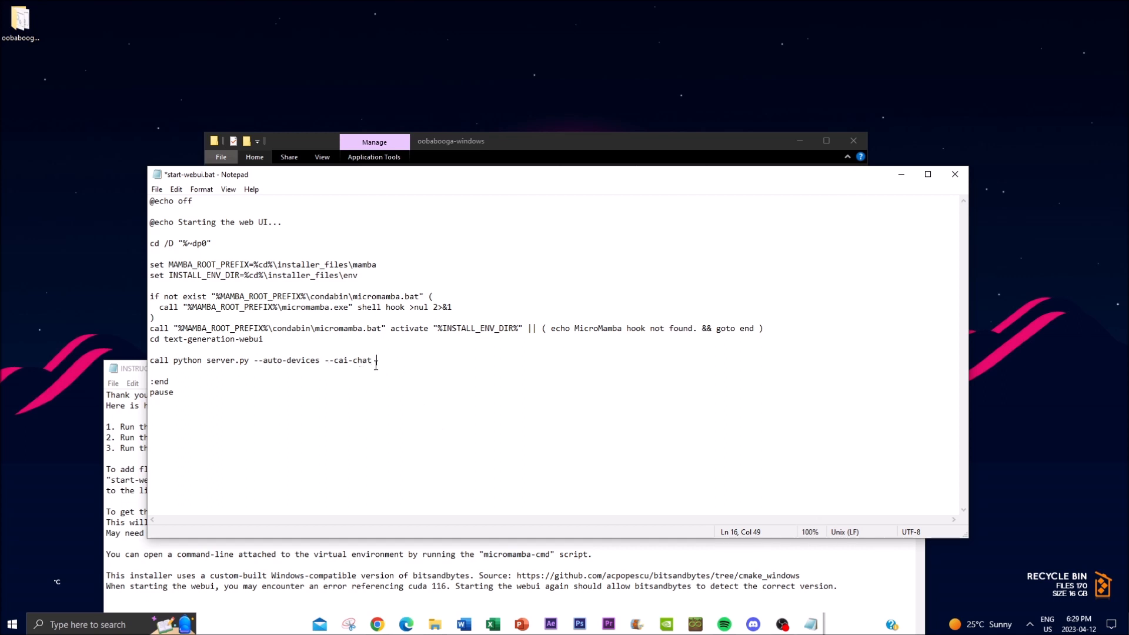
pyautogui.write('--wbits 4 --groupsize 128')
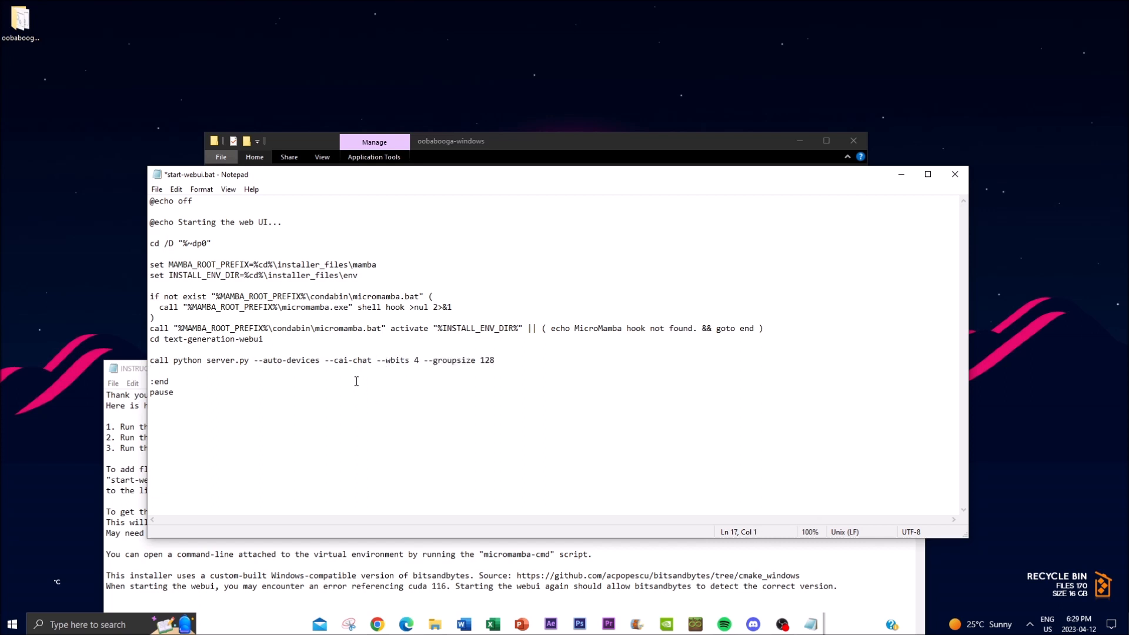
pyautogui.moveTo(376, 360); pyautogui.dragTo(471, 360)
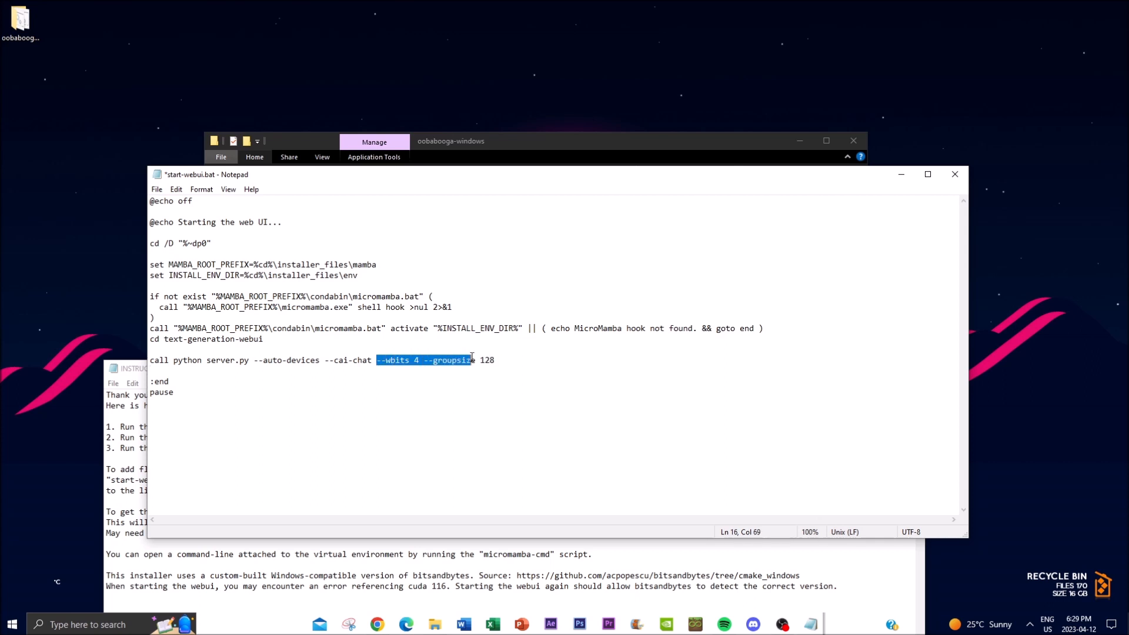
pyautogui.click(374, 360)
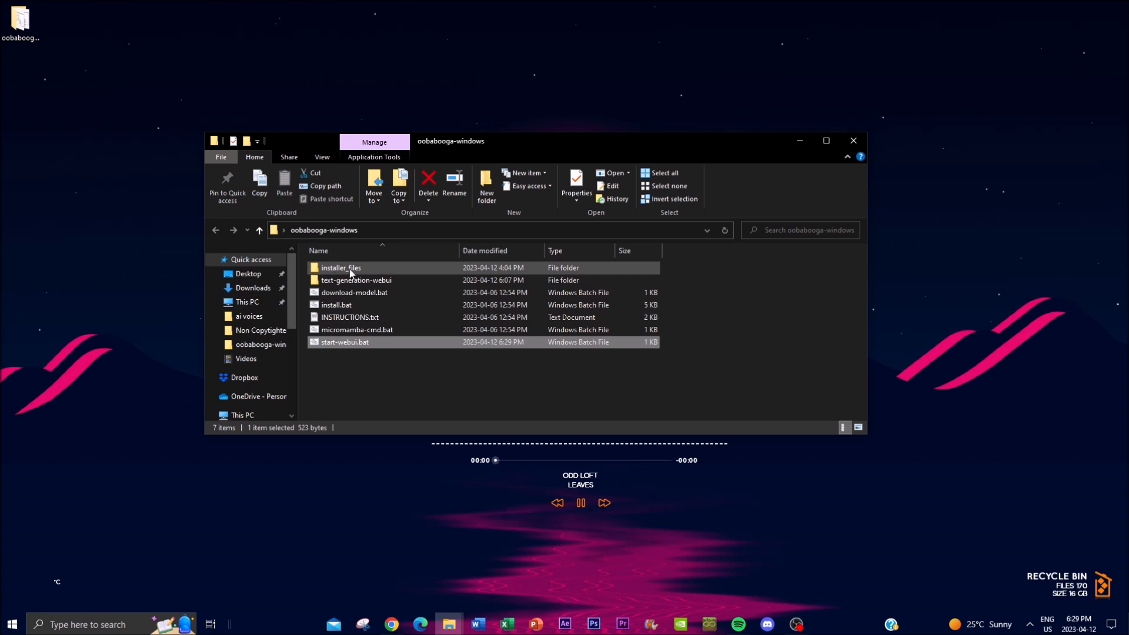
# Step: Go into text-generation-webui > modules and select the gpt4-x-alpaca-13b-native-4bit-128g folder
pyautogui.doubleClick(339, 267)
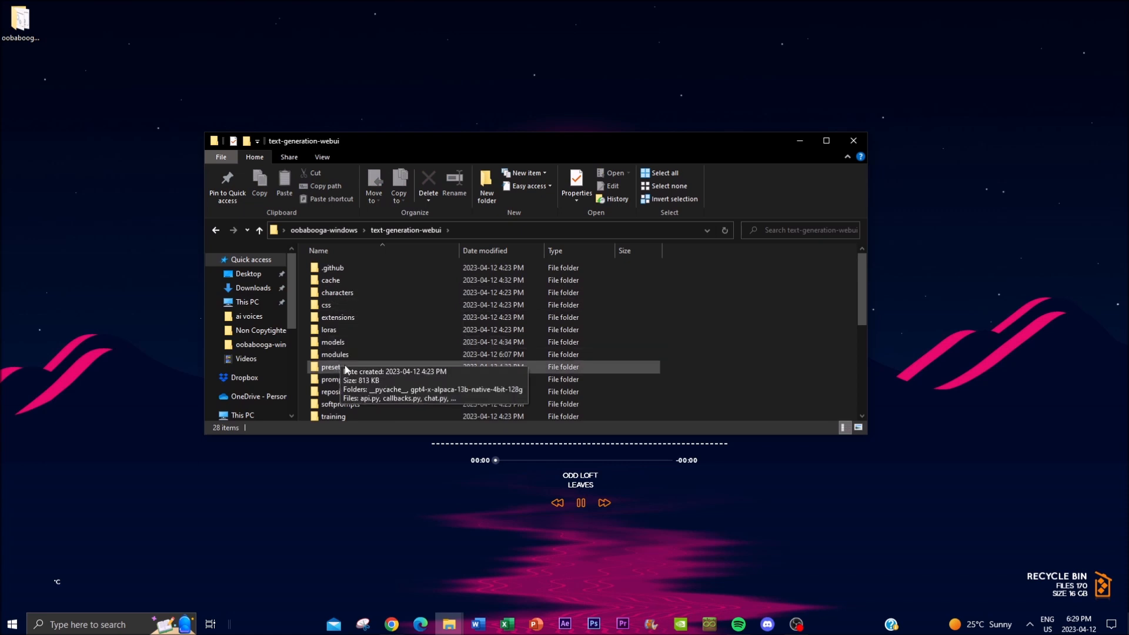
pyautogui.click(334, 354)
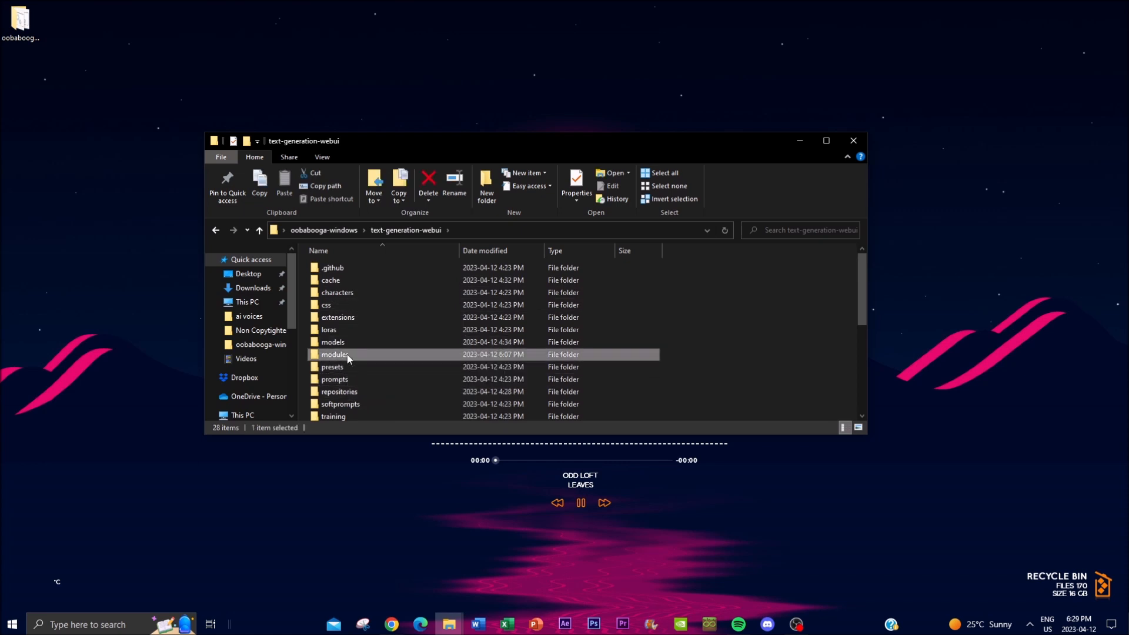
pyautogui.doubleClick(334, 354)
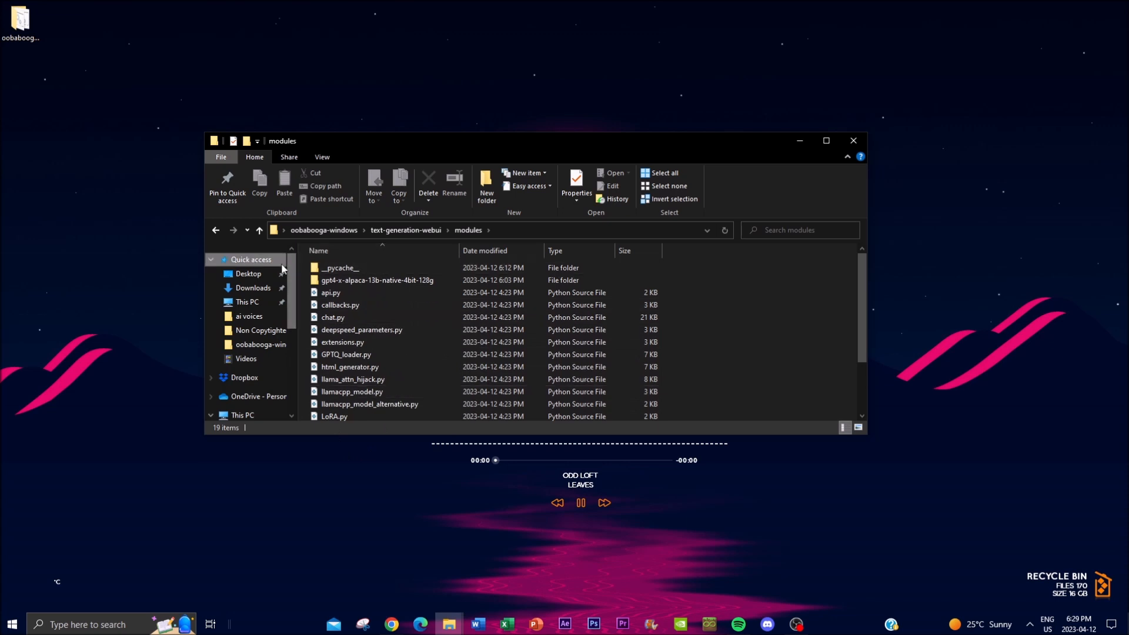
pyautogui.moveTo(374, 279)
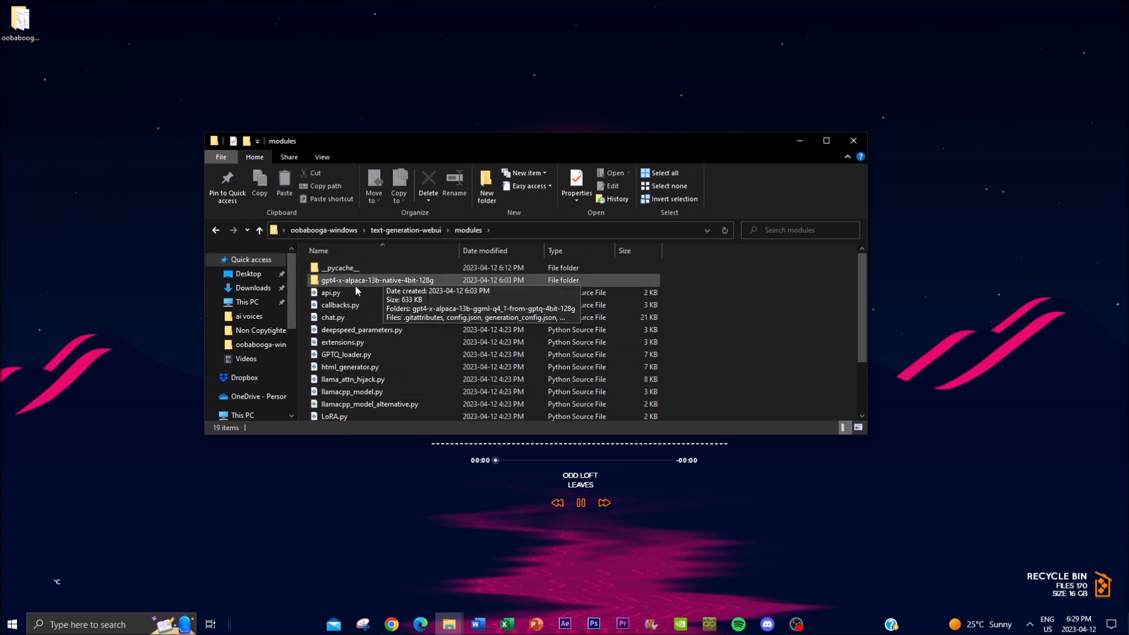
pyautogui.click(376, 280)
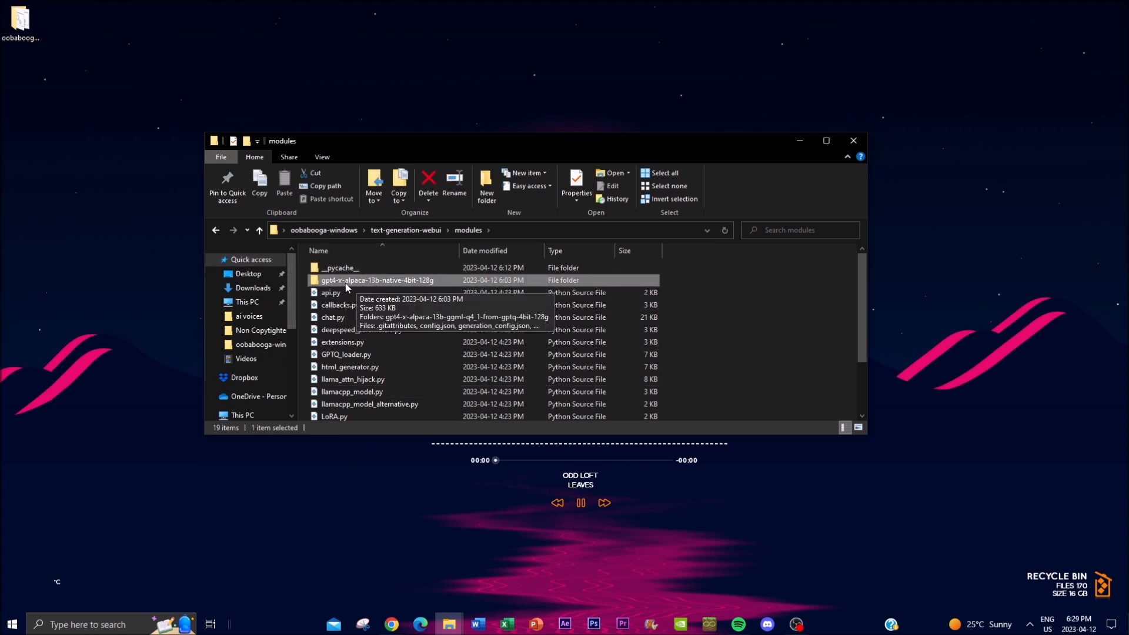
pyautogui.moveTo(448, 305)
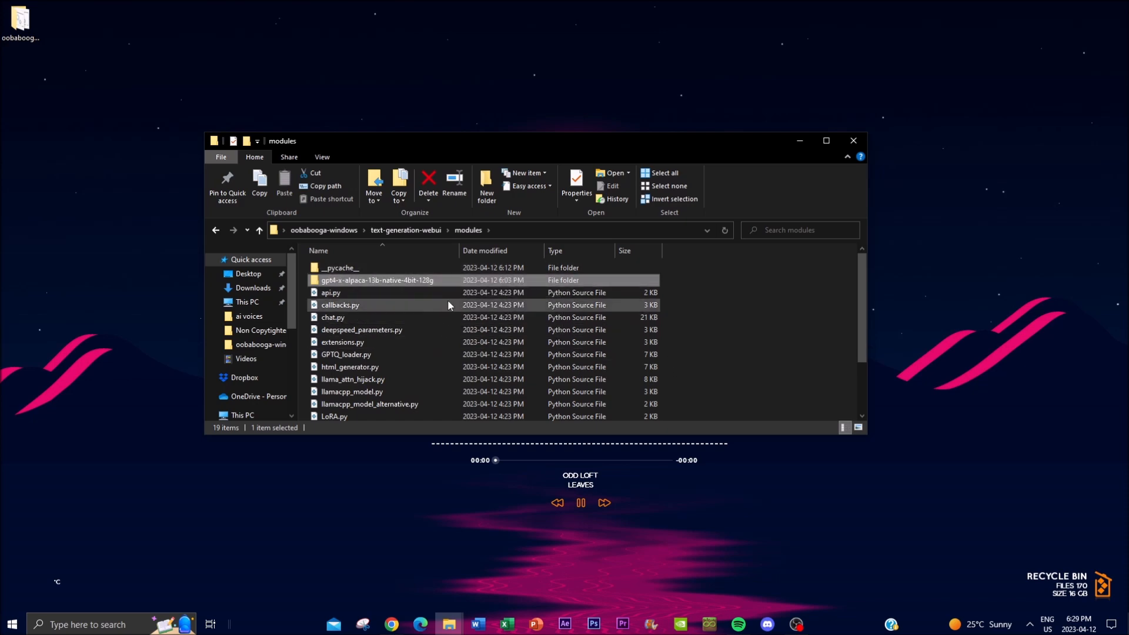
pyautogui.moveTo(391, 624)
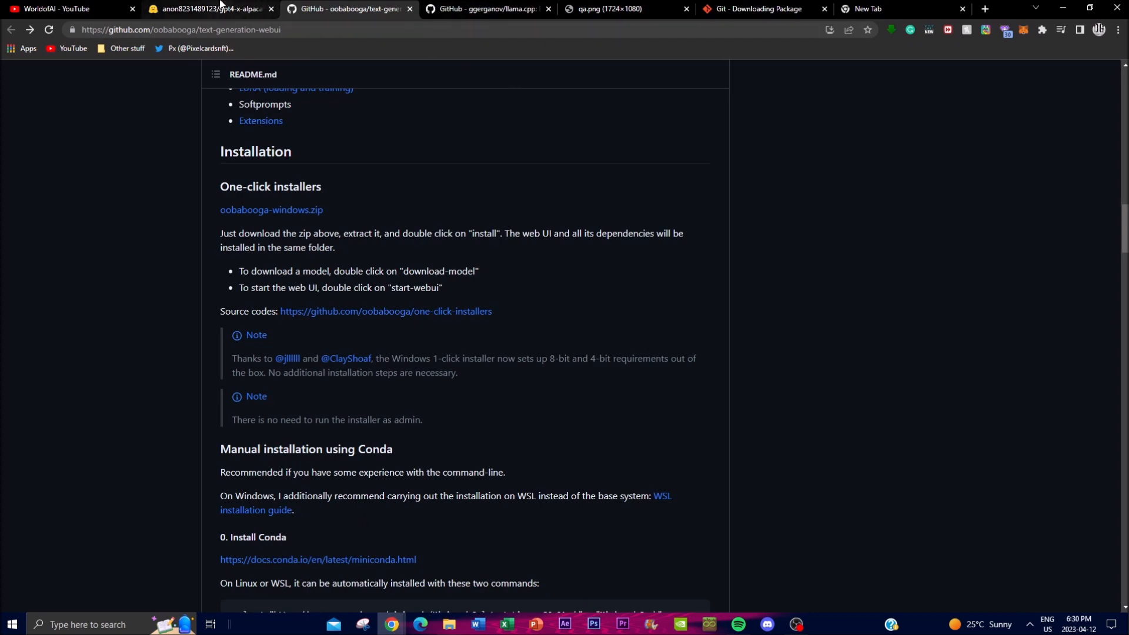
# Step: Copy the gpt4-x-alpaca repository's git lfs and git clone commands, then visit Git's download page
pyautogui.click(208, 9)
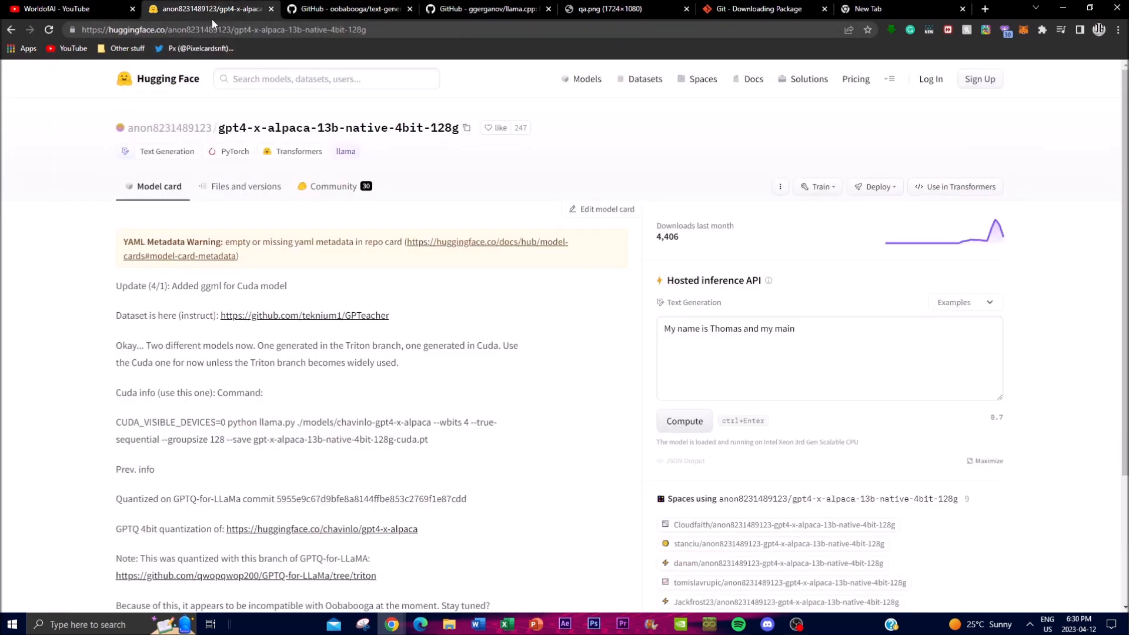
pyautogui.moveTo(168, 109)
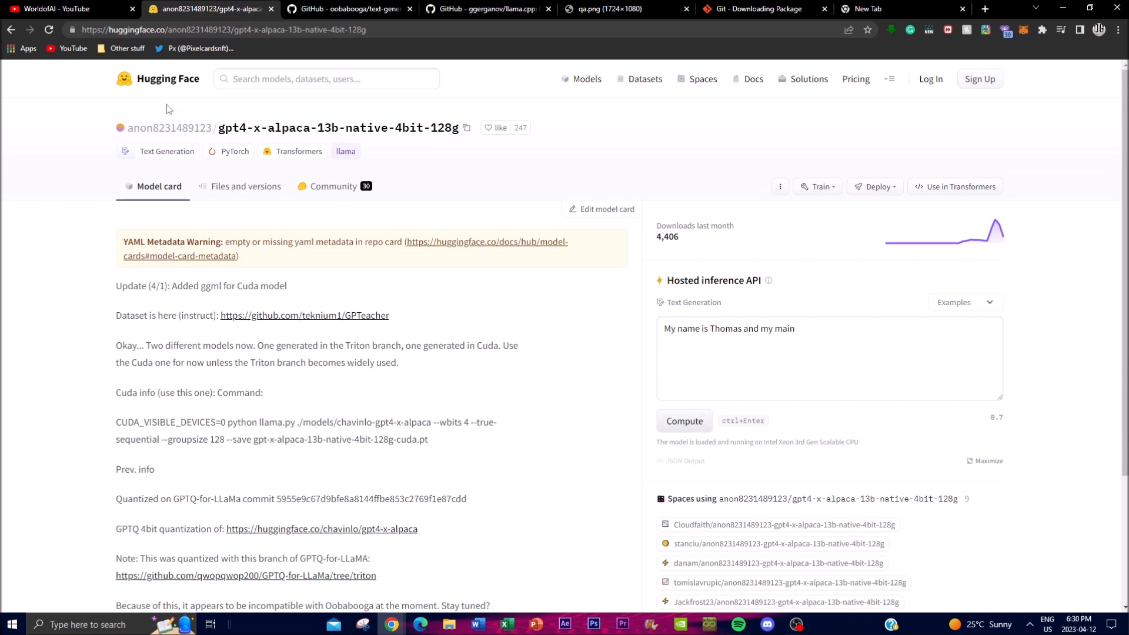
pyautogui.moveTo(772, 259)
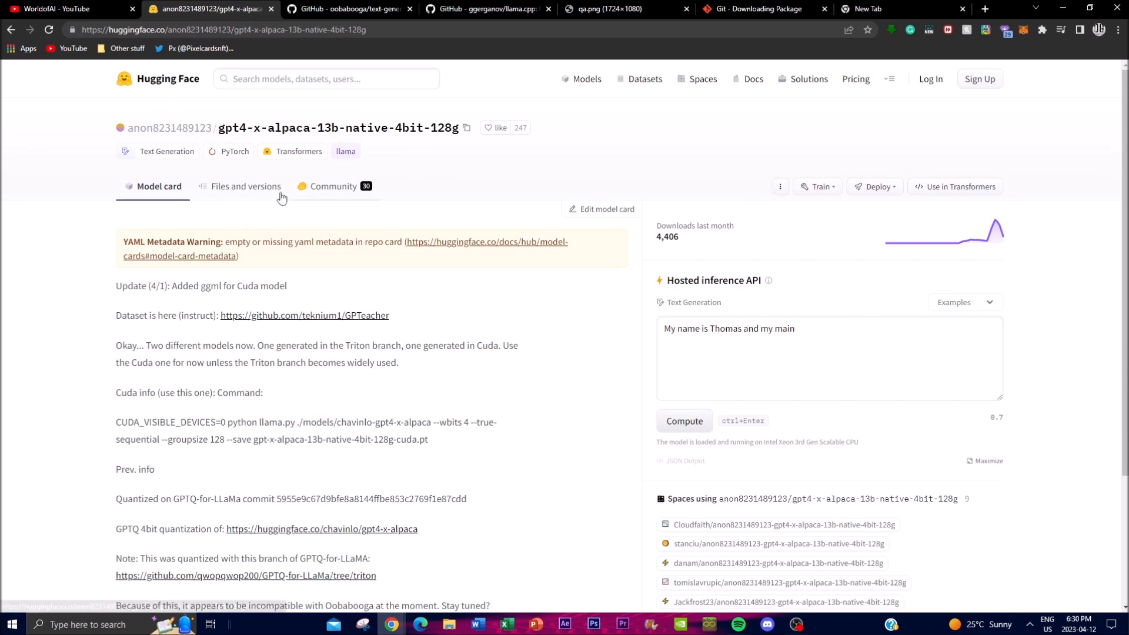
pyautogui.click(246, 185)
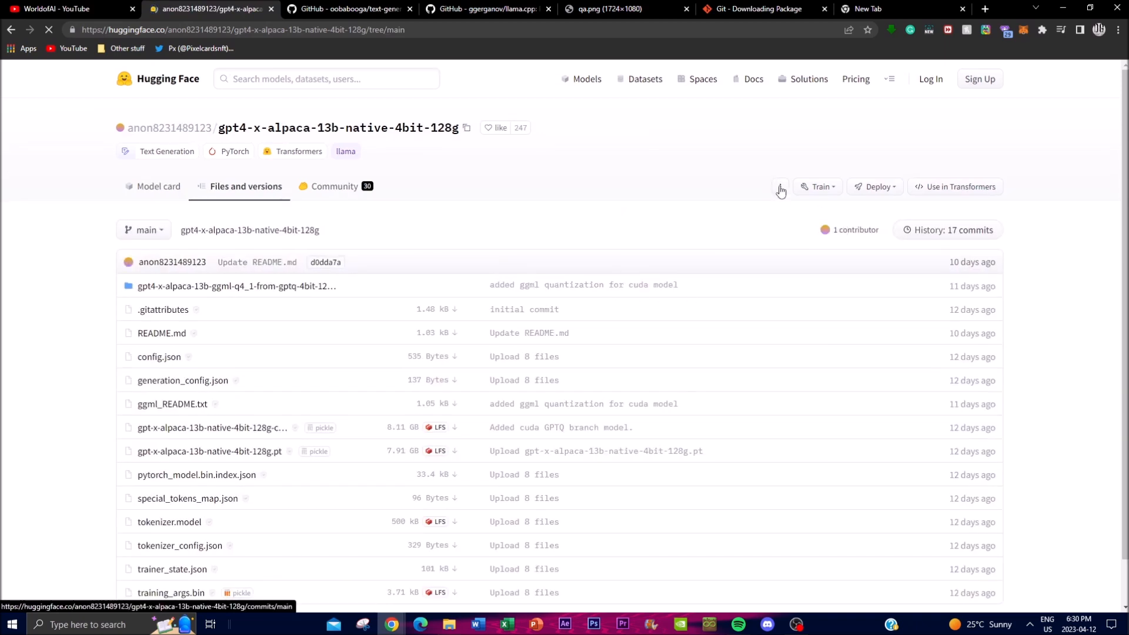
pyautogui.click(779, 187)
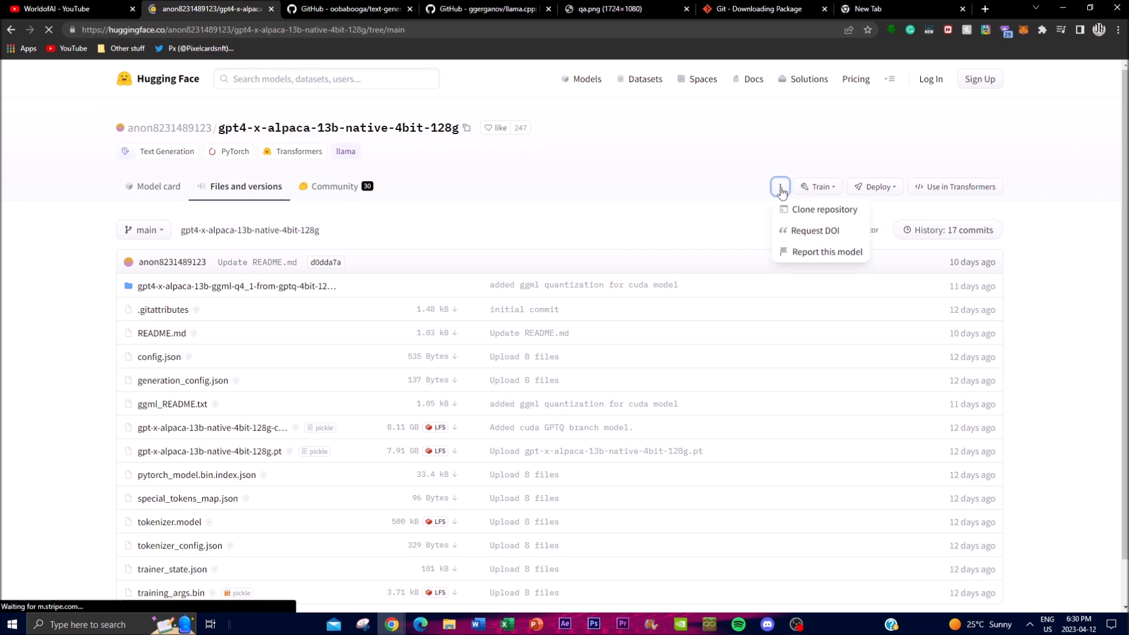
pyautogui.click(825, 209)
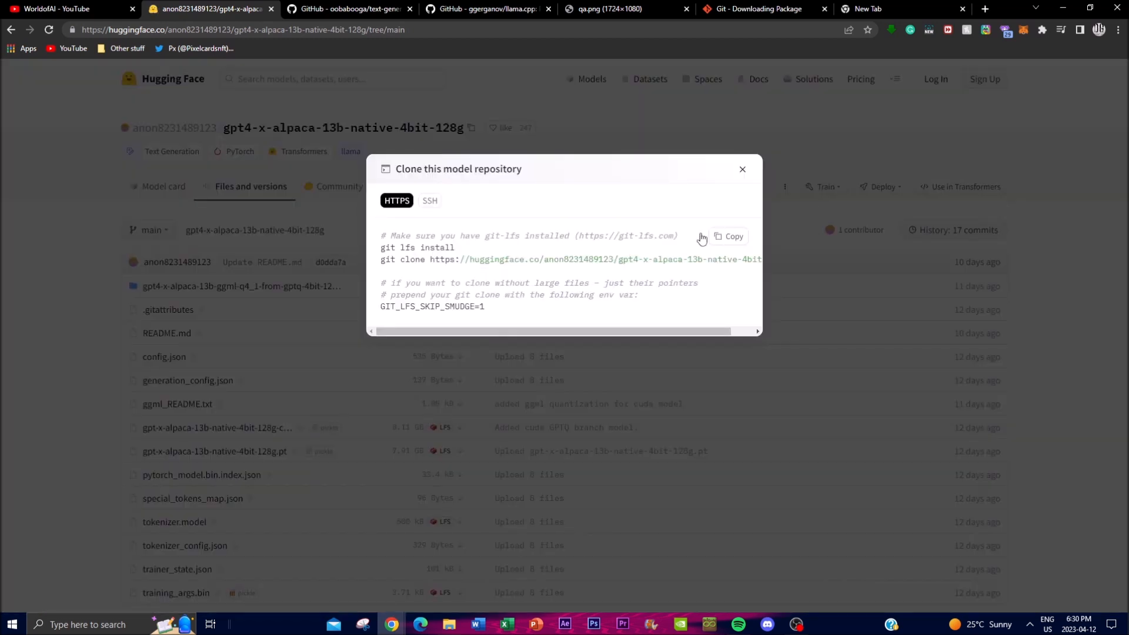
pyautogui.click(728, 236)
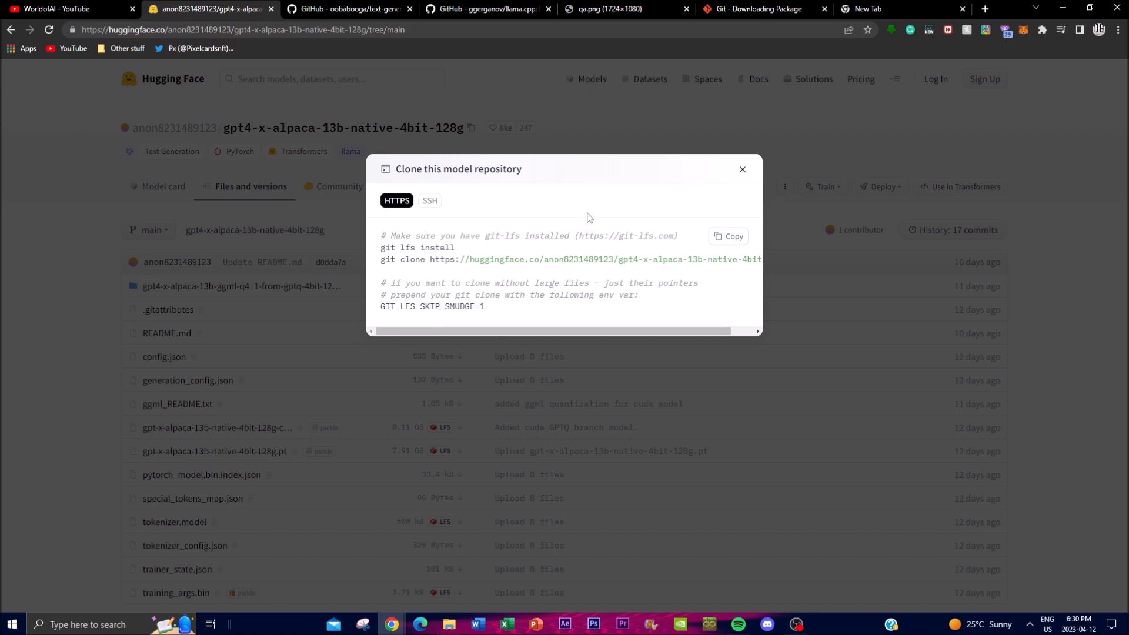
pyautogui.click(756, 9)
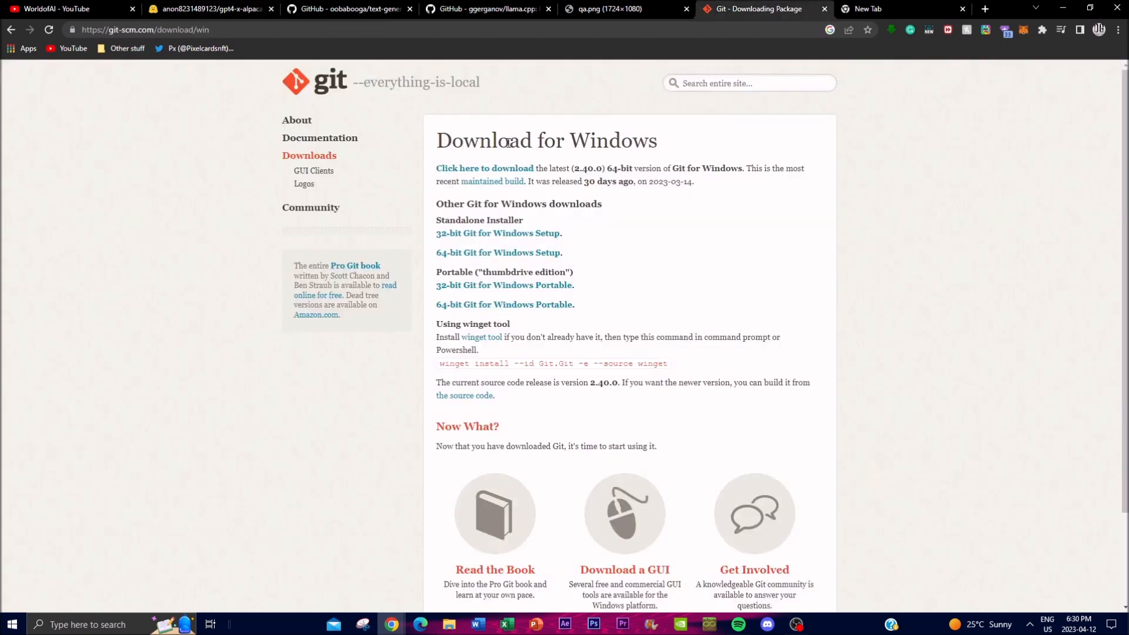
pyautogui.moveTo(495, 168)
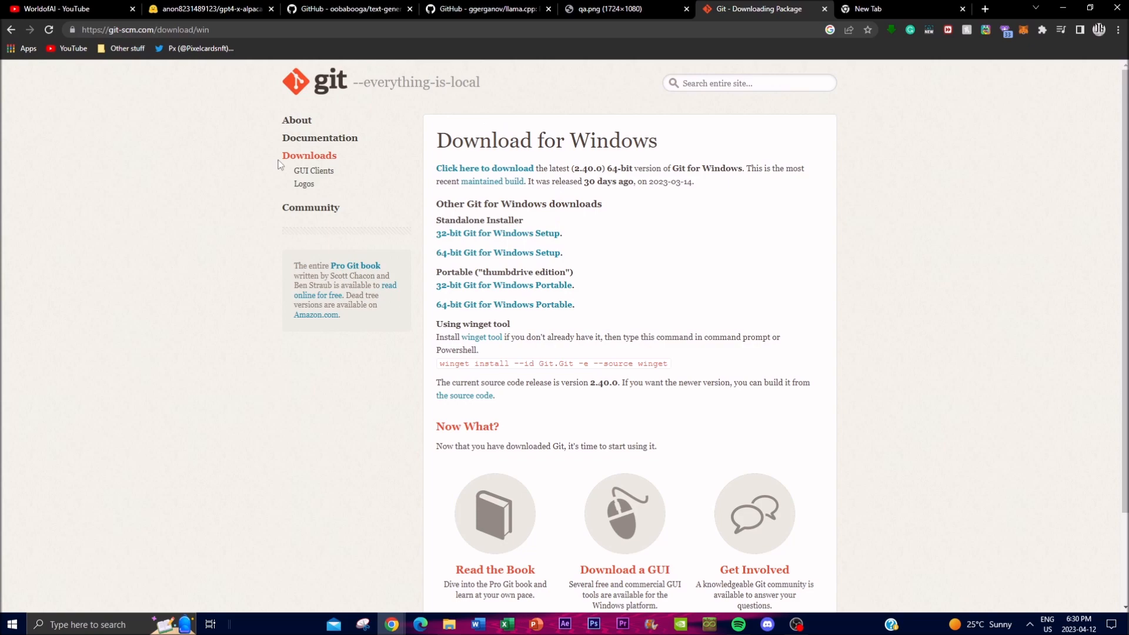
# Step: Return to the Hugging Face tab showing the gpt4-x-alpaca git lfs and clone commands
pyautogui.click(349, 9)
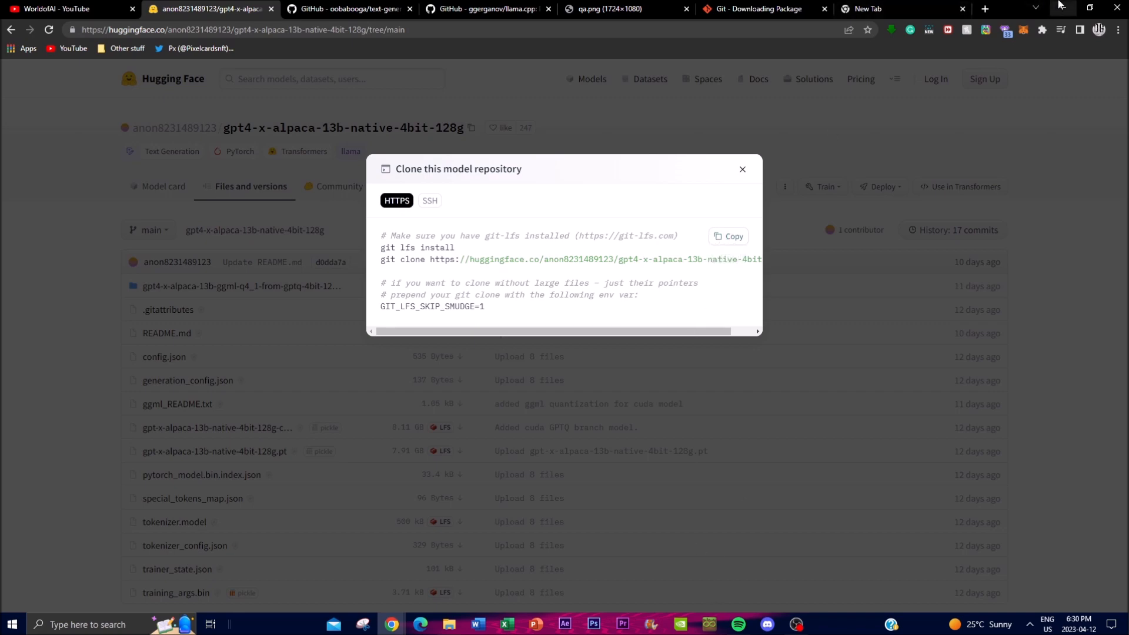
# Step: Minimize Chrome to reach the desktop windows
pyautogui.click(446, 624)
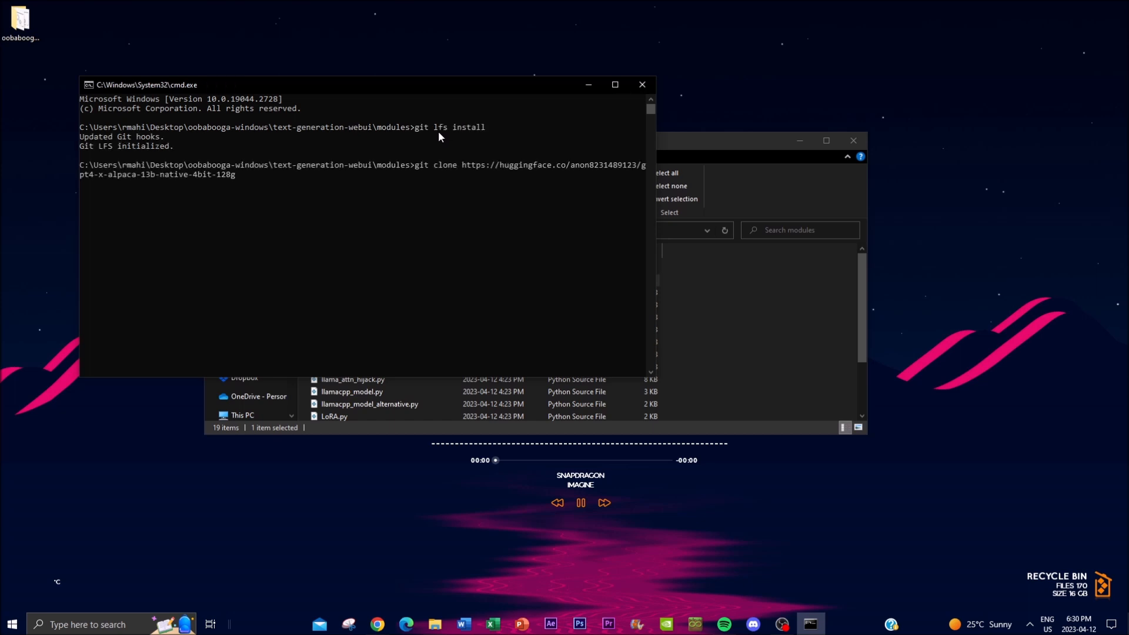
pyautogui.moveTo(436, 147)
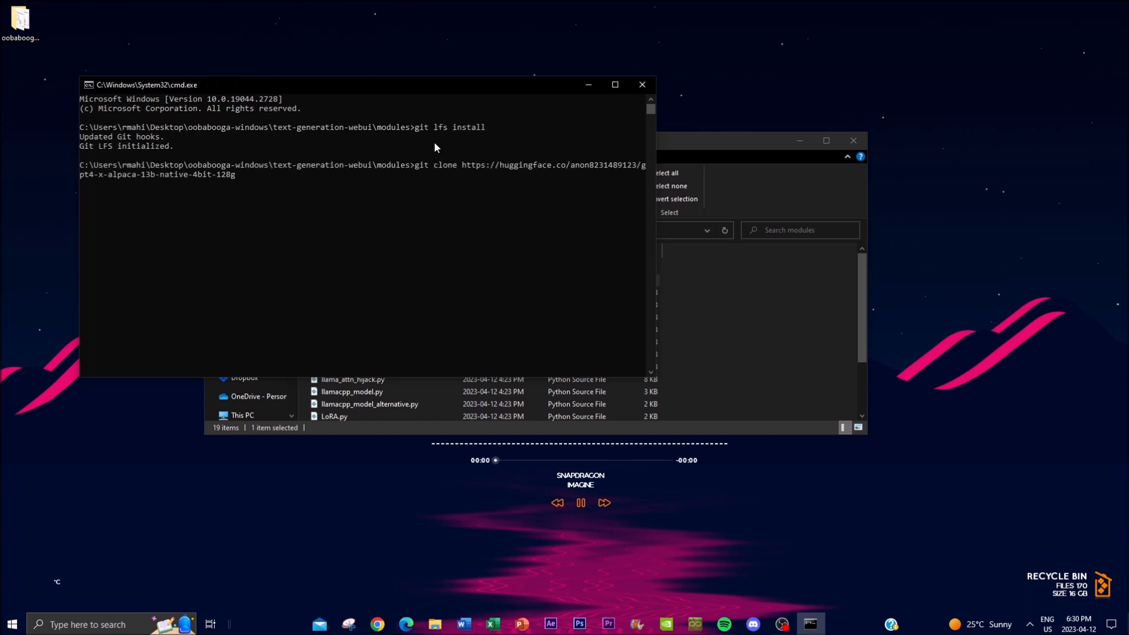
pyautogui.moveTo(640, 85)
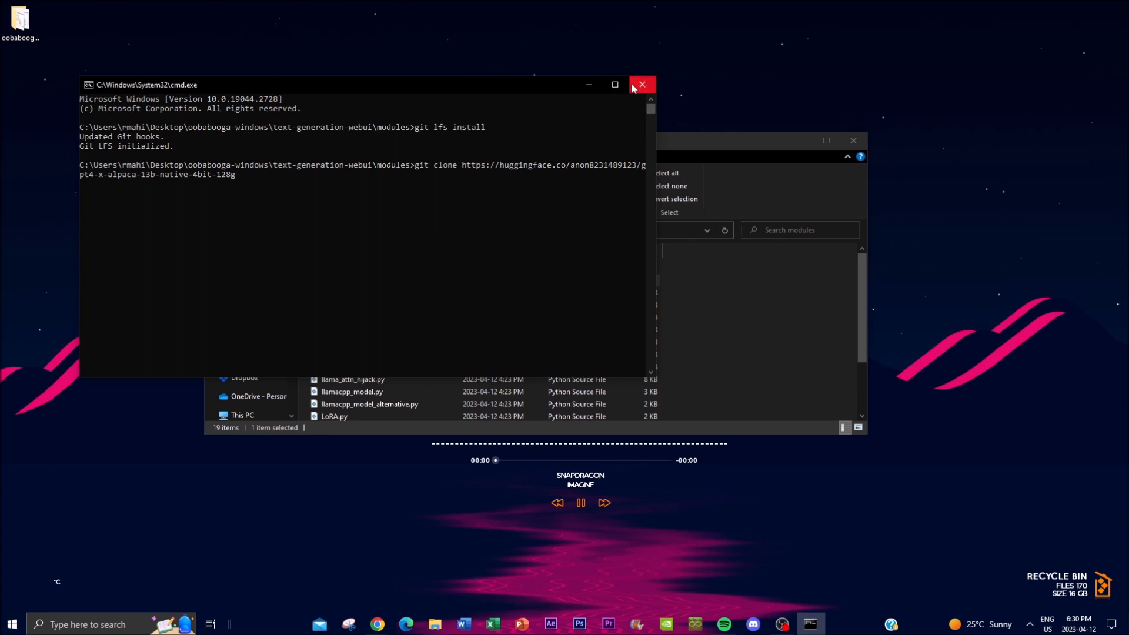
# Step: Close the Command Prompt after starting the gpt4-x-alpaca-13b-native-4bit-128g clone
pyautogui.click(640, 84)
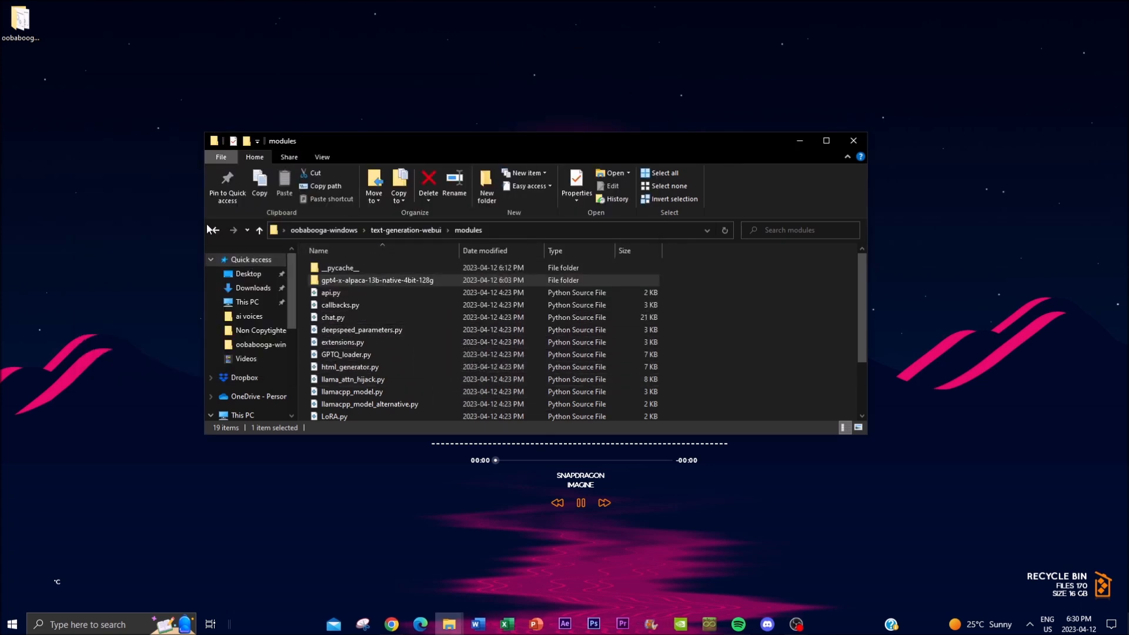
# Step: Navigate back to oobabooga-windows and bring up start-webui.bat's context menu
pyautogui.click(213, 230)
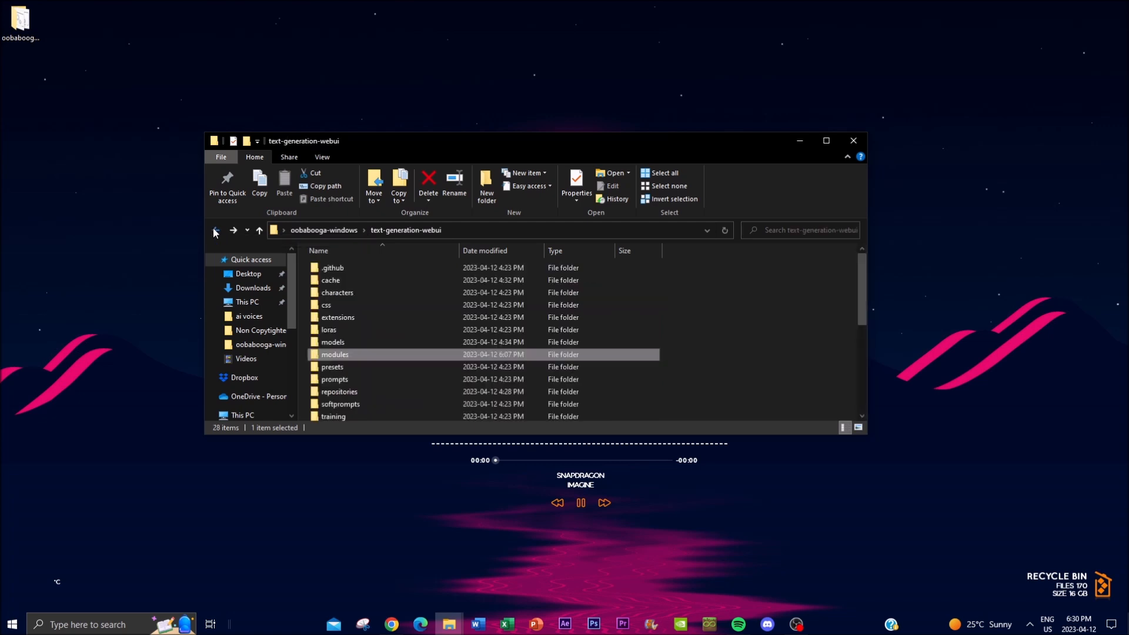
pyautogui.click(215, 230)
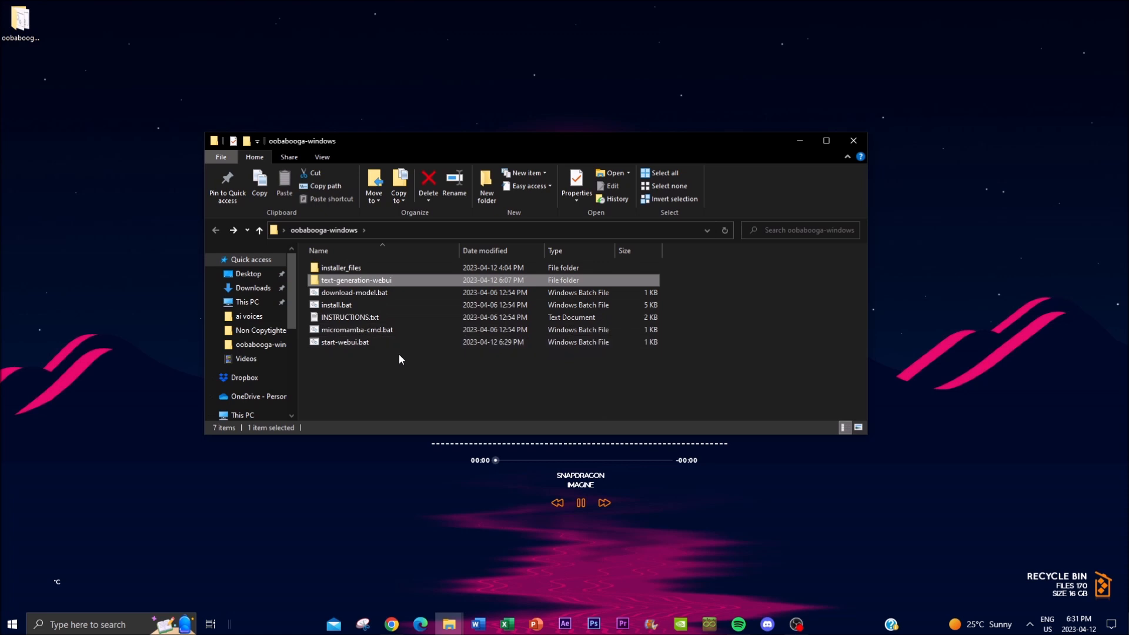
pyautogui.moveTo(345, 341)
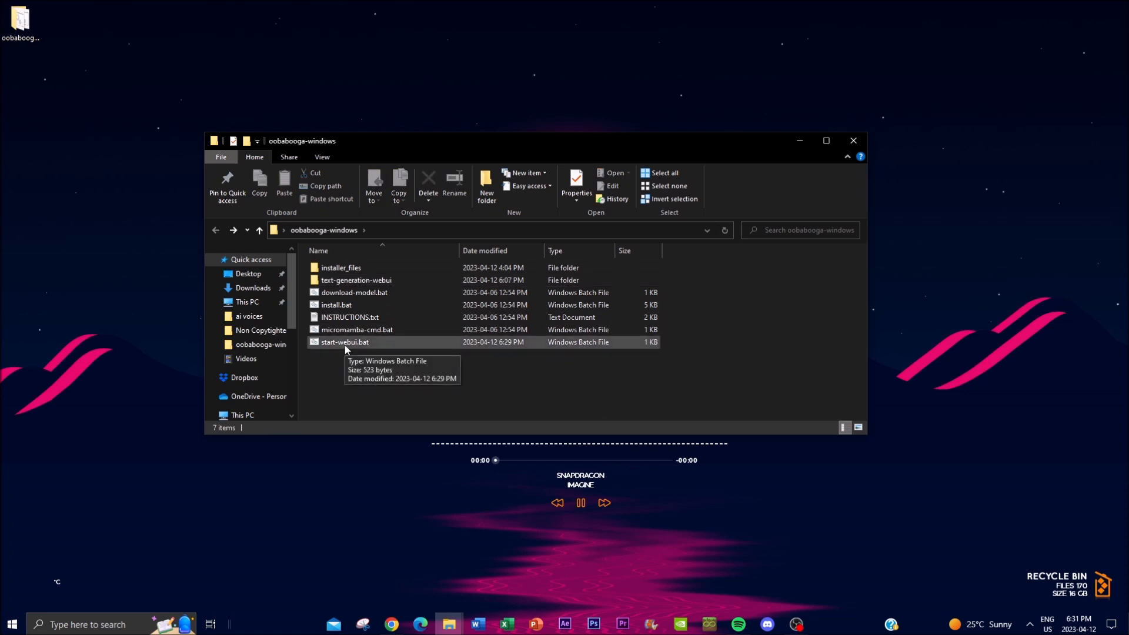
pyautogui.rightClick(344, 341)
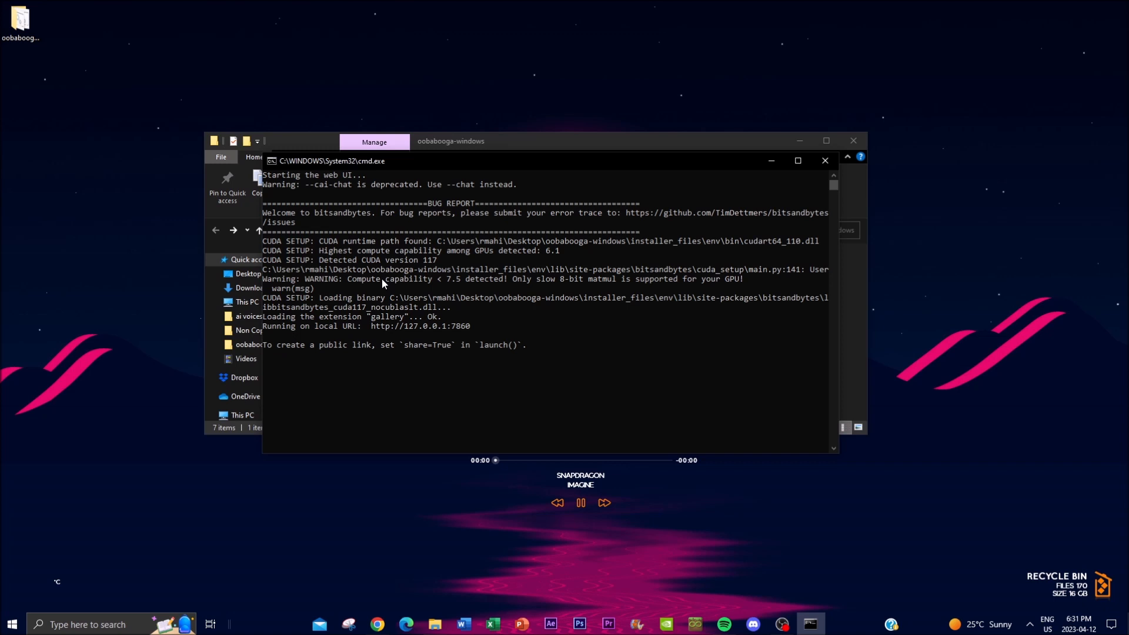
pyautogui.moveTo(410, 315)
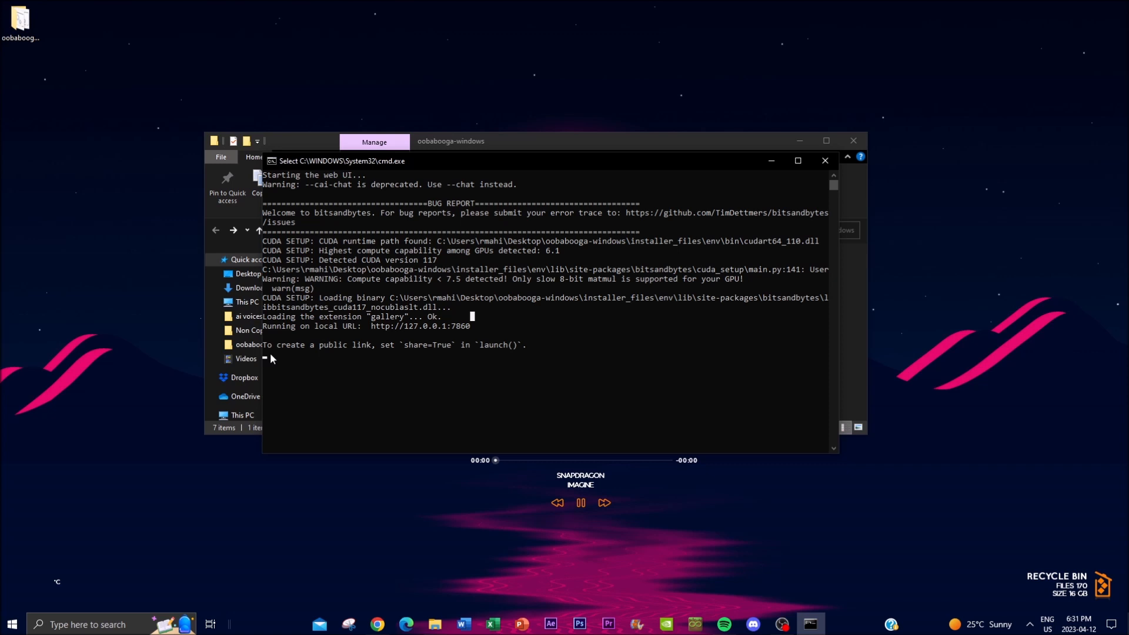
pyautogui.moveTo(275, 358)
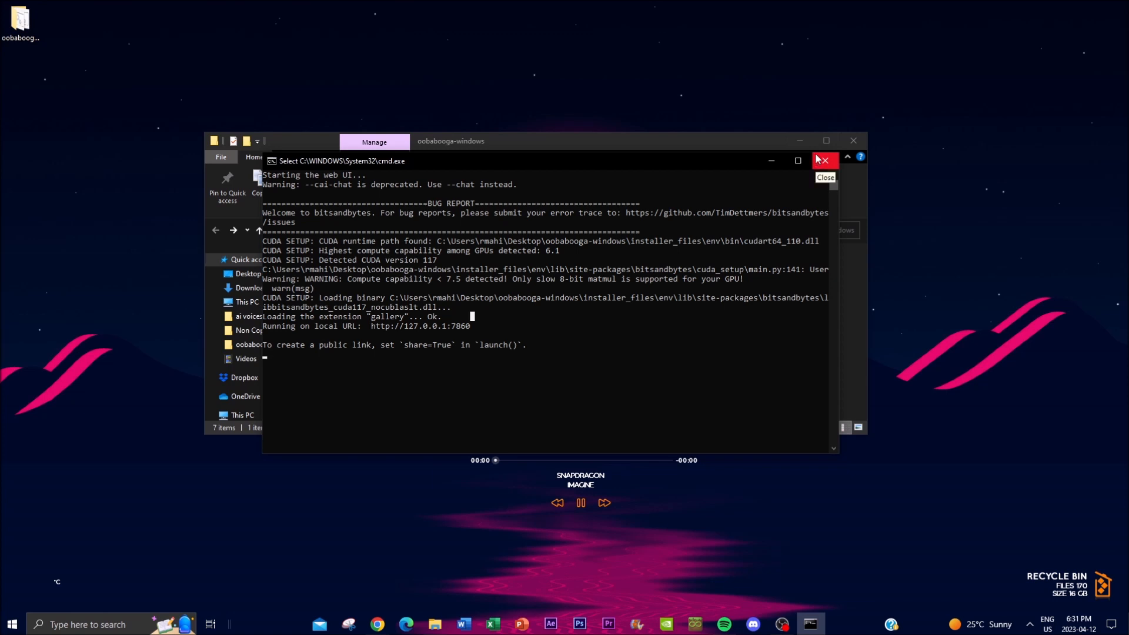
pyautogui.moveTo(381, 419)
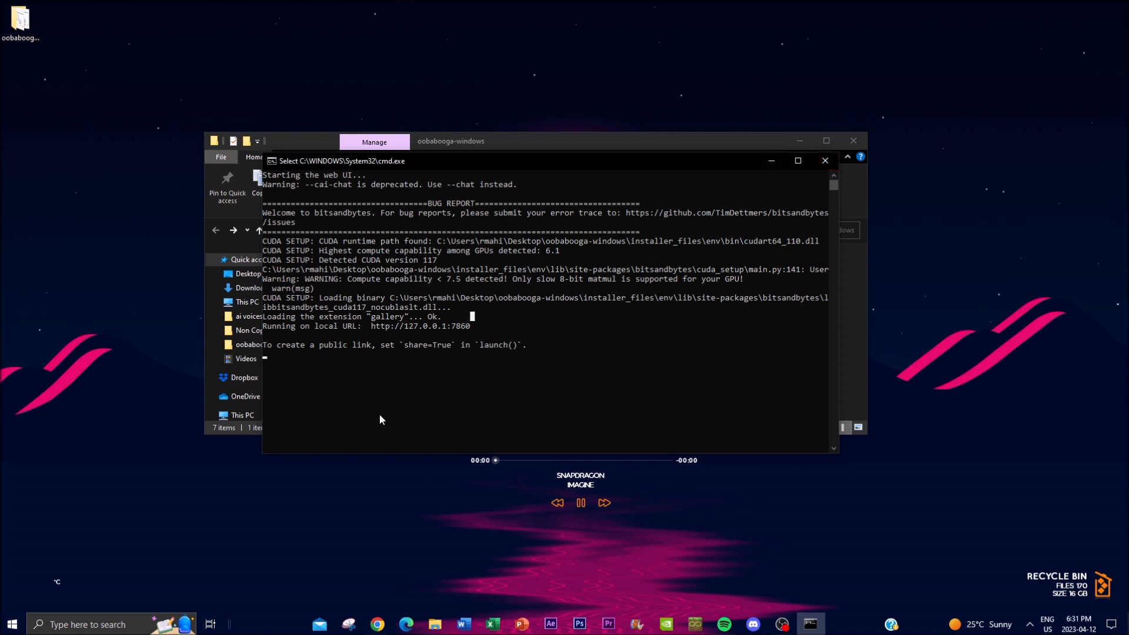
pyautogui.moveTo(518, 309)
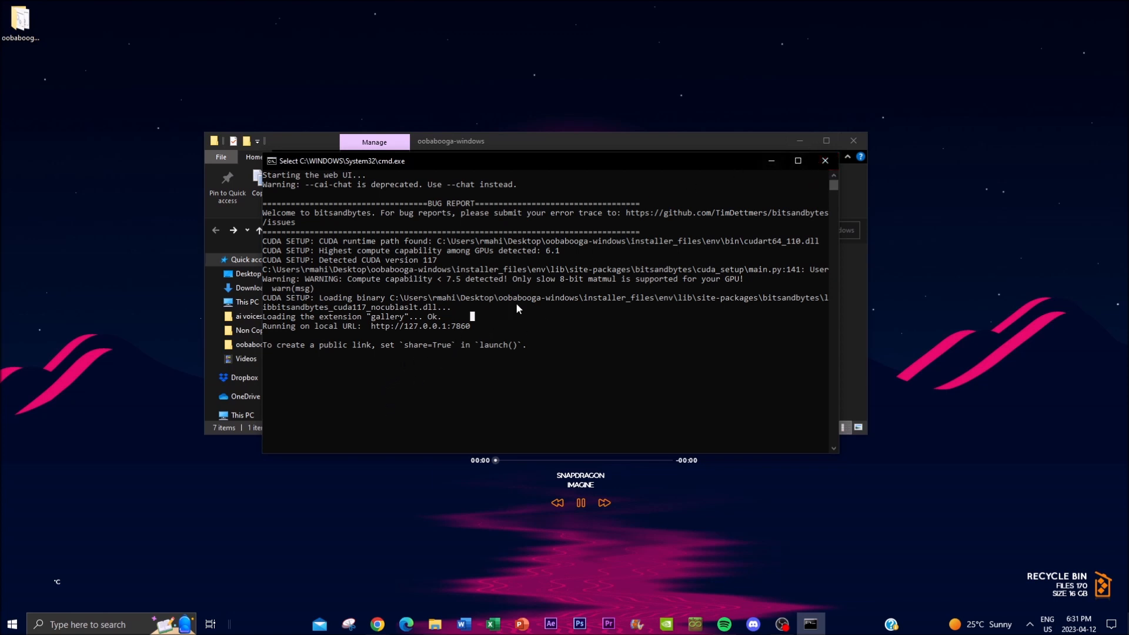
pyautogui.moveTo(703, 251)
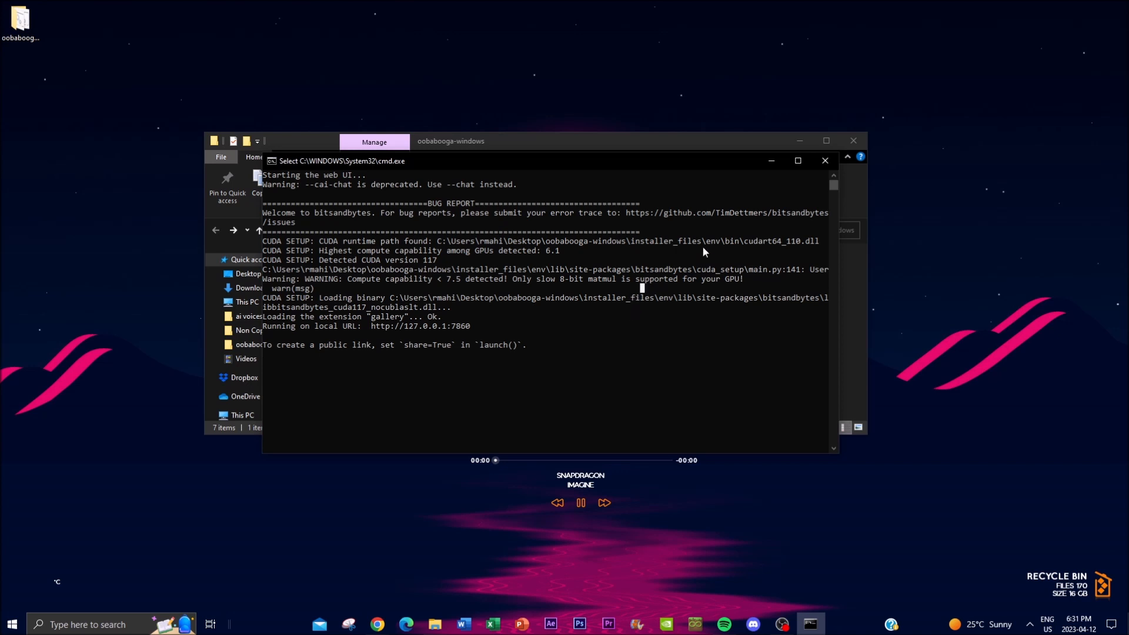
pyautogui.moveTo(559, 298)
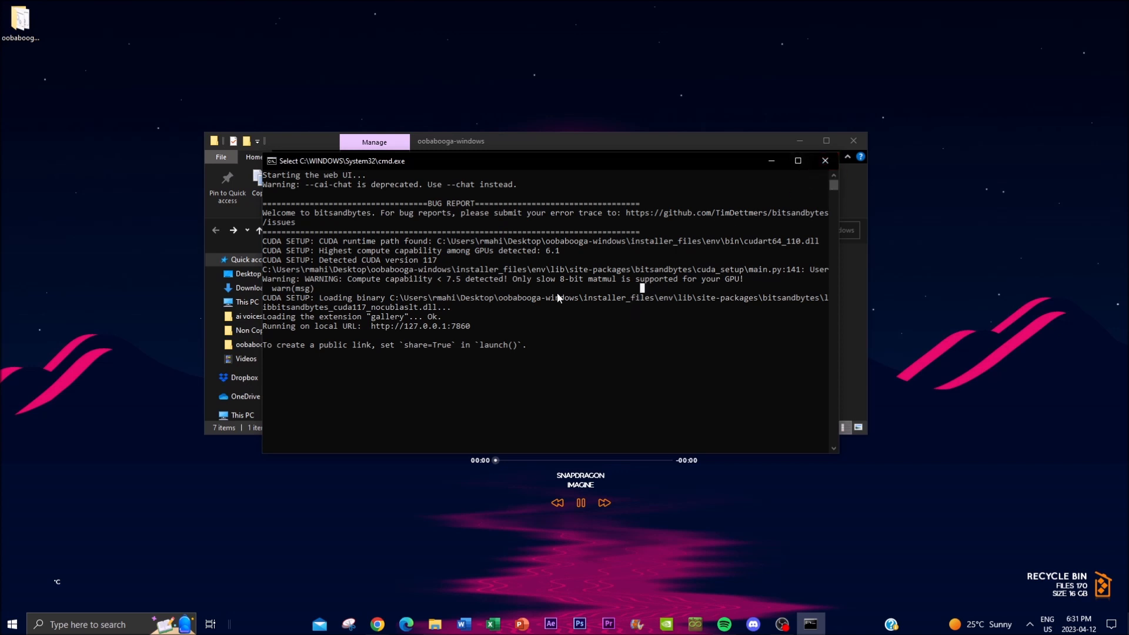
pyautogui.moveTo(288, 363)
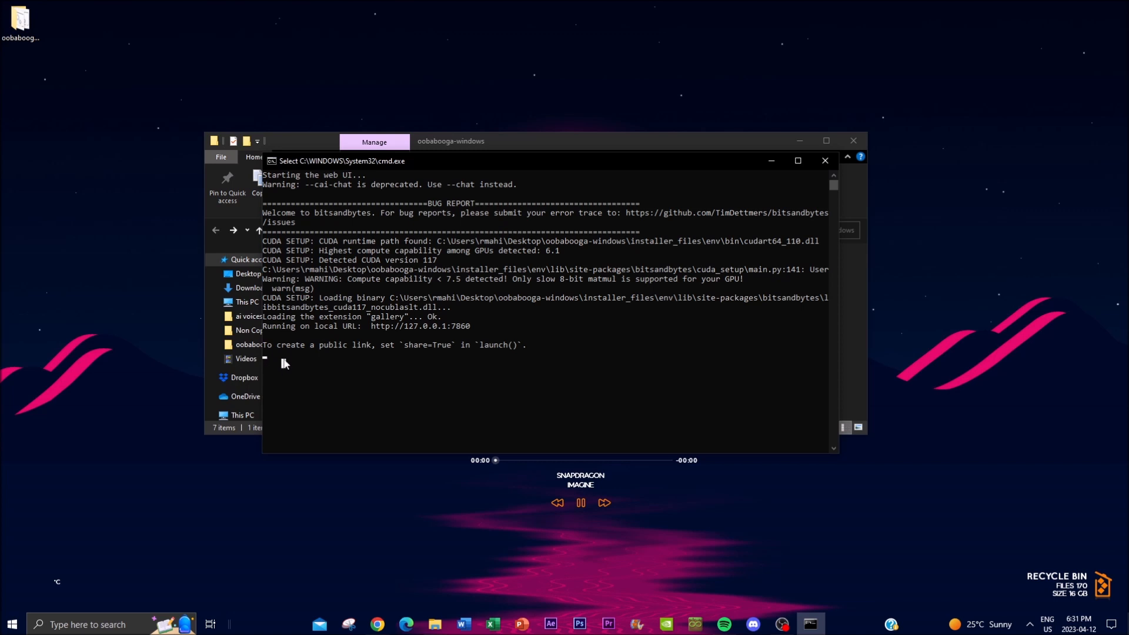
pyautogui.moveTo(288, 350)
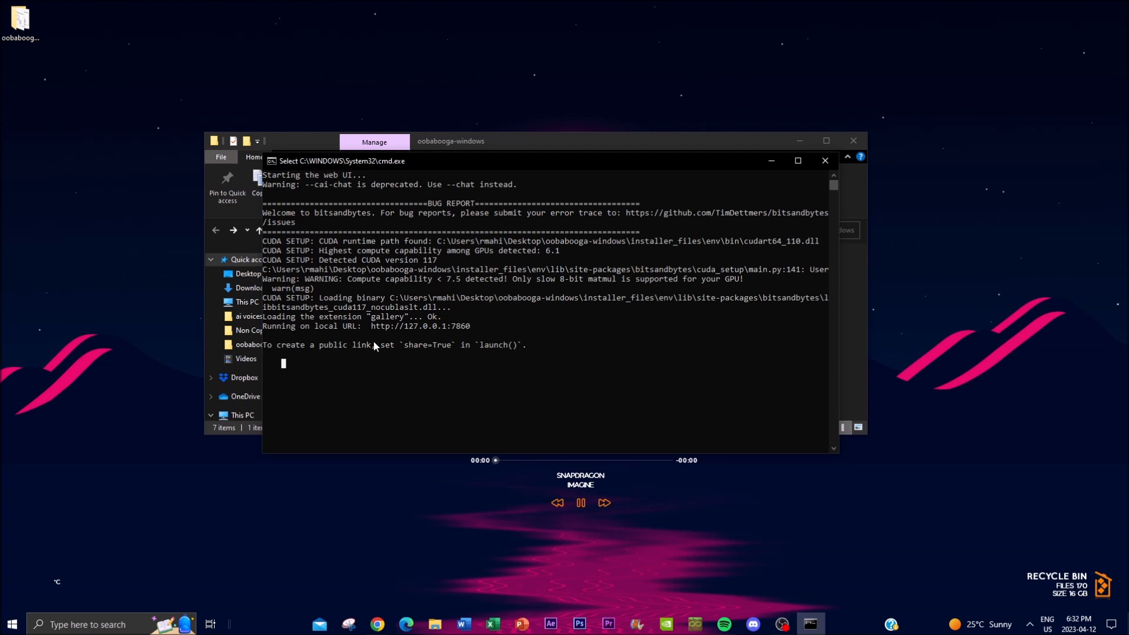
pyautogui.moveTo(449, 311)
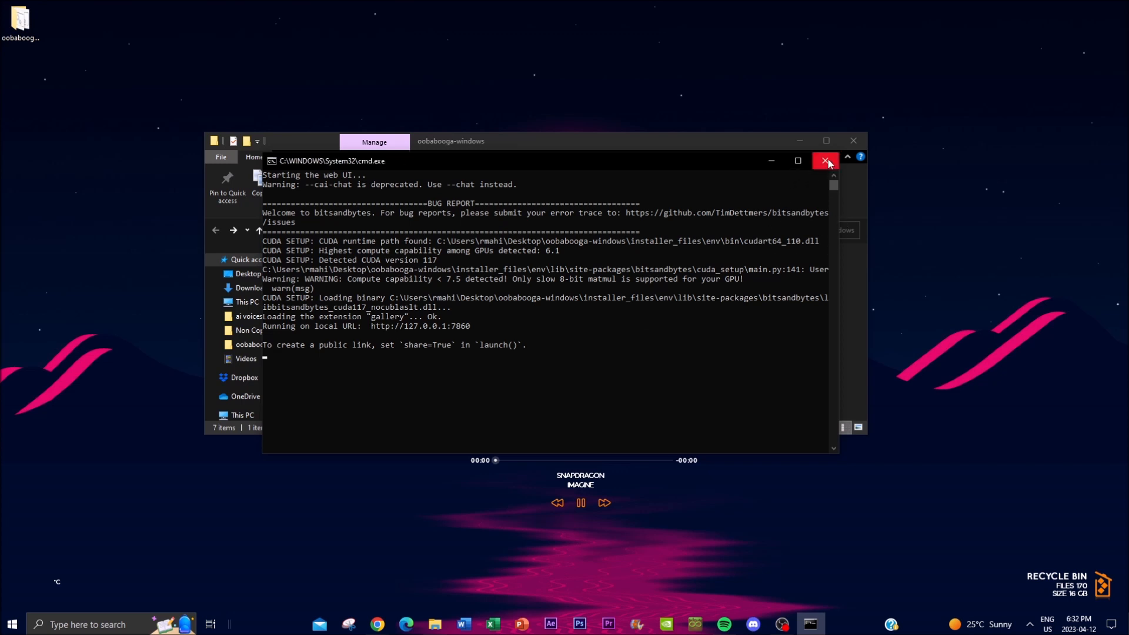
pyautogui.click(825, 160)
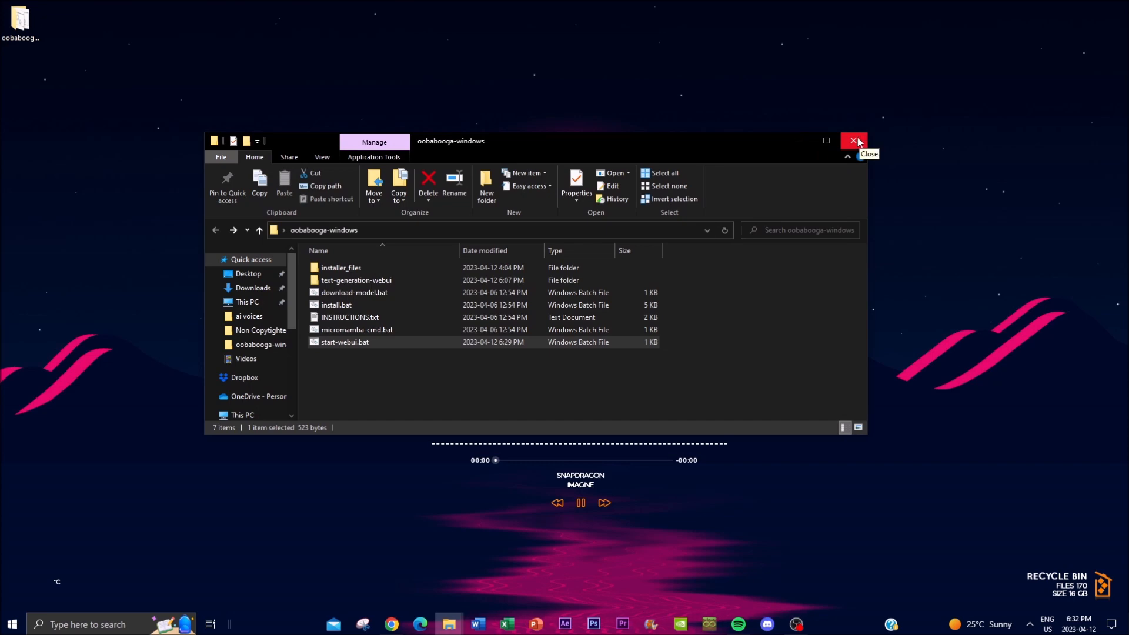
# Step: Close File Explorer, view the qa.png example screenshot, then open the text-generation-webui README
pyautogui.click(856, 141)
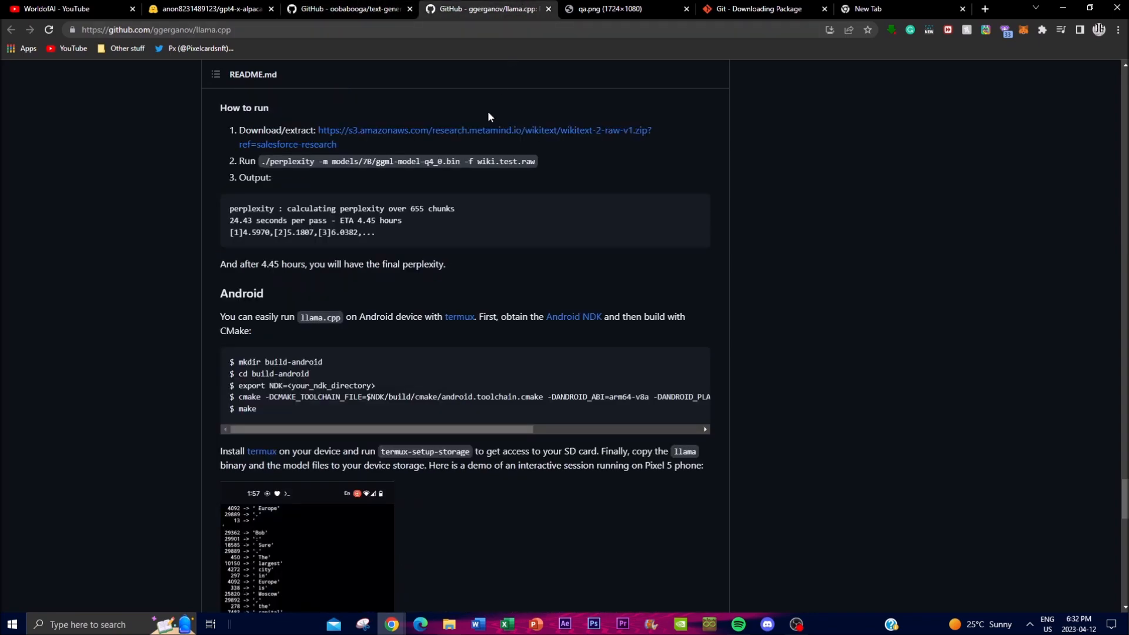
pyautogui.scroll(-3)
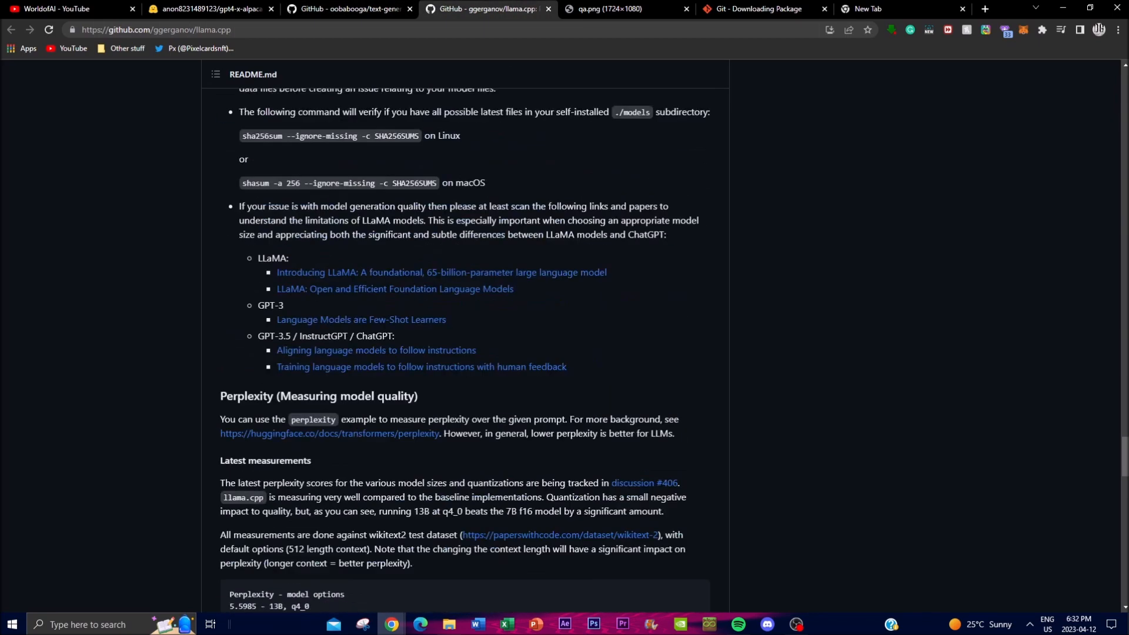
pyautogui.click(615, 9)
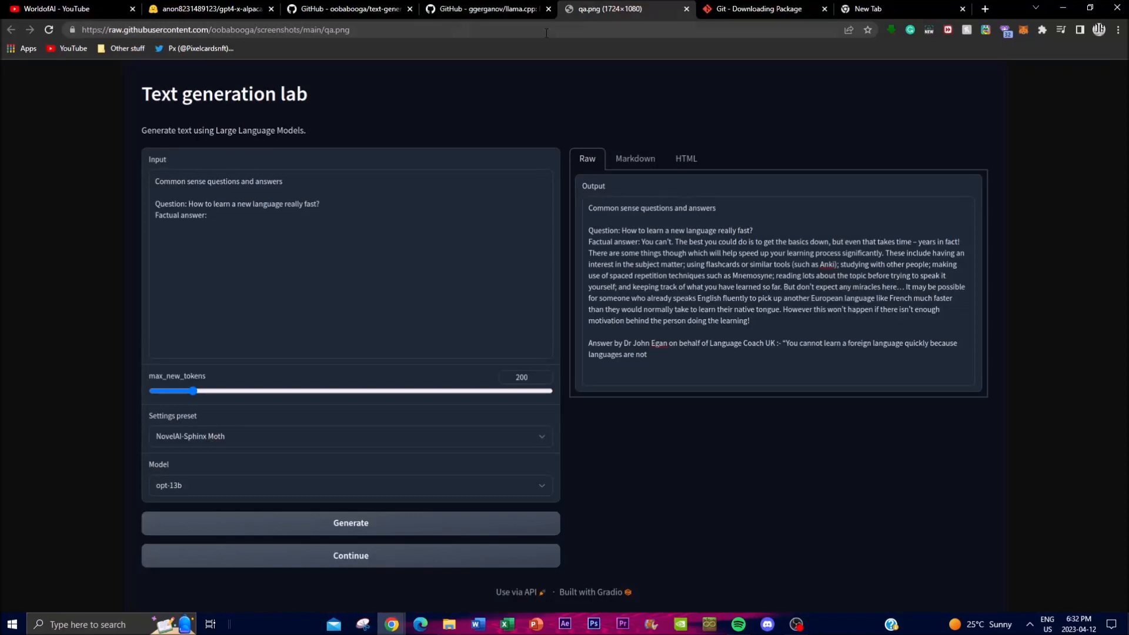
pyautogui.moveTo(384, 301)
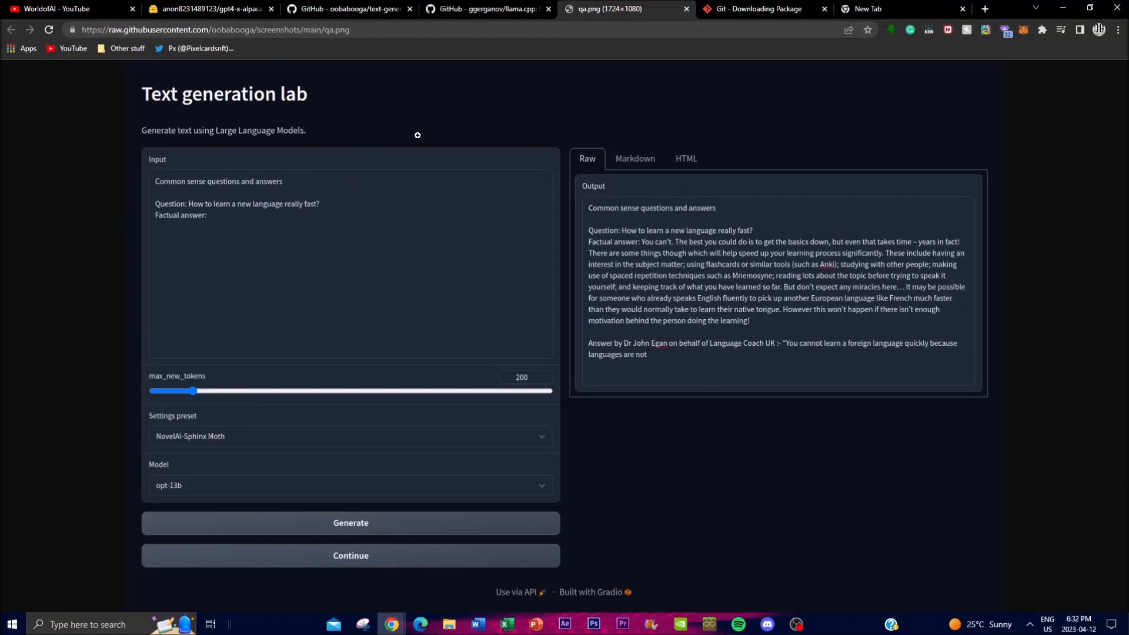
pyautogui.moveTo(178, 129)
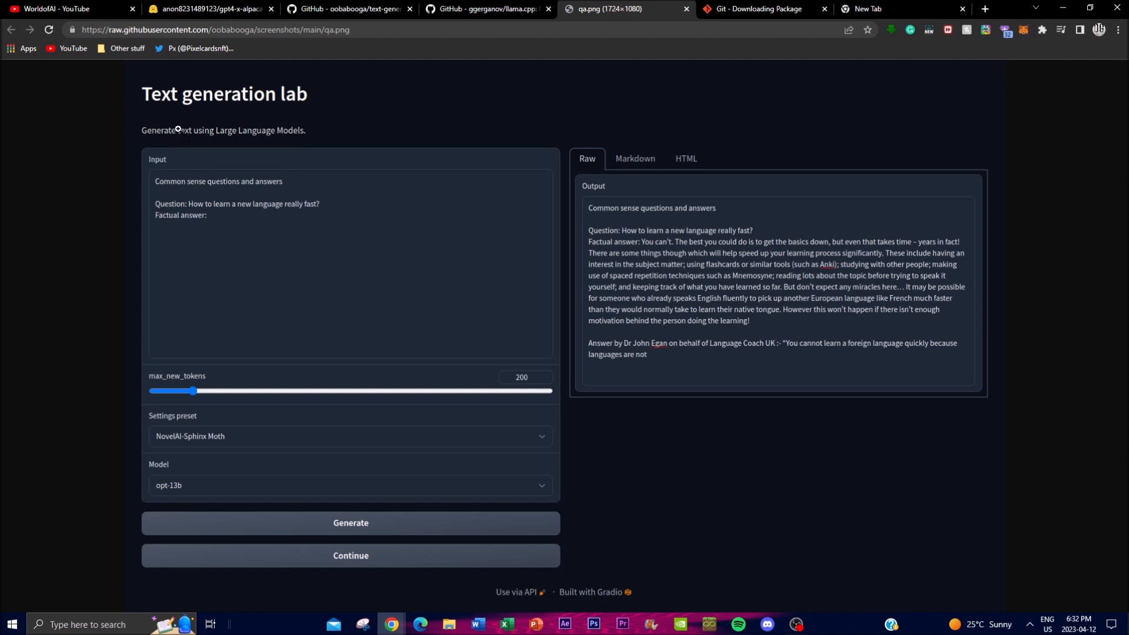
pyautogui.moveTo(255, 157)
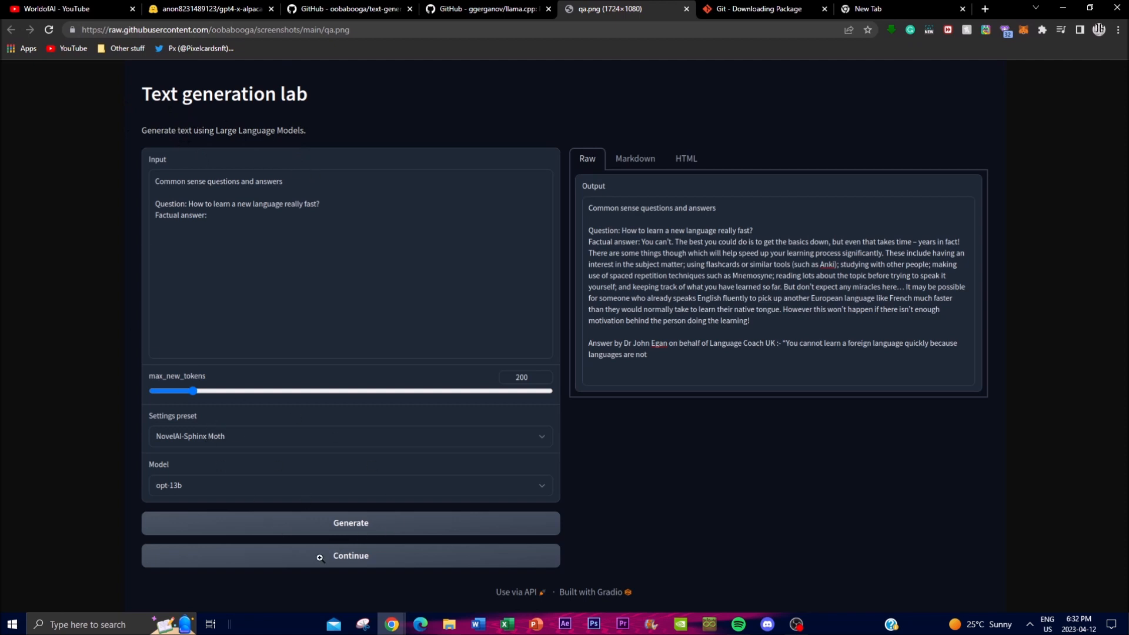
pyautogui.moveTo(404, 417)
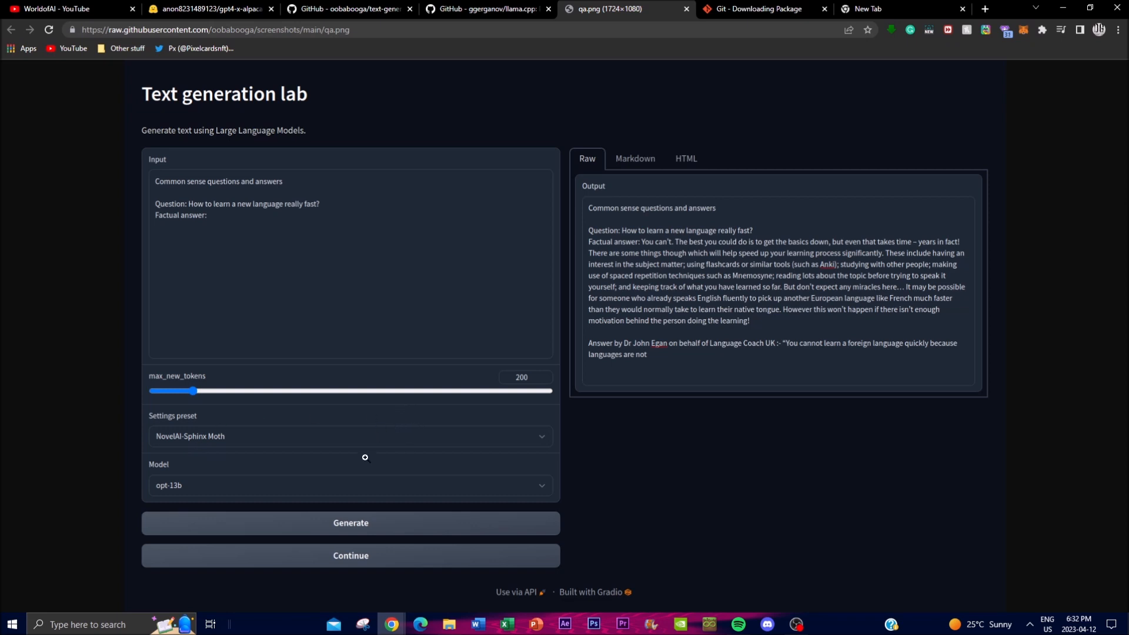
pyautogui.moveTo(306, 578)
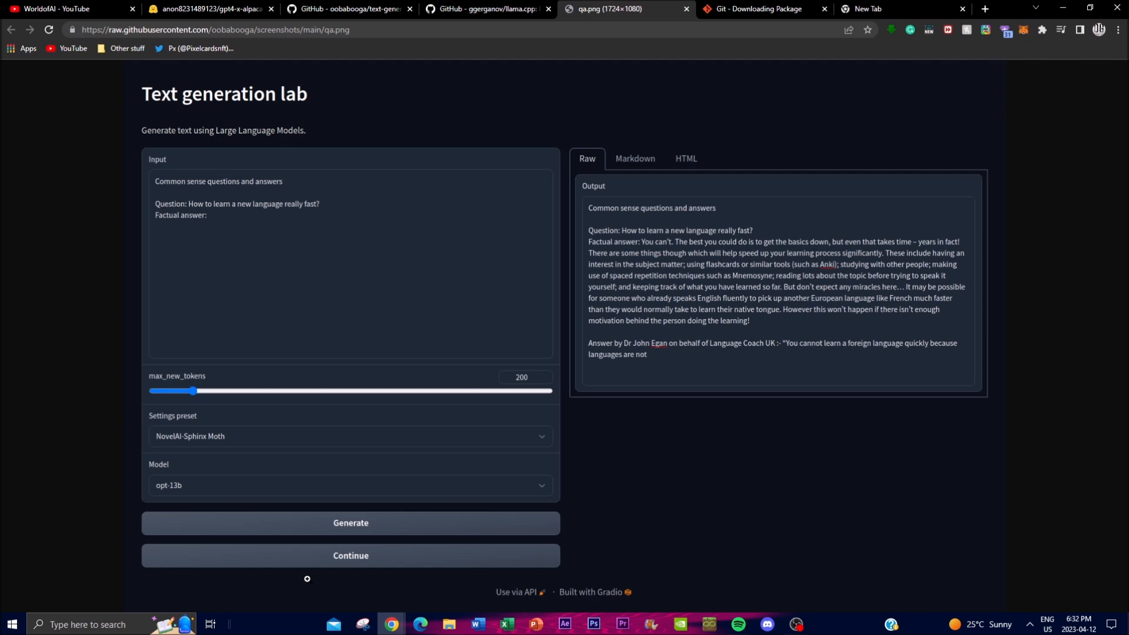
pyautogui.moveTo(450, 292)
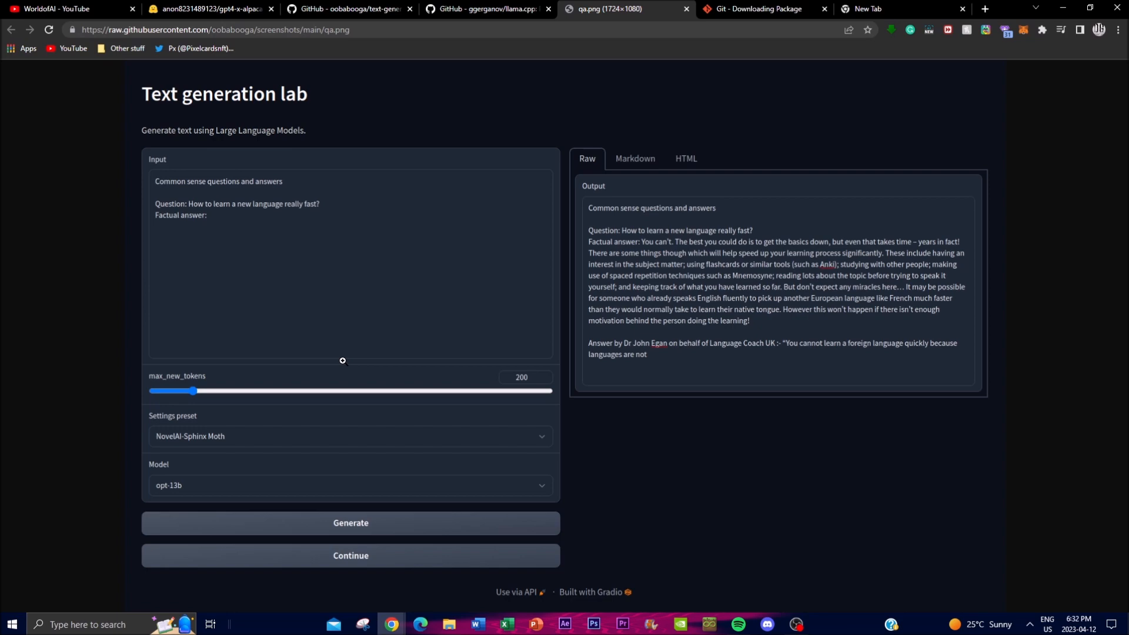
pyautogui.click(349, 9)
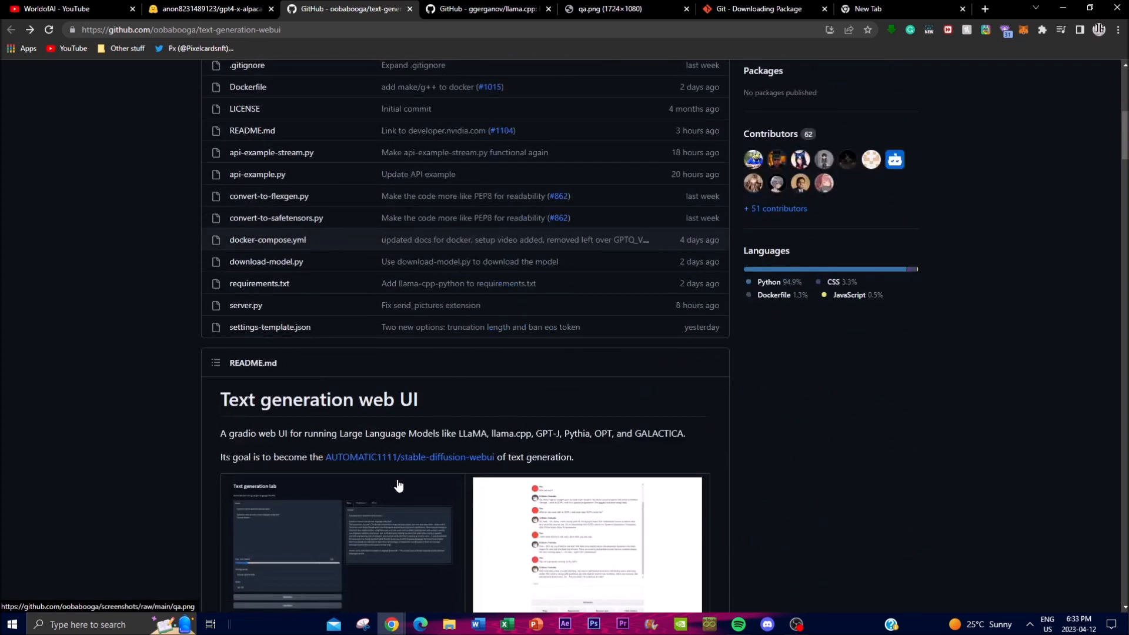
# Step: Read the llama.cpp README down to the LLaMA model data and Perplexity sections
pyautogui.scroll(-3)
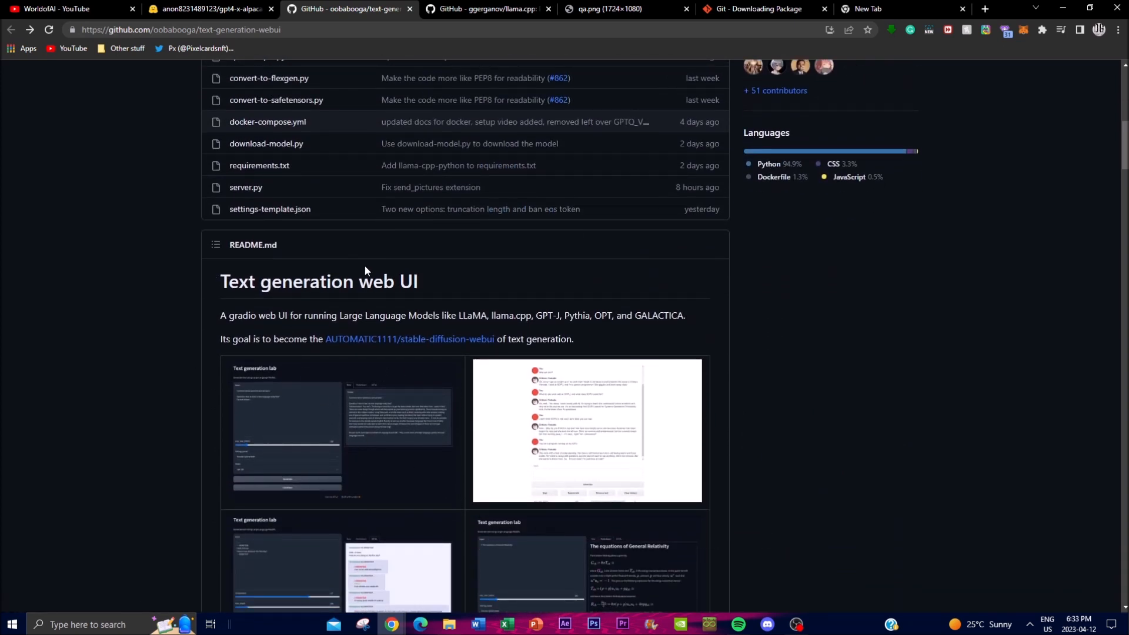
pyautogui.moveTo(451, 256)
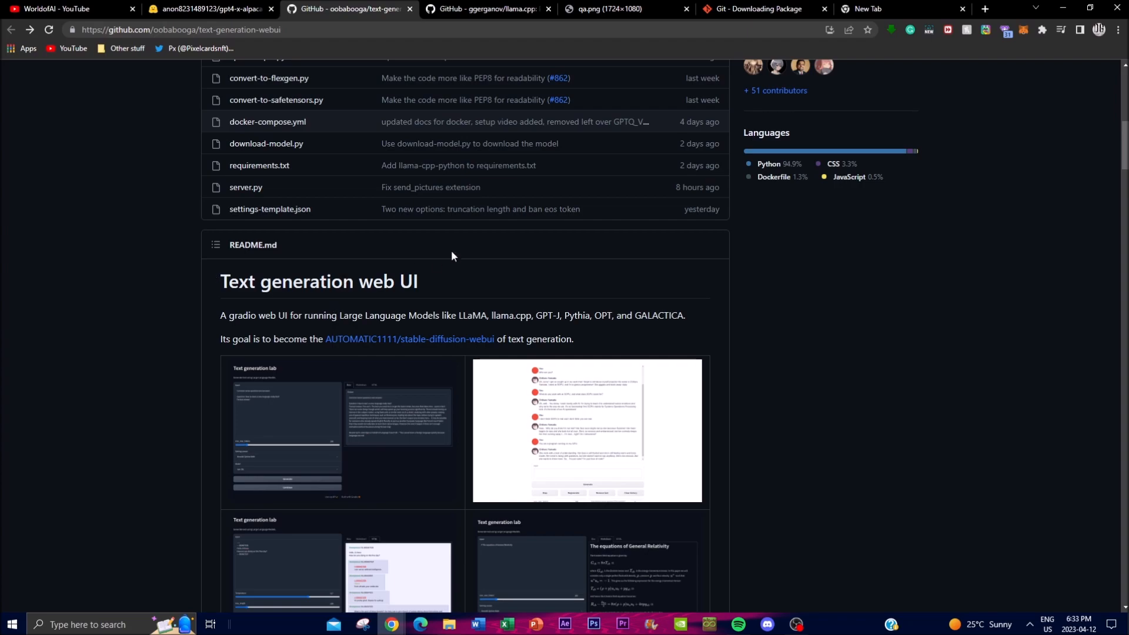
pyautogui.click(482, 8)
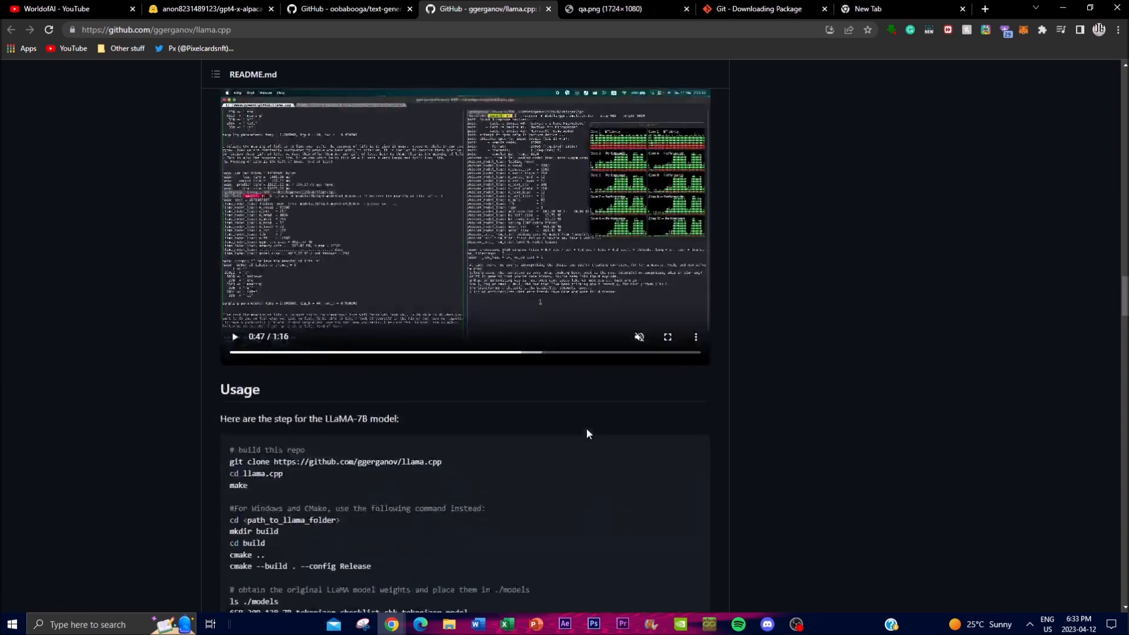
pyautogui.scroll(-3)
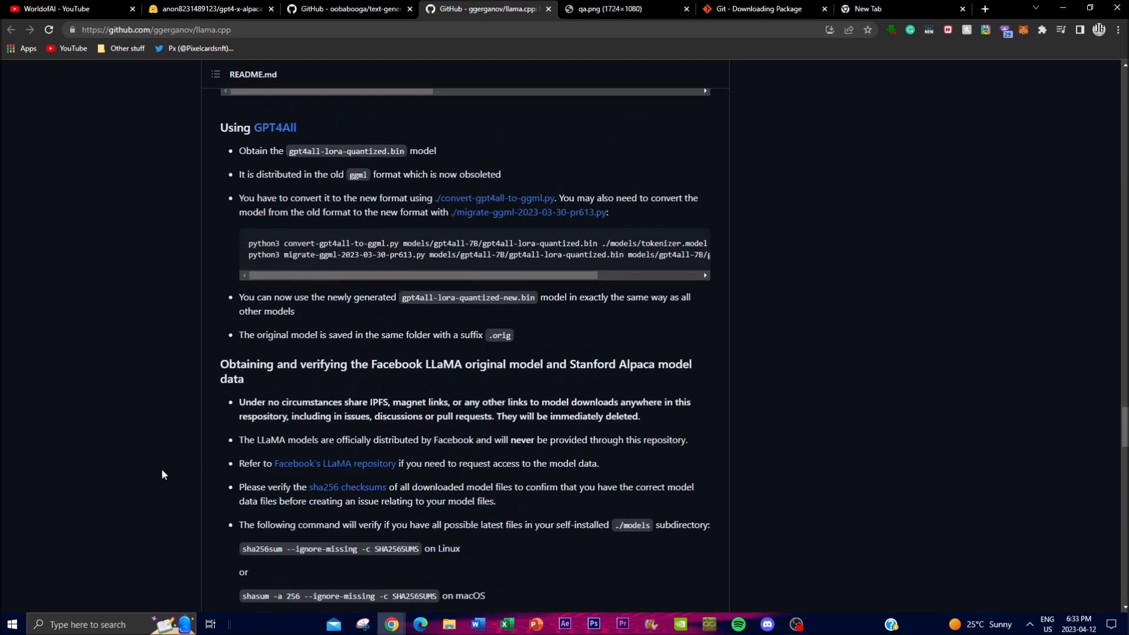
pyautogui.moveTo(284, 455)
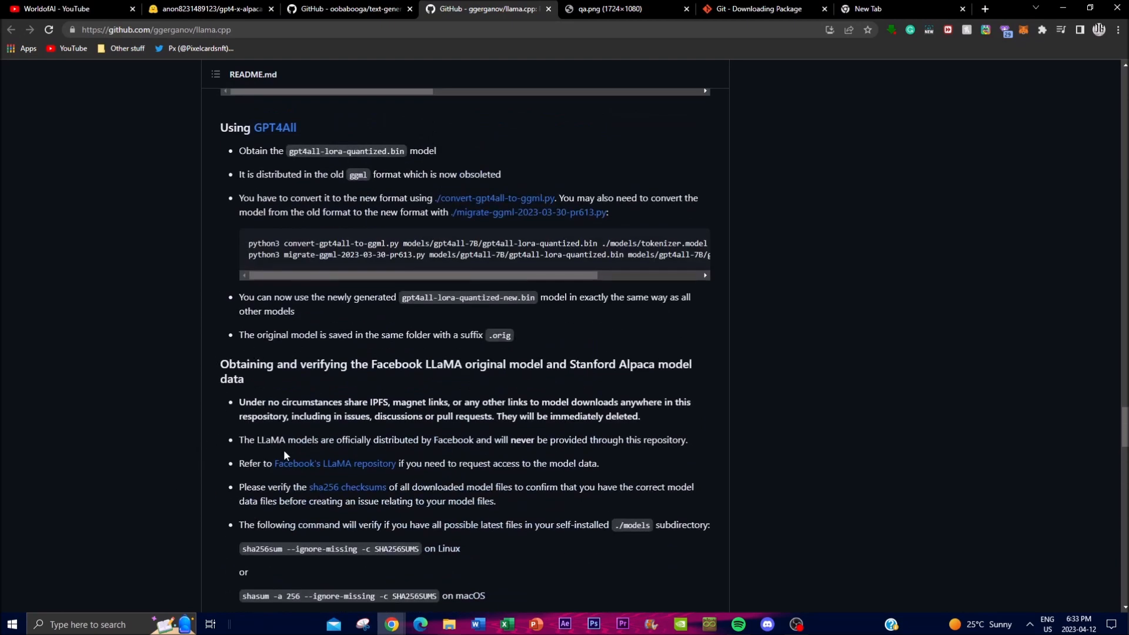
pyautogui.moveTo(300, 355)
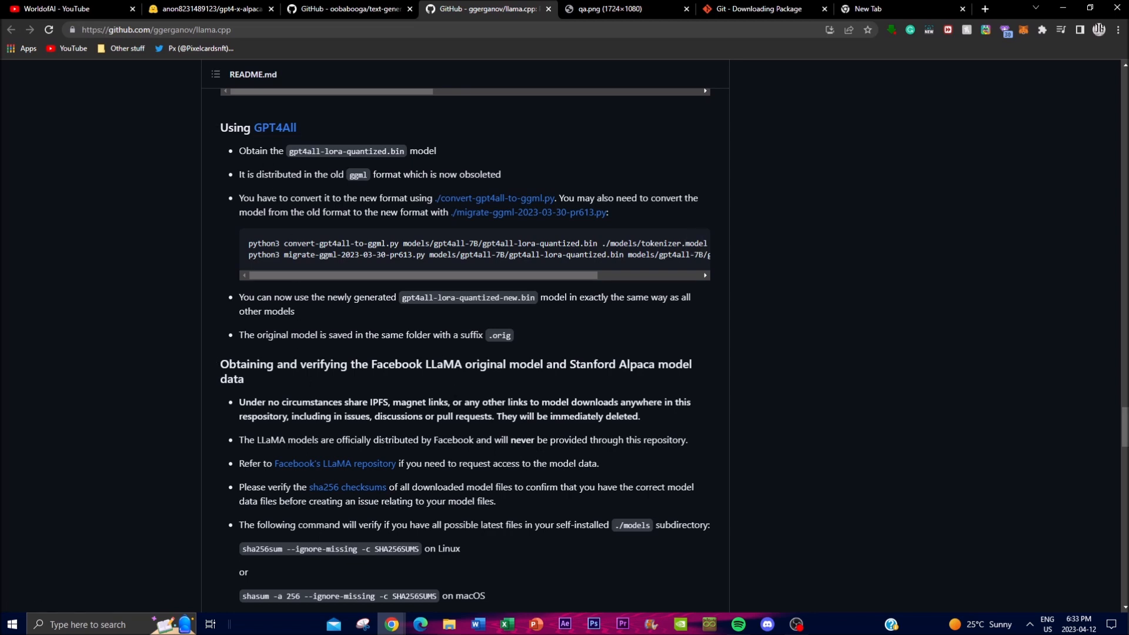
pyautogui.moveTo(443, 381)
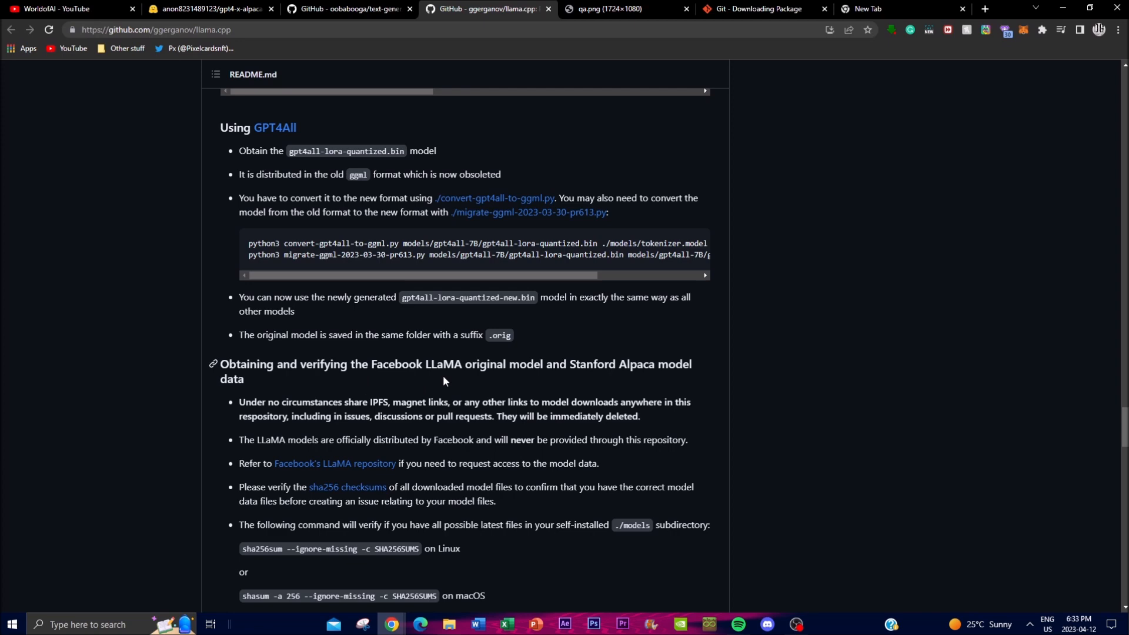
pyautogui.scroll(-3)
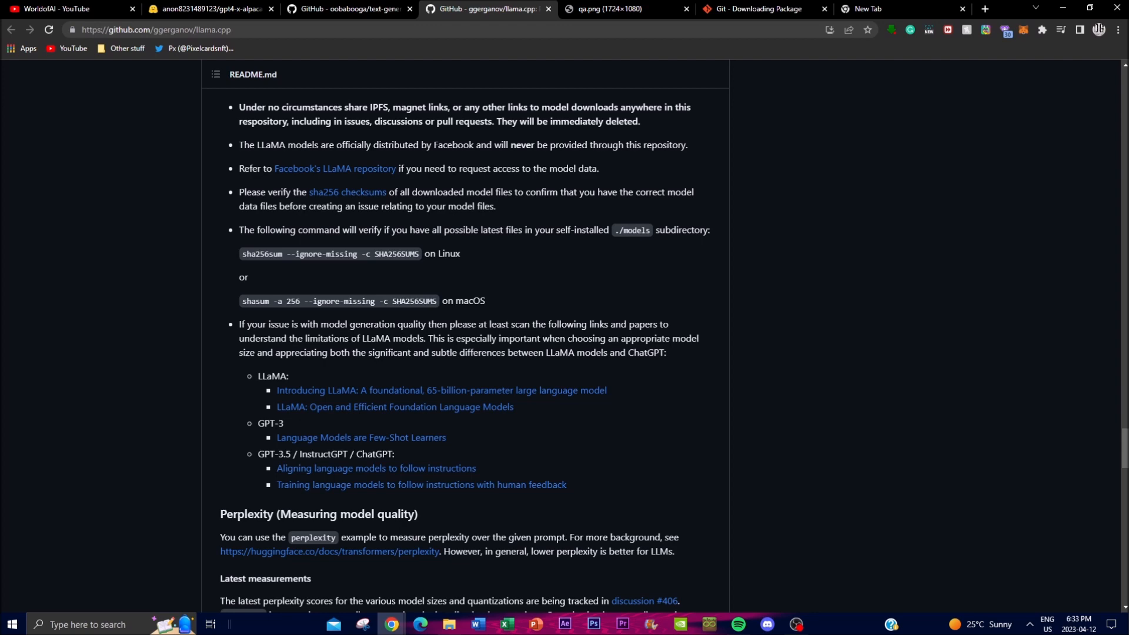
pyautogui.moveTo(181, 318)
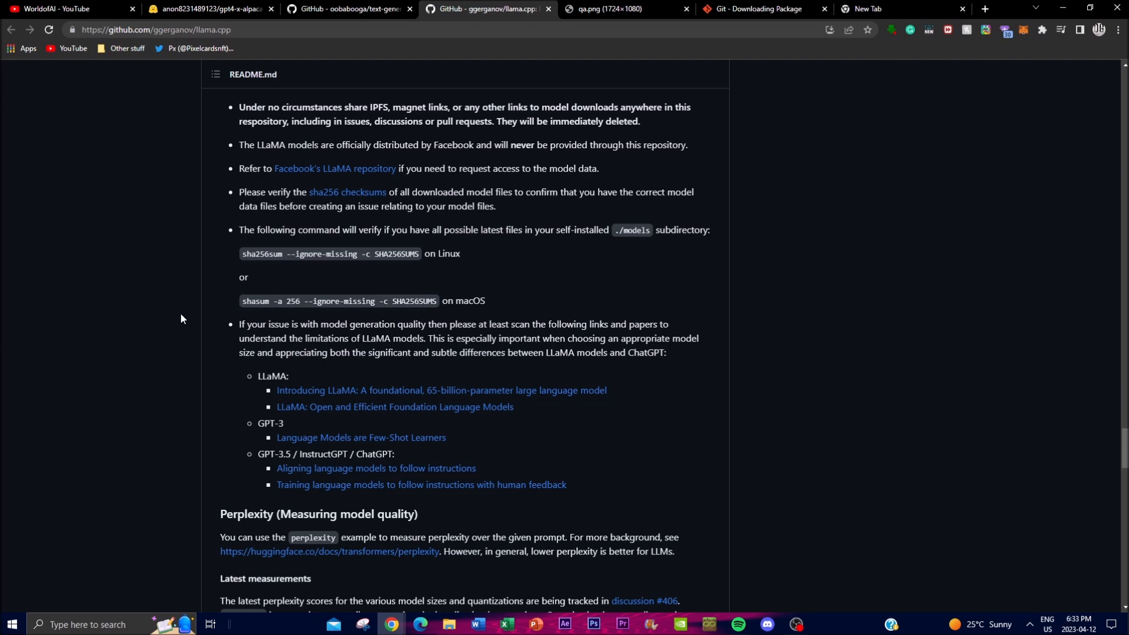
pyautogui.click(72, 9)
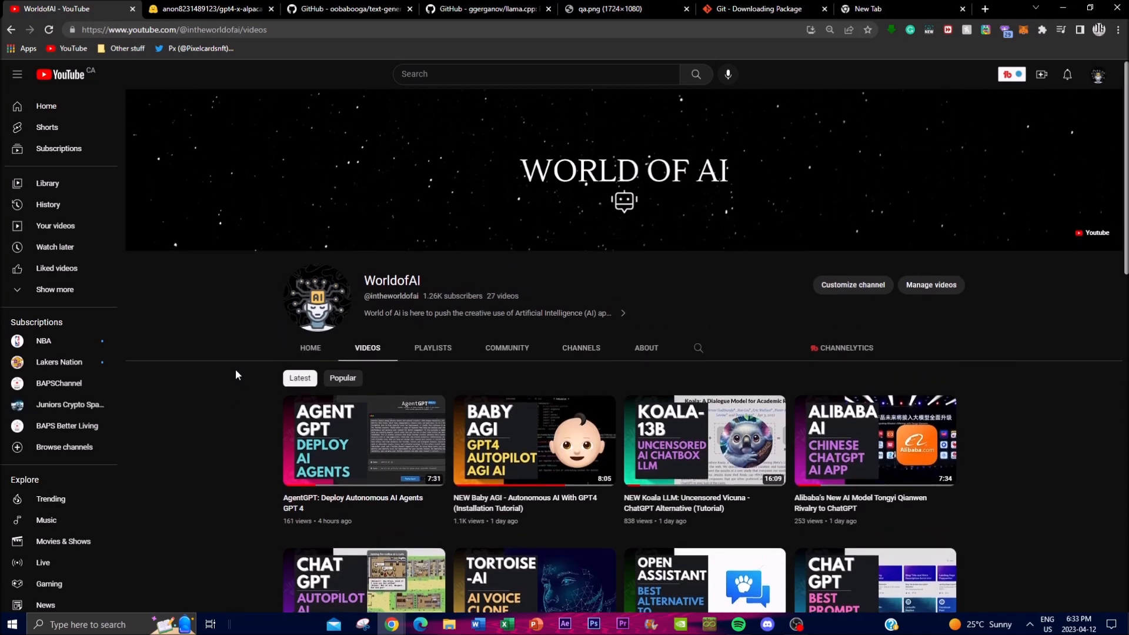
pyautogui.moveTo(224, 377)
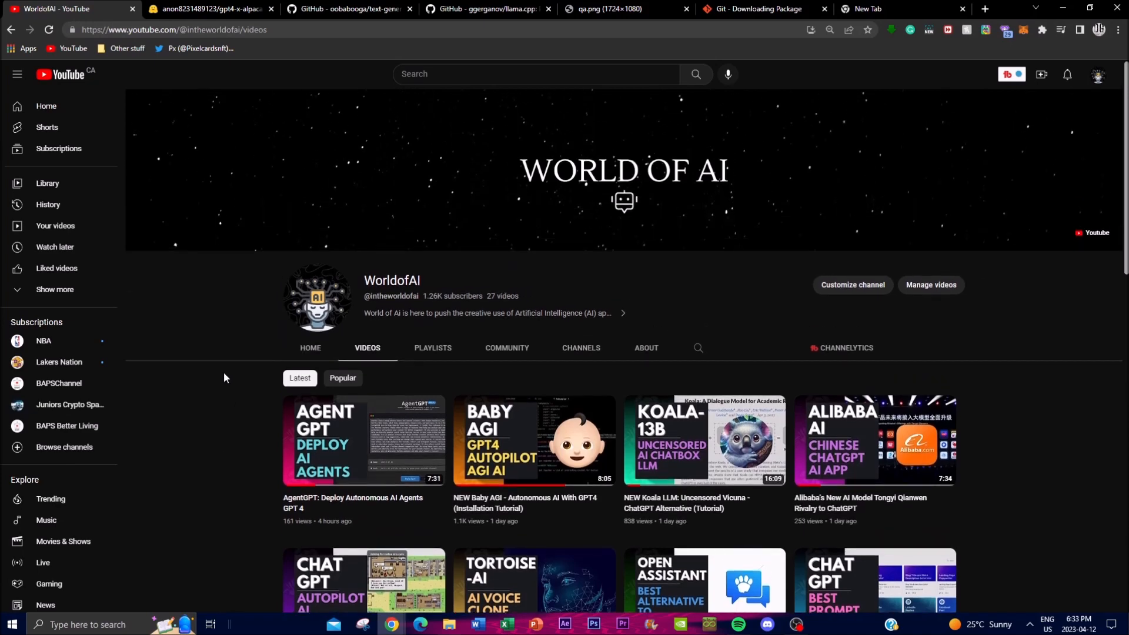